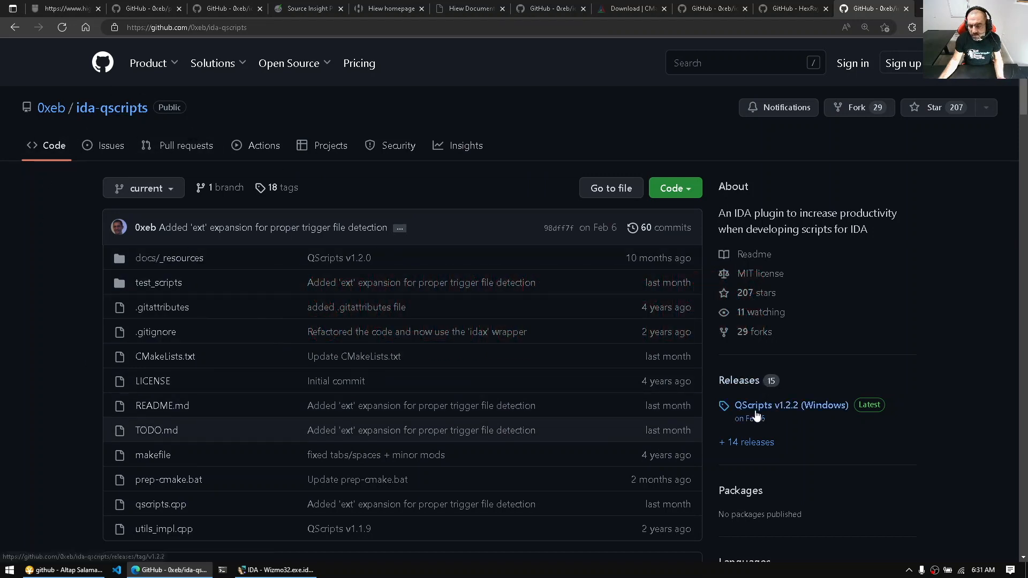
Step: Open the ida-qscripts v1.2.2 Windows release page and review its downloadable assets
{"action": "left_click", "coordinate": [790, 405]}
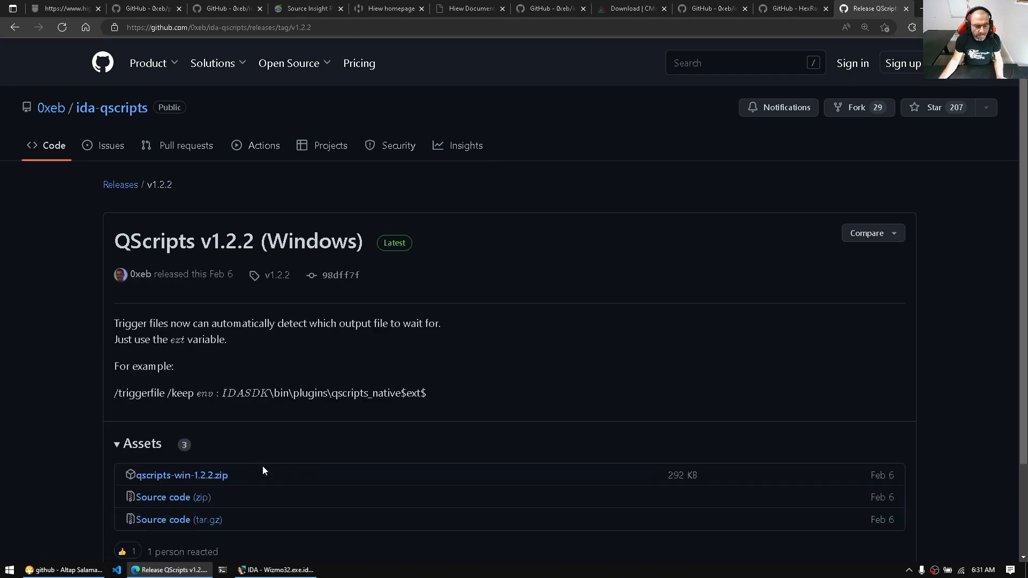
{"action": "mouse_move", "coordinate": [294, 358]}
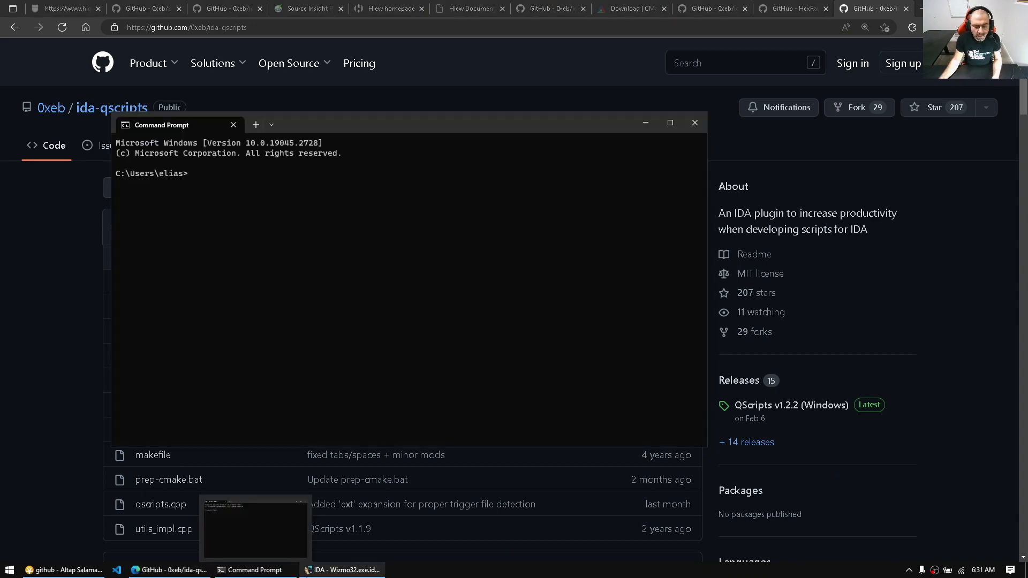
Step: Clone ida-qscripts into Projects\github, build it with prep-cmake.bat, and launch IDA
{"action": "type", "text": "cd Projects"}
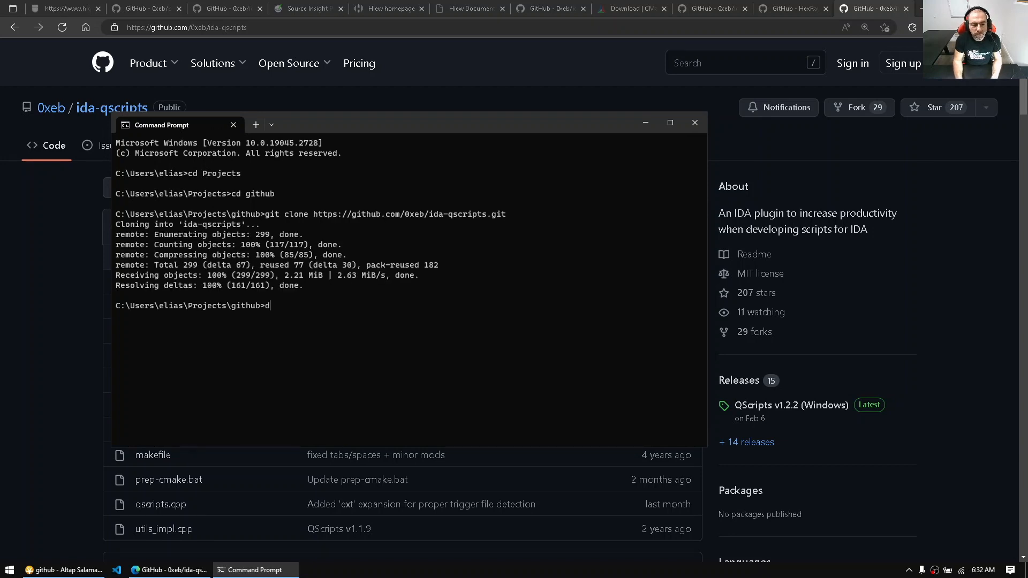
{"action": "type", "text": "cd ida-qscripts"}
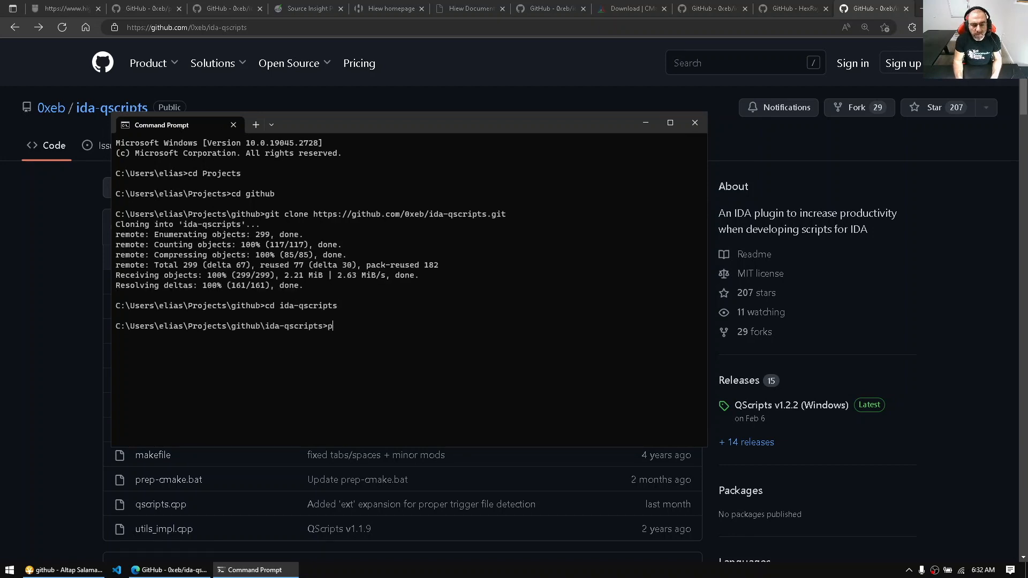
{"action": "type", "text": "rep-cmake.bat bui"}
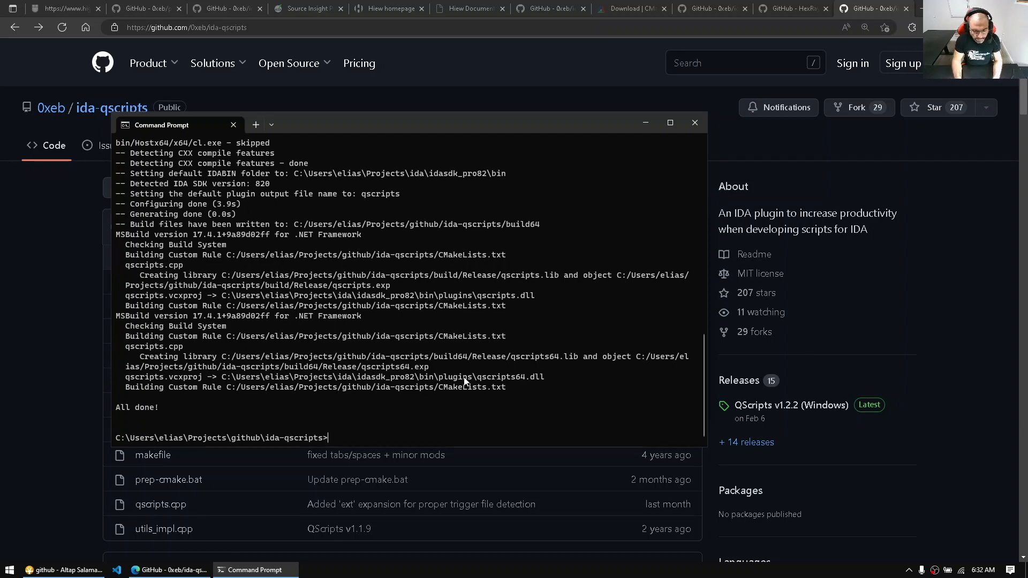
{"action": "key", "text": "Win+r"}
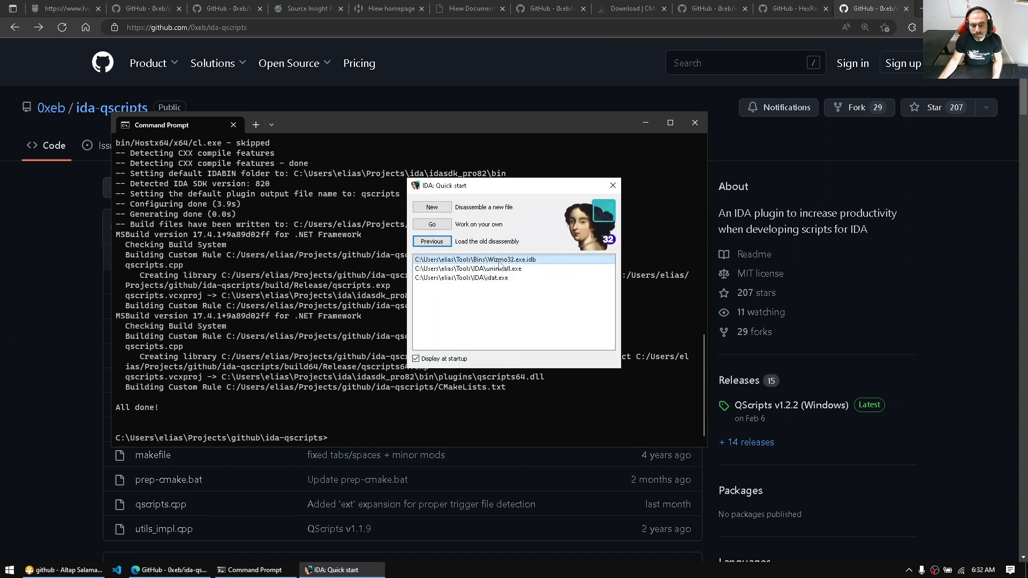
Step: Reopen the Wizmo32.exe.idb database from IDA's recent databases list
{"action": "double_click", "coordinate": [466, 259]}
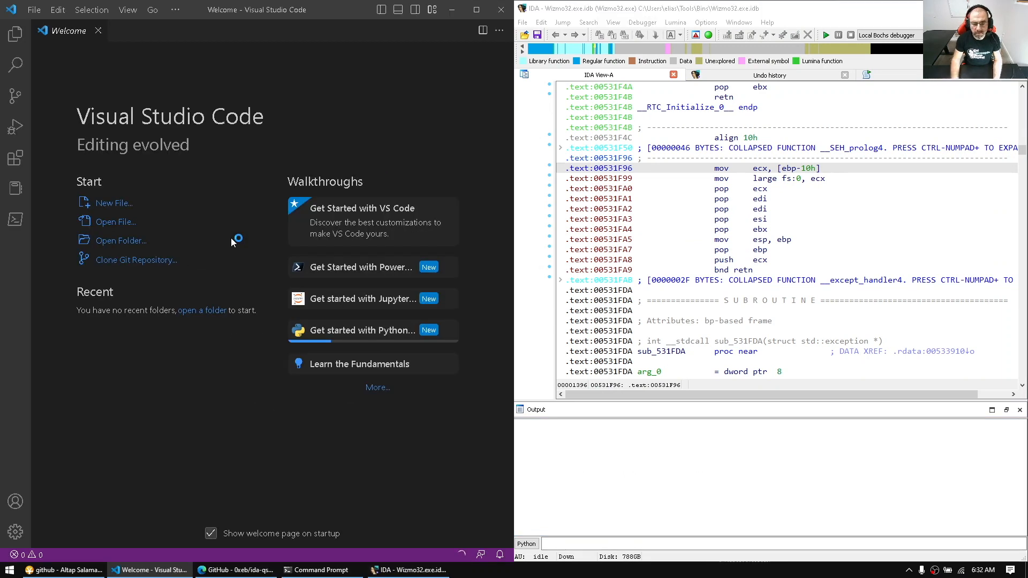
Step: Write import idaapi and print("Hello world!") in a new file saved as hello
{"action": "left_click", "coordinate": [114, 202]}
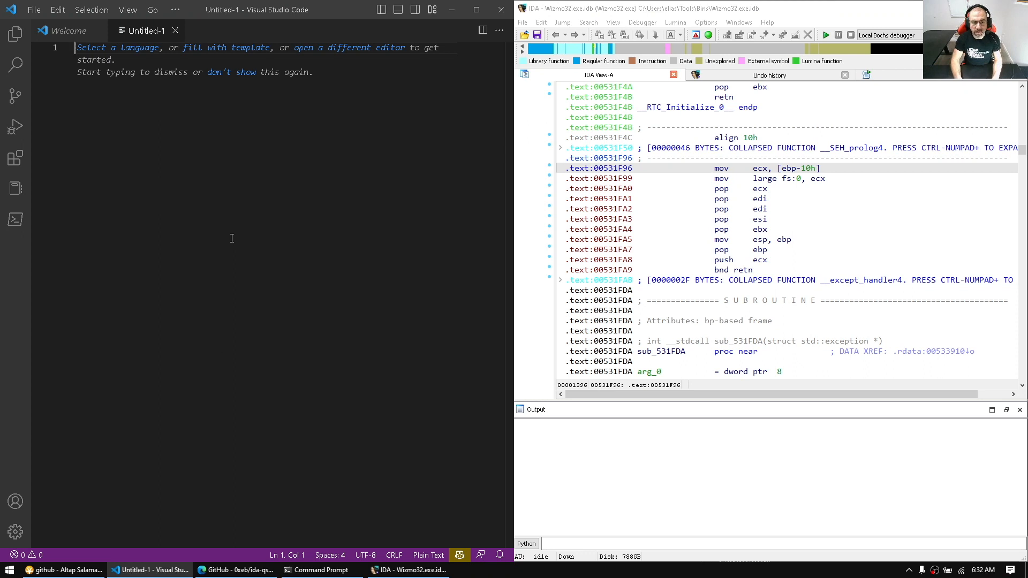
{"action": "type", "text": "import idaapi"}
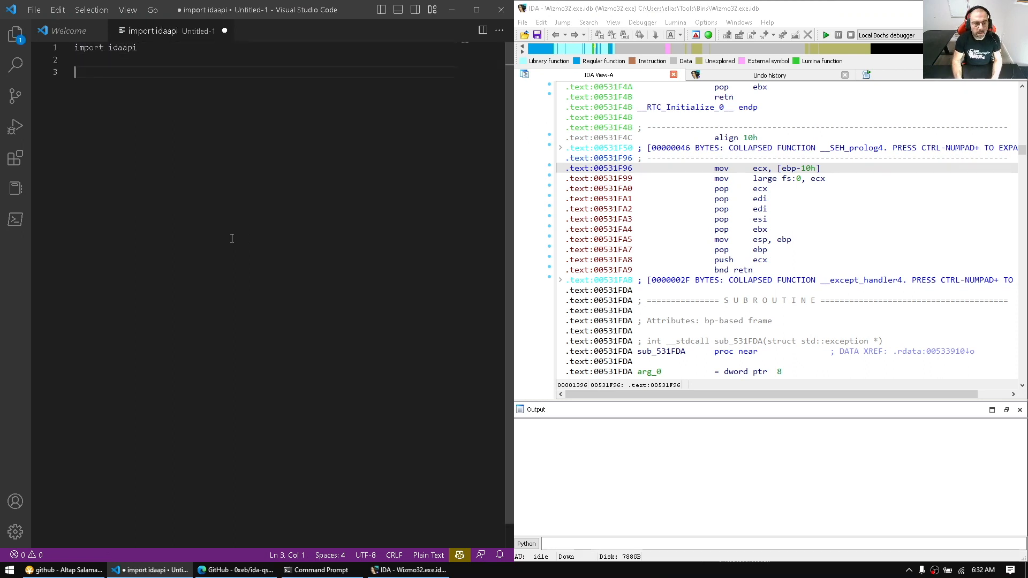
{"action": "type", "text": "print()"}
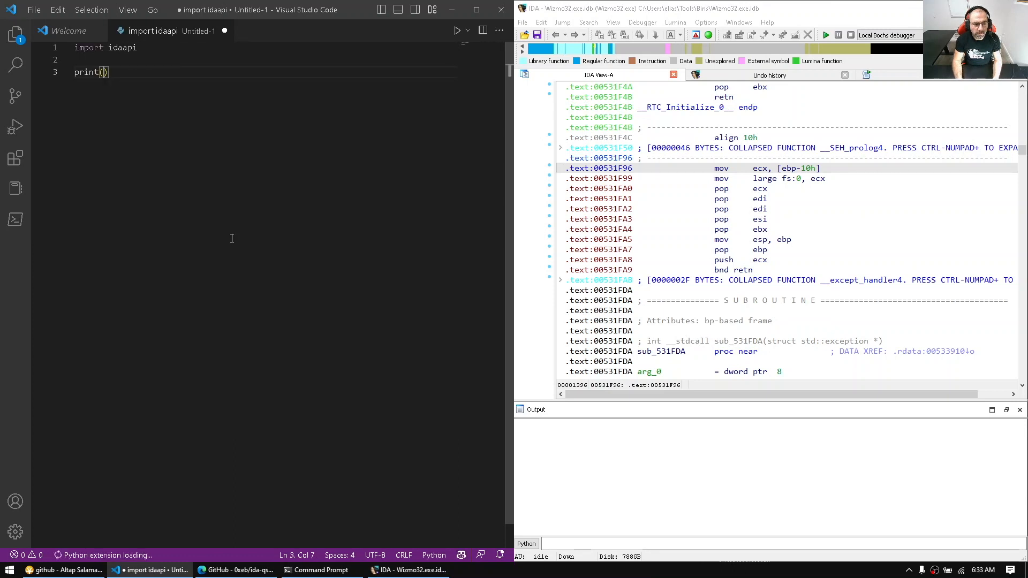
{"action": "type", "text": "\"Hello world!\""}
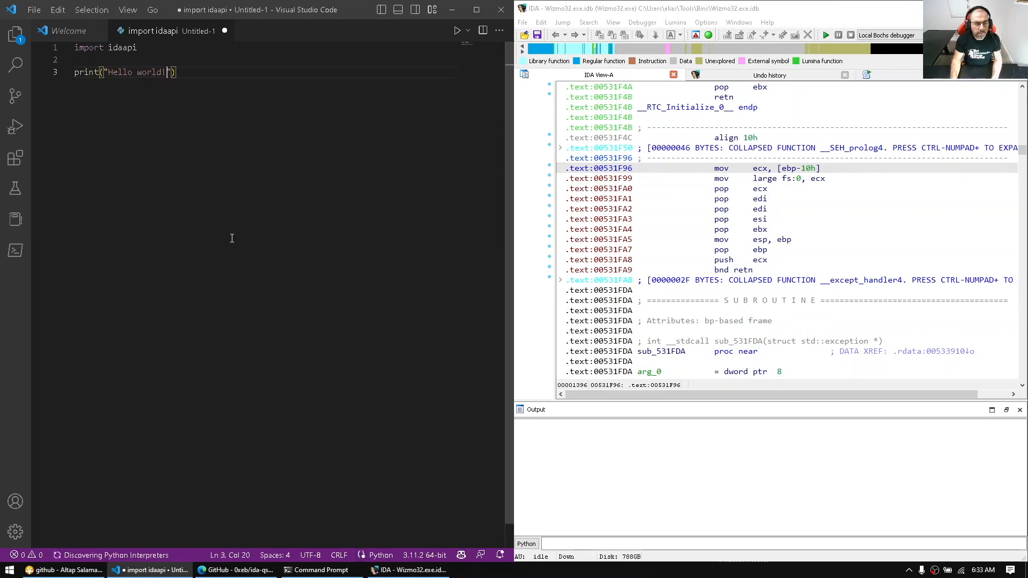
{"action": "key", "text": "ctrl+s"}
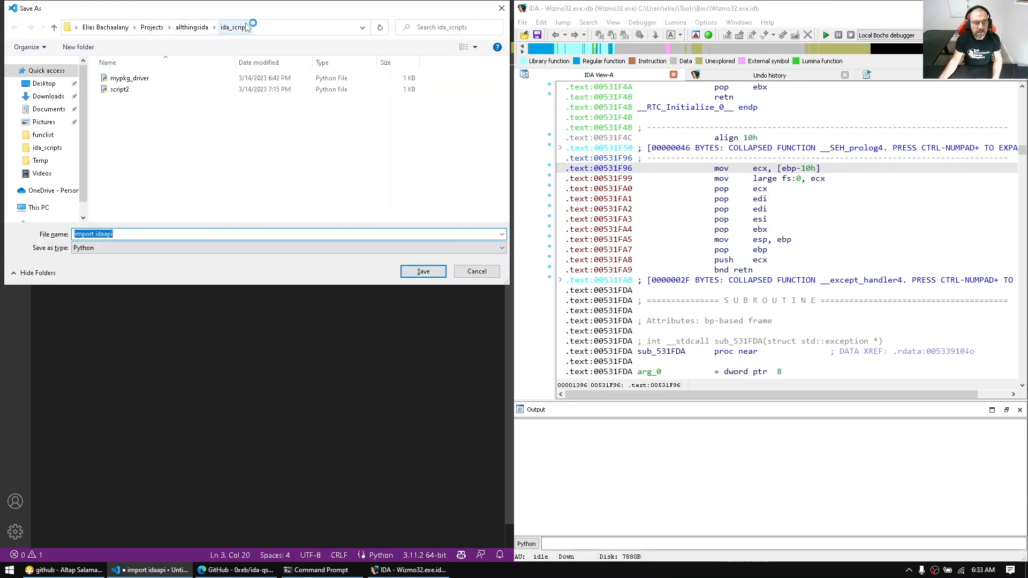
{"action": "type", "text": "hello"}
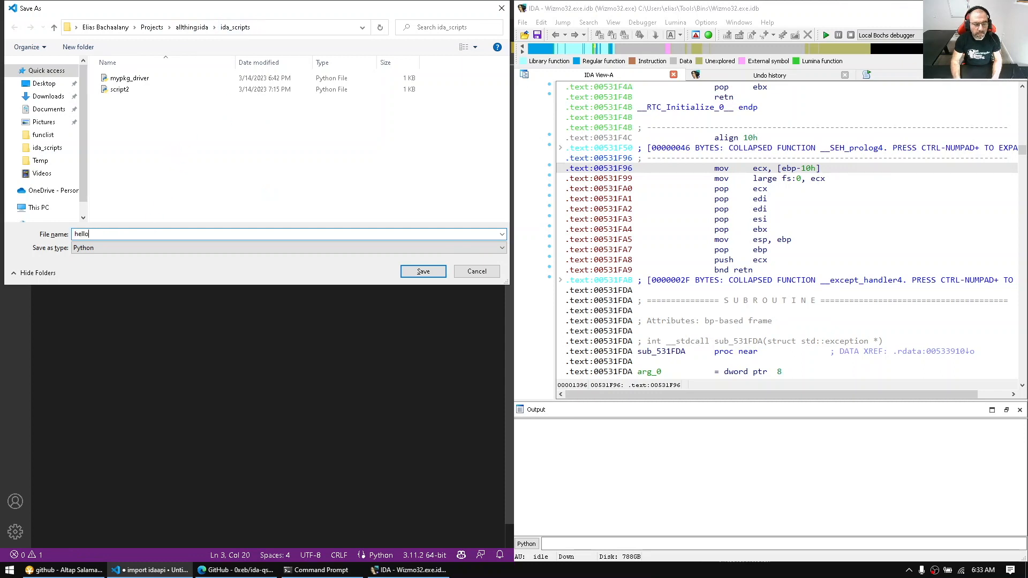
{"action": "left_click", "coordinate": [423, 271]}
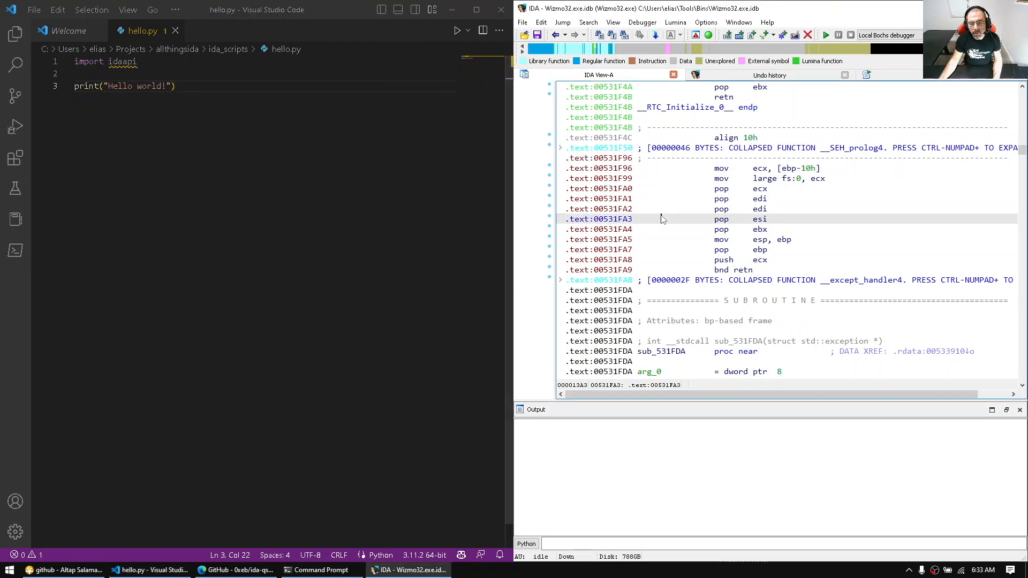
Step: Run ida_scripts\hello.py through File > Script file
{"action": "left_click", "coordinate": [522, 22]}
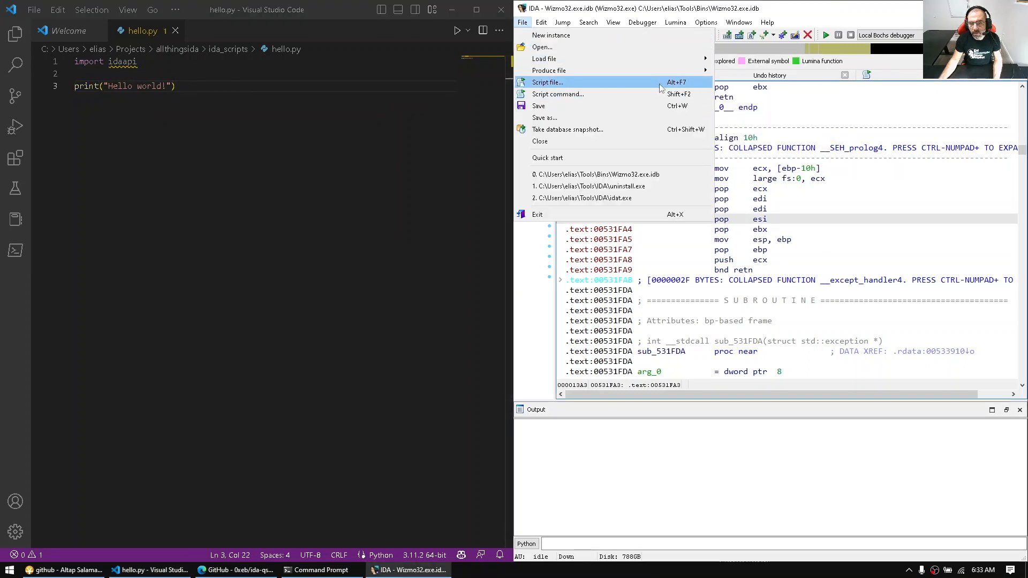
{"action": "left_click", "coordinate": [546, 81]}
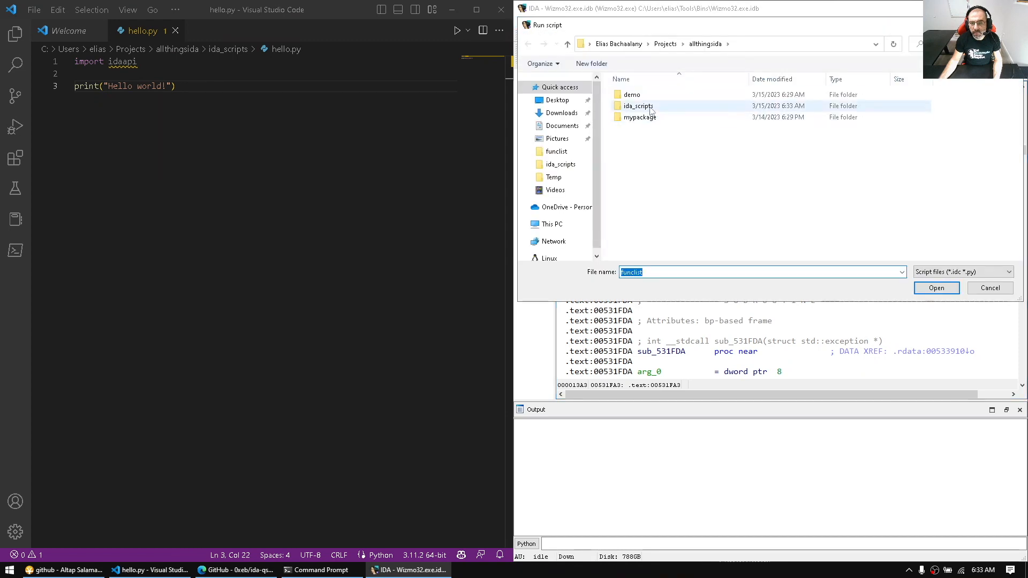
{"action": "double_click", "coordinate": [637, 105]}
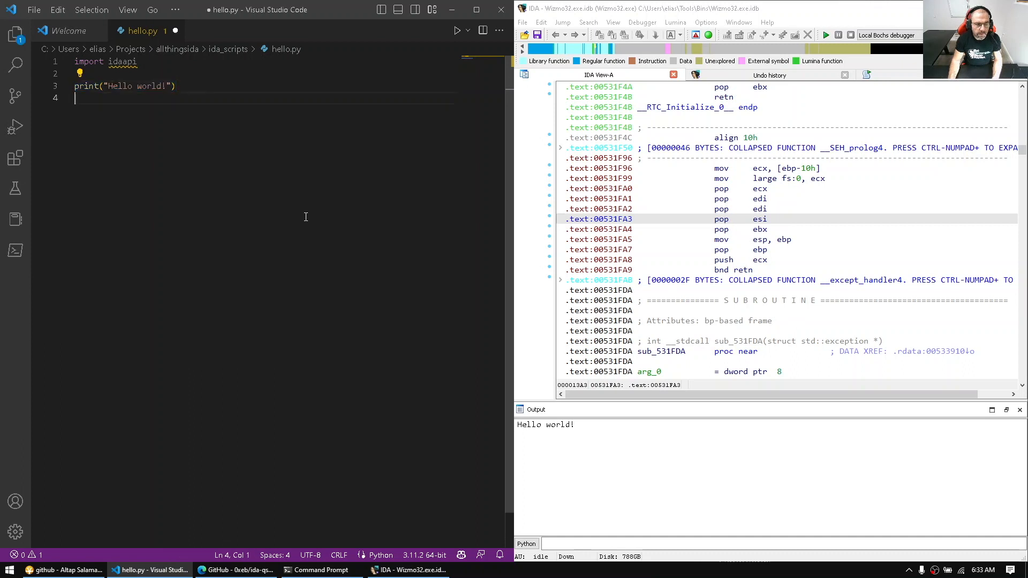
Step: Add print("Hello world! 22") to hello.py and run the script again
{"action": "type", "text": "print(\"Hello world! 22\")"}
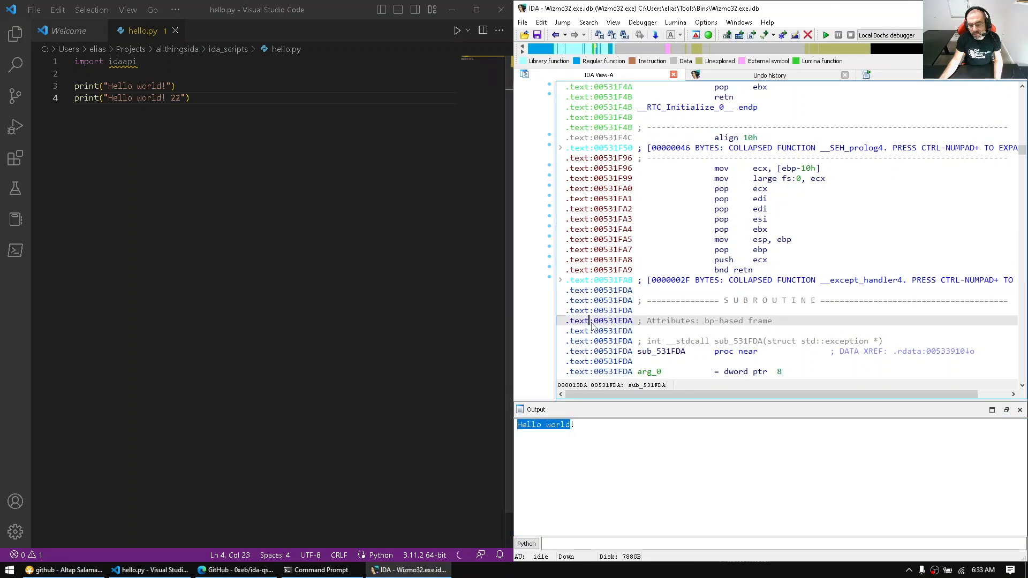
{"action": "left_click", "coordinate": [523, 22]}
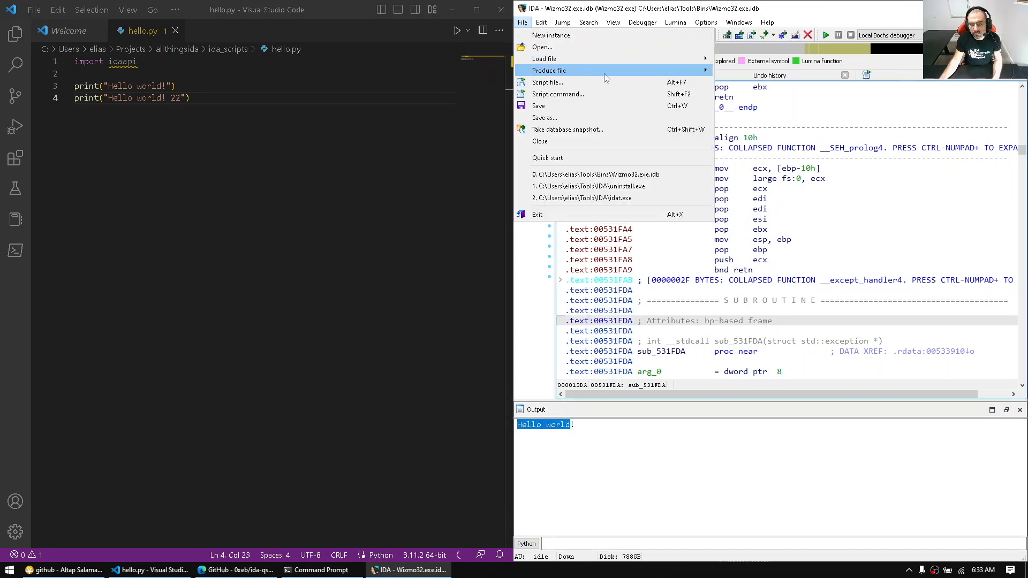
{"action": "left_click", "coordinate": [547, 82]}
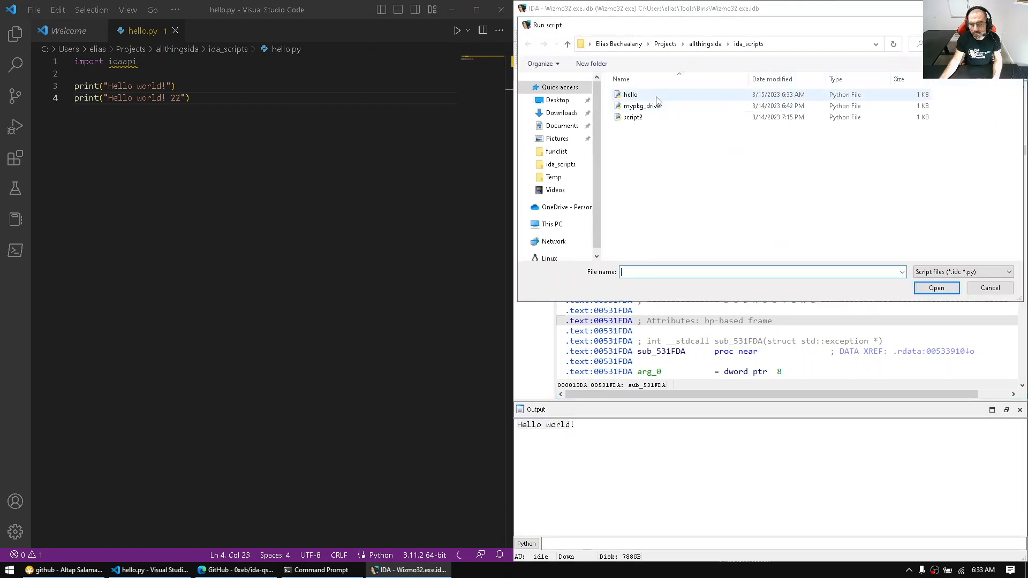
{"action": "left_click", "coordinate": [935, 288]}
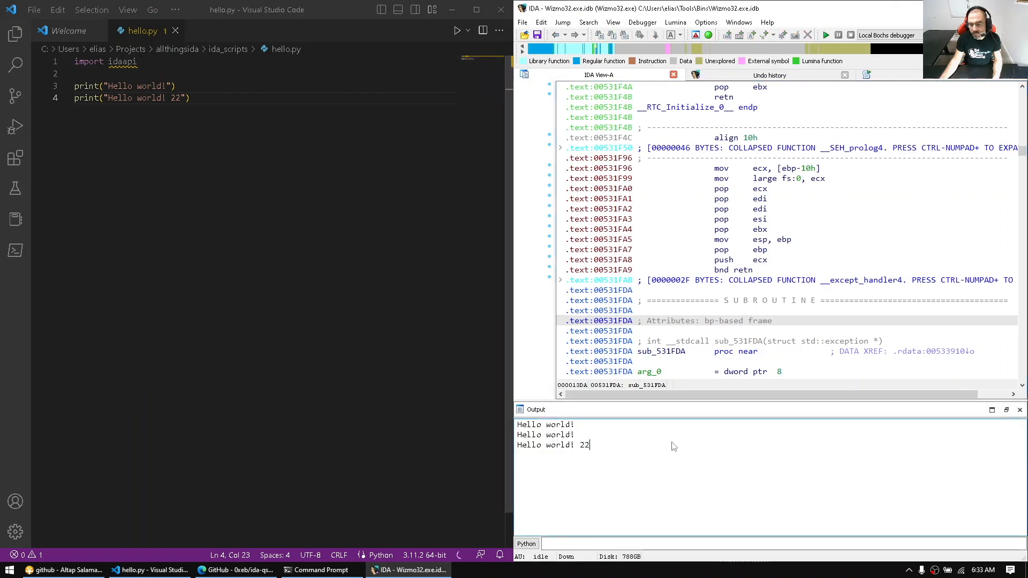
{"action": "left_click", "coordinate": [613, 21]}
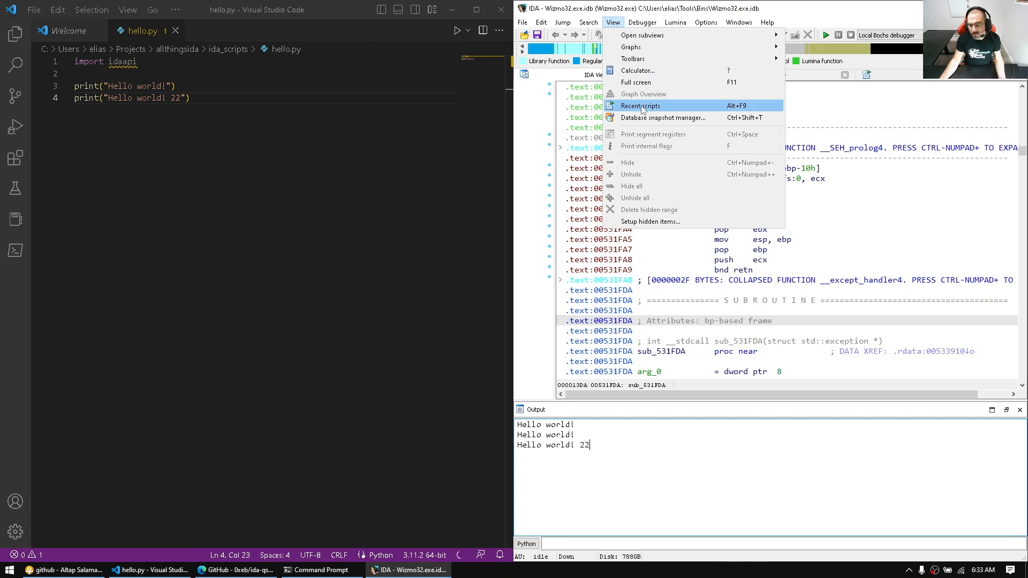
Step: Rerun hello.py from Recent scripts, then add a print("Hello world! 33") line
{"action": "left_click", "coordinate": [640, 106]}
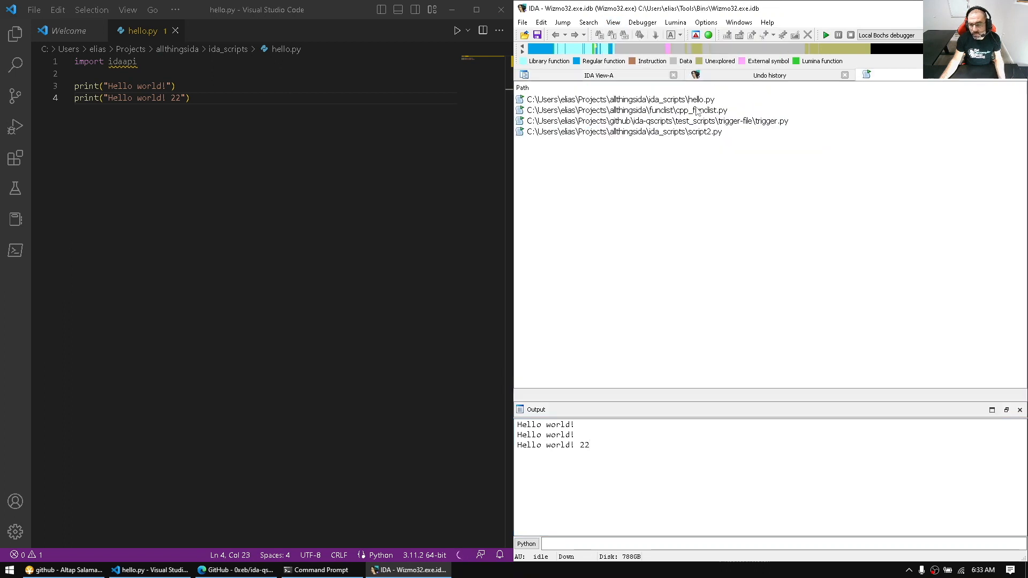
{"action": "left_click", "coordinate": [620, 99]}
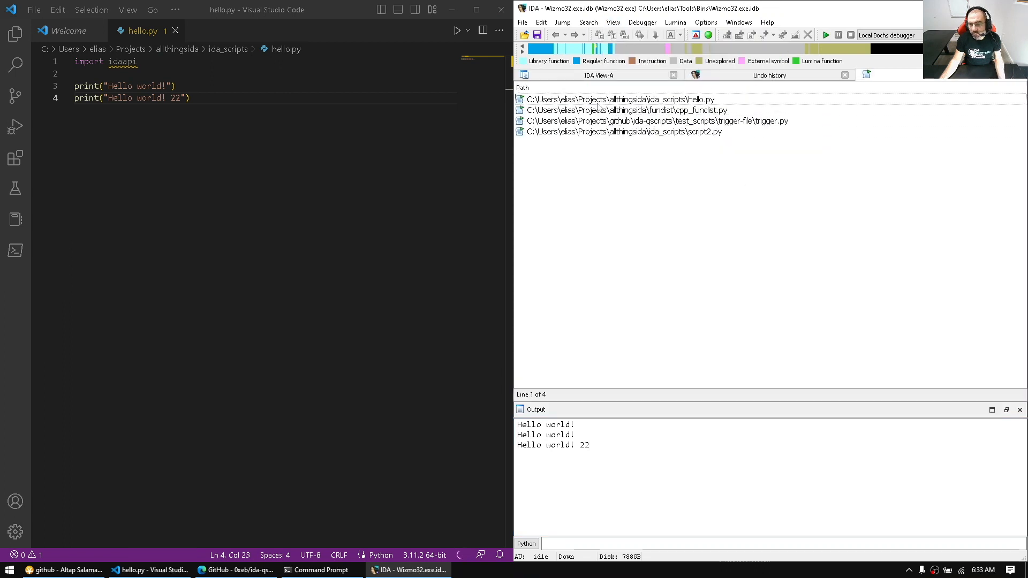
{"action": "left_click", "coordinate": [626, 109]}
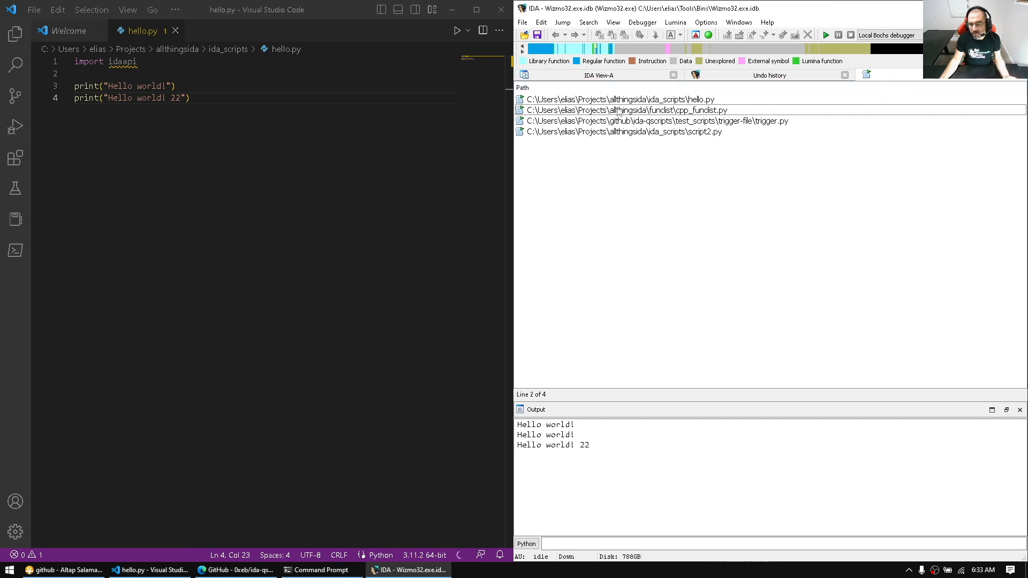
{"action": "left_click", "coordinate": [619, 99]}
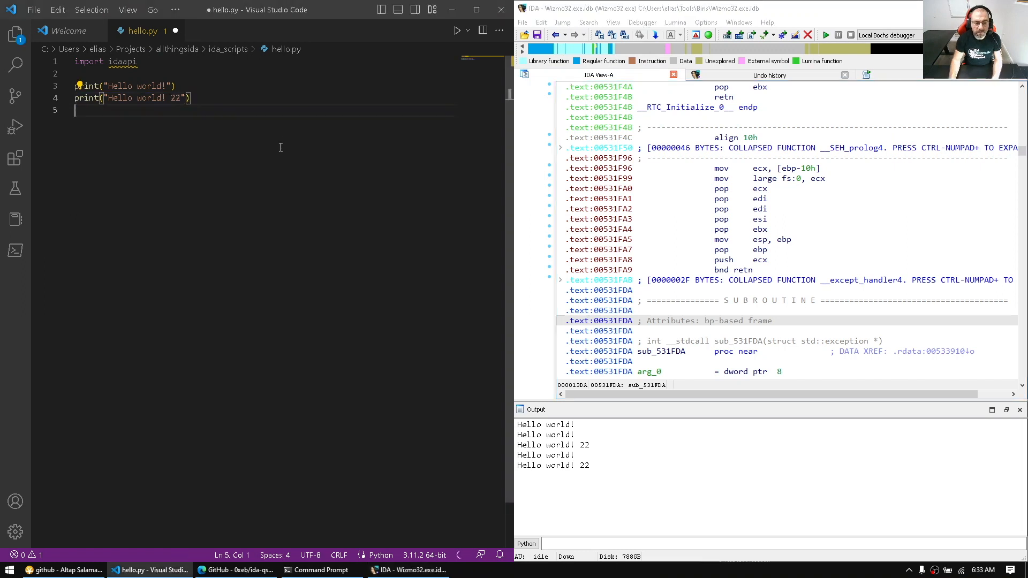
{"action": "type", "text": "print(\"Hello world! 33\")"}
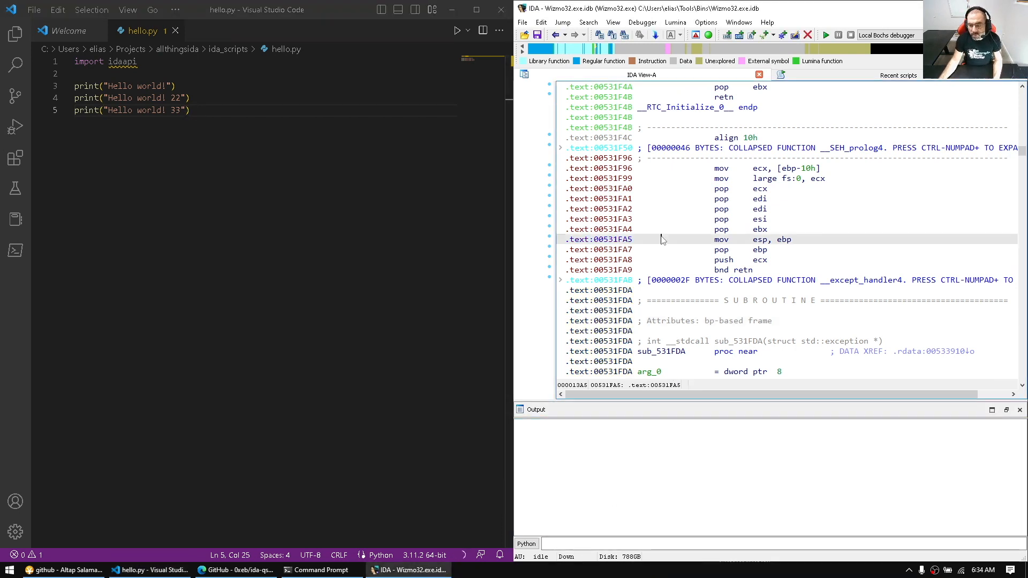
Step: Close the recent scripts panel and launch the QScripts plugin to rerun hello.py
{"action": "left_click", "coordinate": [899, 75]}
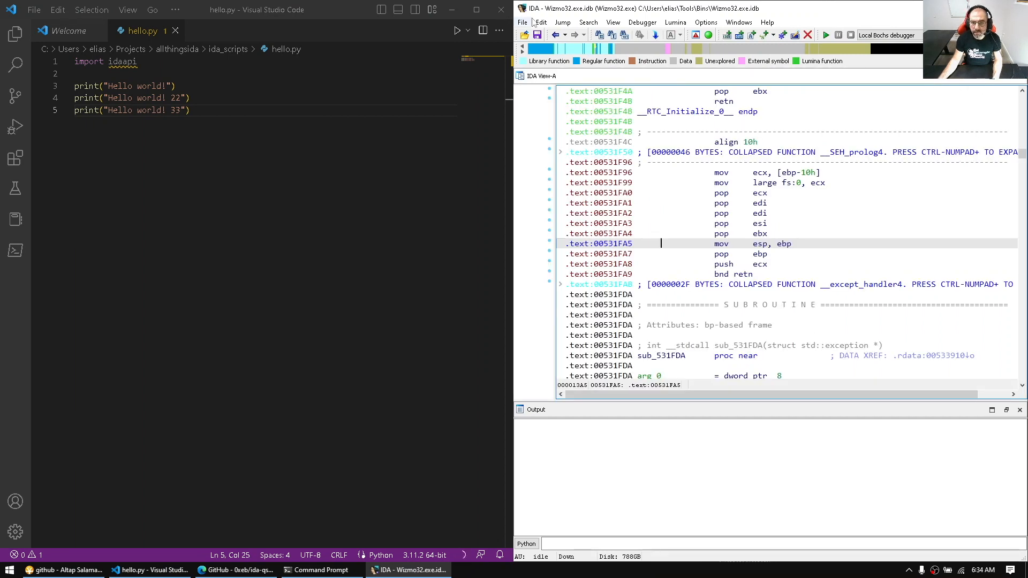
{"action": "left_click", "coordinate": [541, 21]}
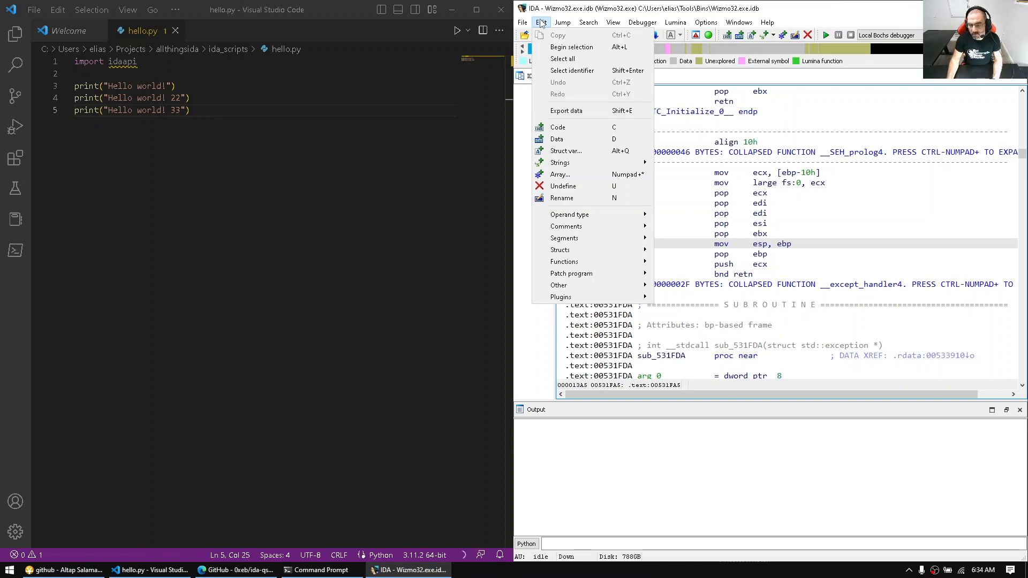
{"action": "mouse_move", "coordinate": [560, 297]}
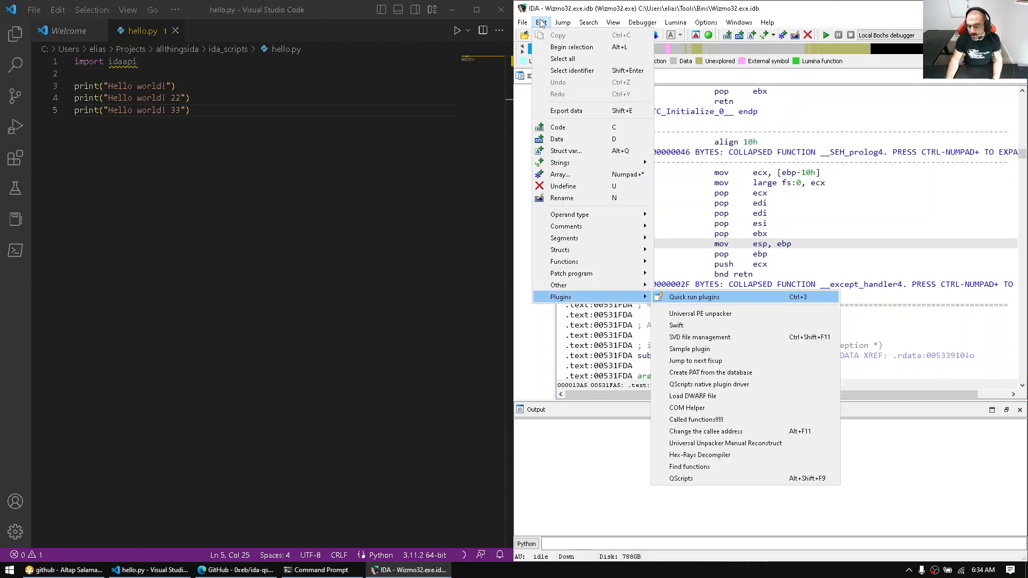
{"action": "mouse_move", "coordinate": [680, 479]}
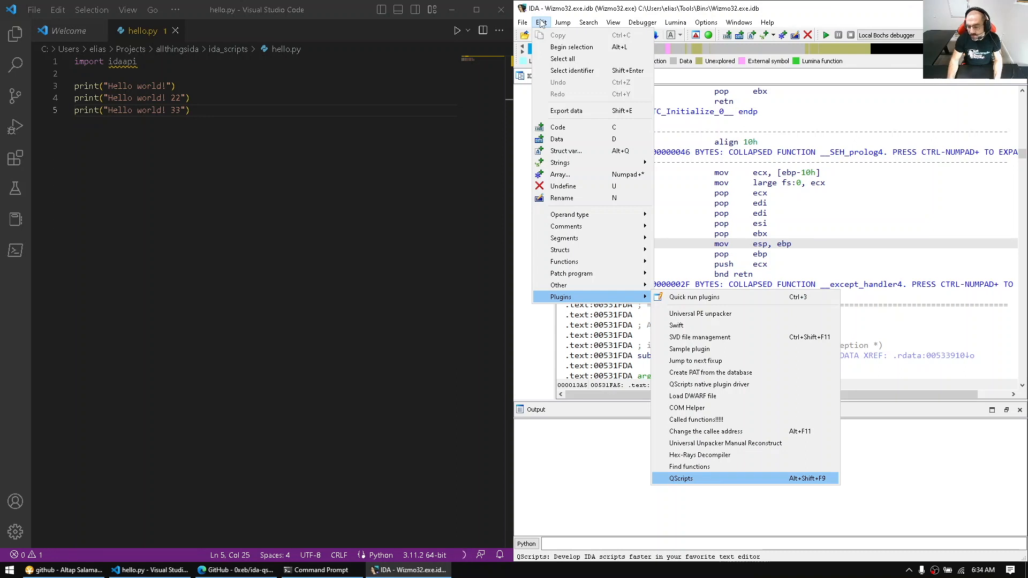
{"action": "left_click", "coordinate": [680, 478]}
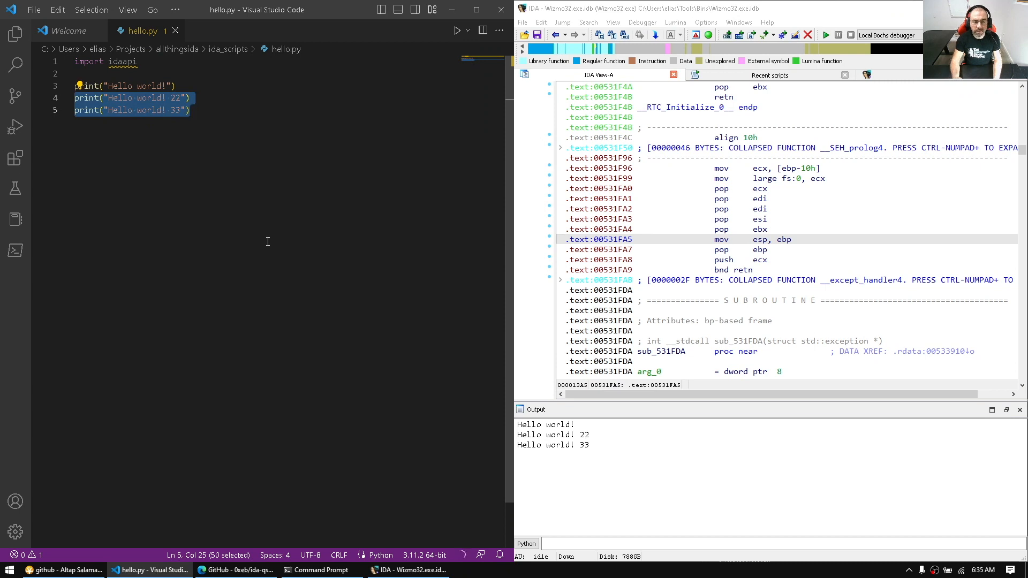
Step: Delete the extra print lines and add idaapi.msg_clear() plus a for i in range(10) print loop
{"action": "key", "text": "Delete"}
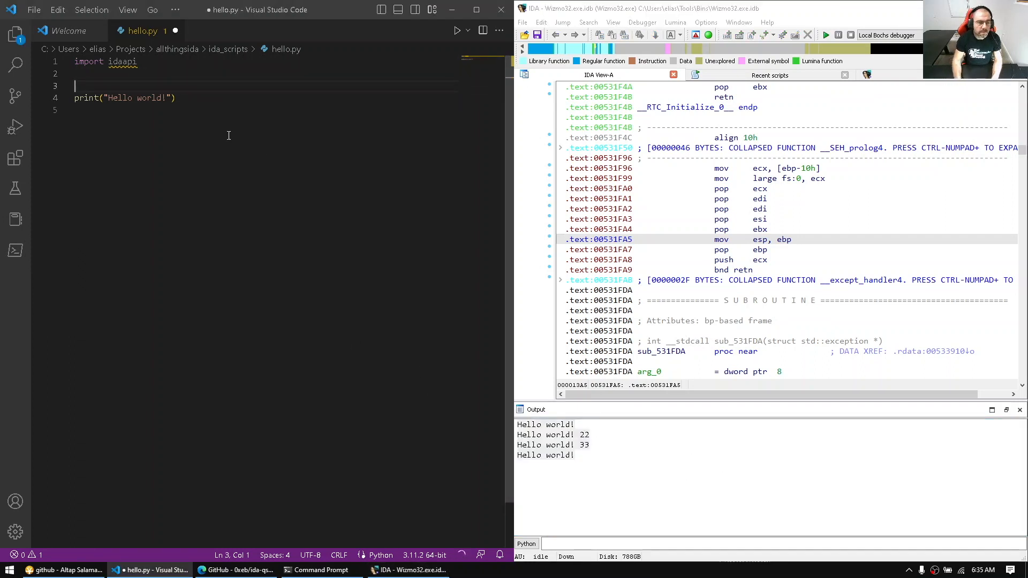
{"action": "type", "text": "idaapi.msg_clear("}
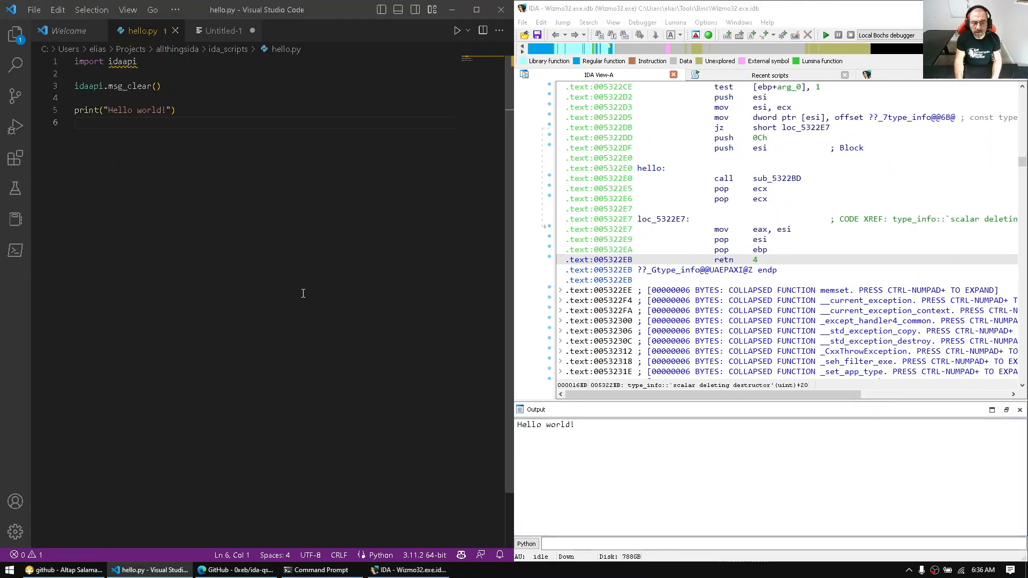
{"action": "type", "text": "for i in range(10):"}
{"action": "type", "text": "print(i)"}
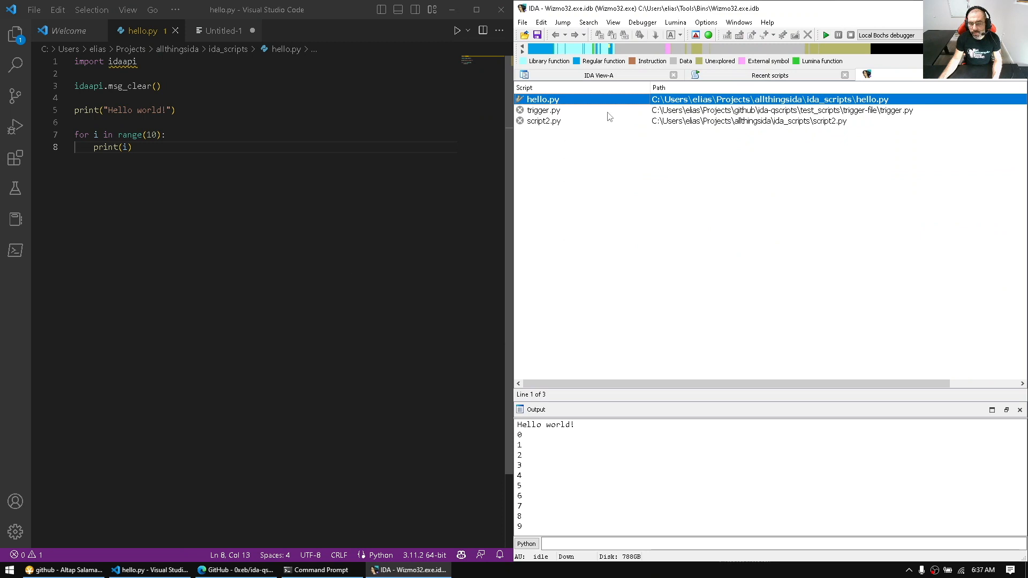
{"action": "mouse_move", "coordinate": [651, 210]}
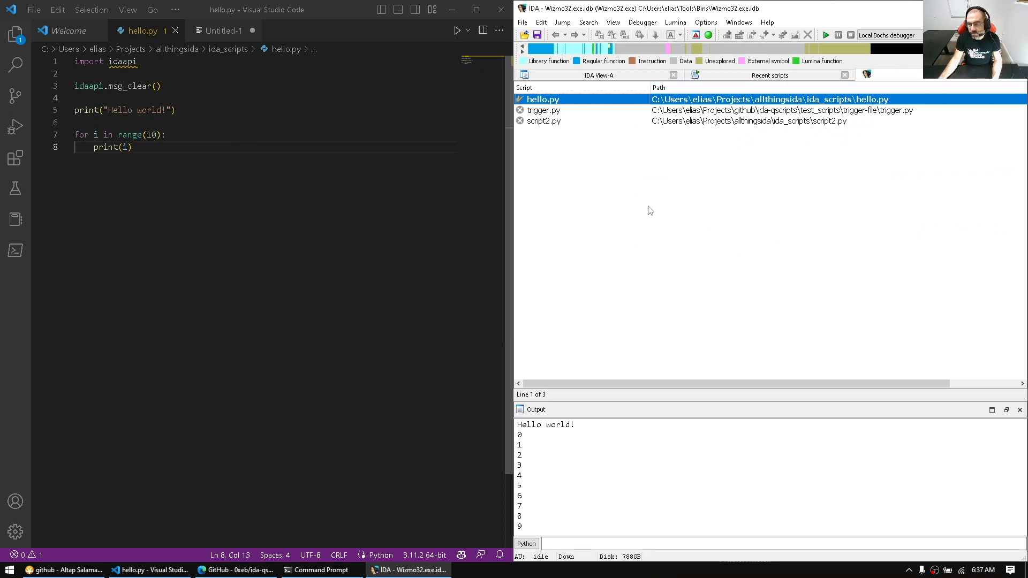
Step: Open QScripts options from the Recent scripts context menu, review them, and cancel
{"action": "right_click", "coordinate": [649, 210]}
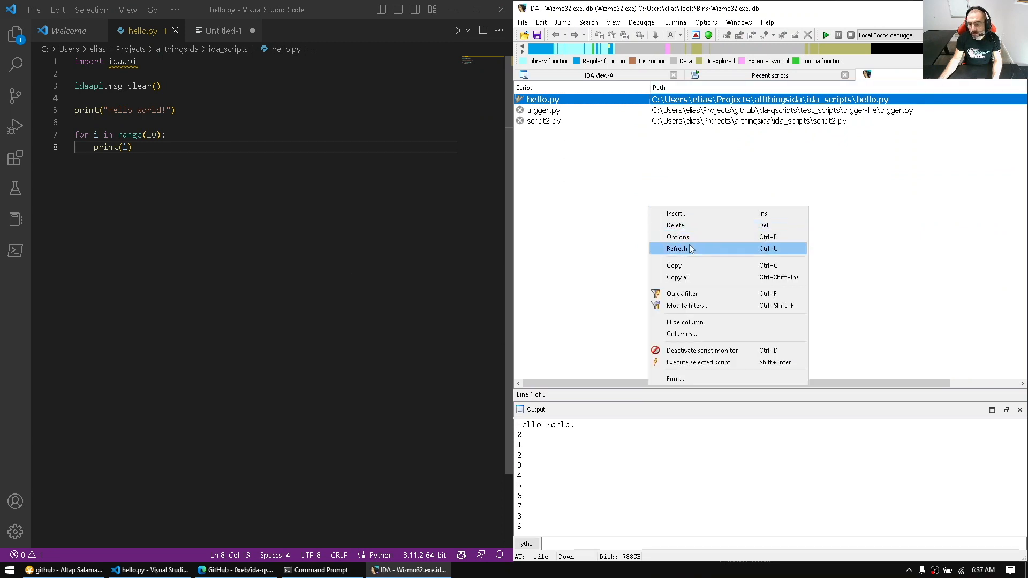
{"action": "left_click", "coordinate": [677, 236]}
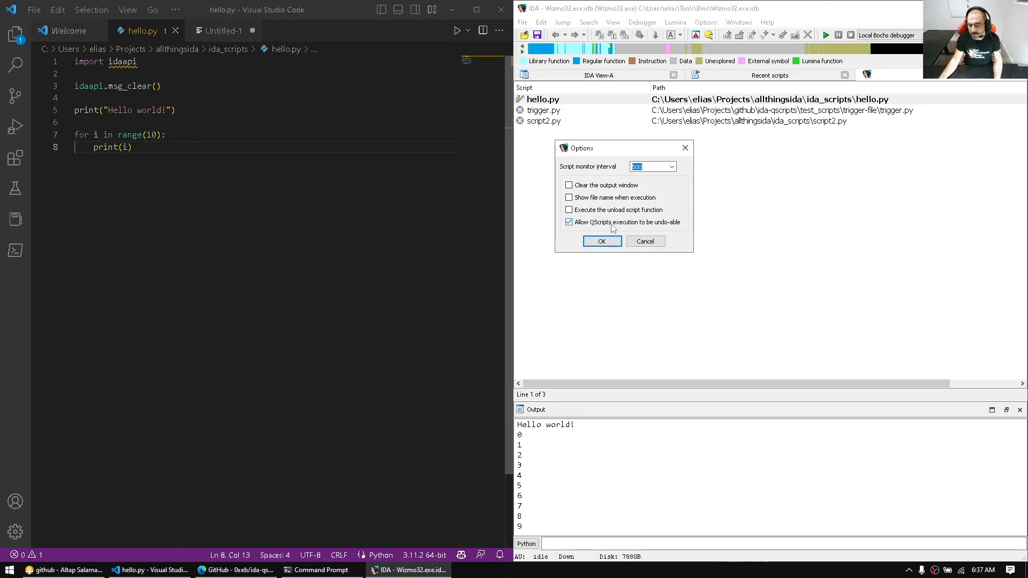
{"action": "mouse_move", "coordinate": [654, 239]}
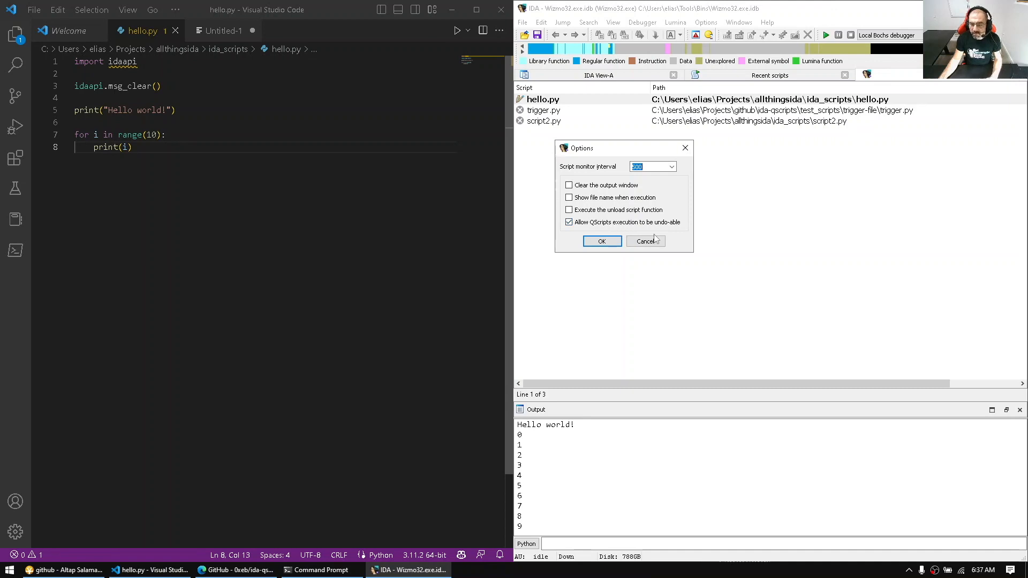
{"action": "mouse_move", "coordinate": [645, 241]}
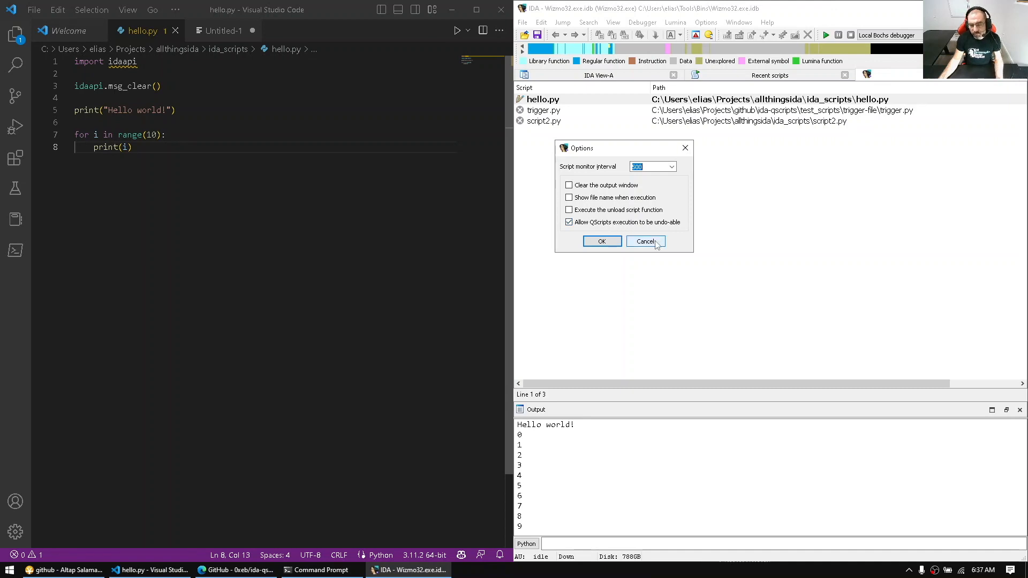
{"action": "left_click", "coordinate": [645, 241]}
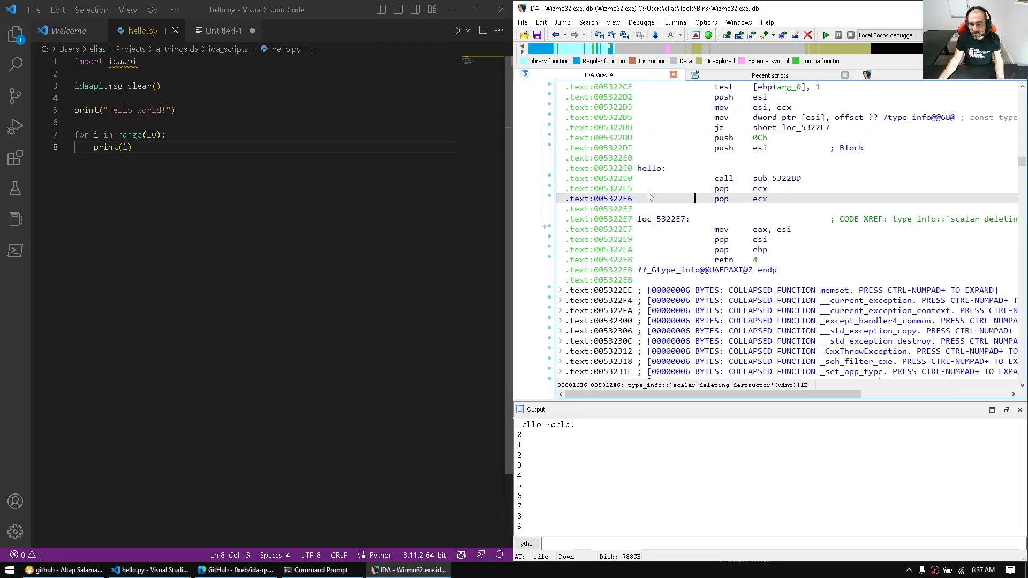
Step: Replace the print code with idaapi.set_name(0x5322e0, "testing123") in hello.py
{"action": "left_click", "coordinate": [649, 168]}
{"action": "type", "text": "idaapi.se"}
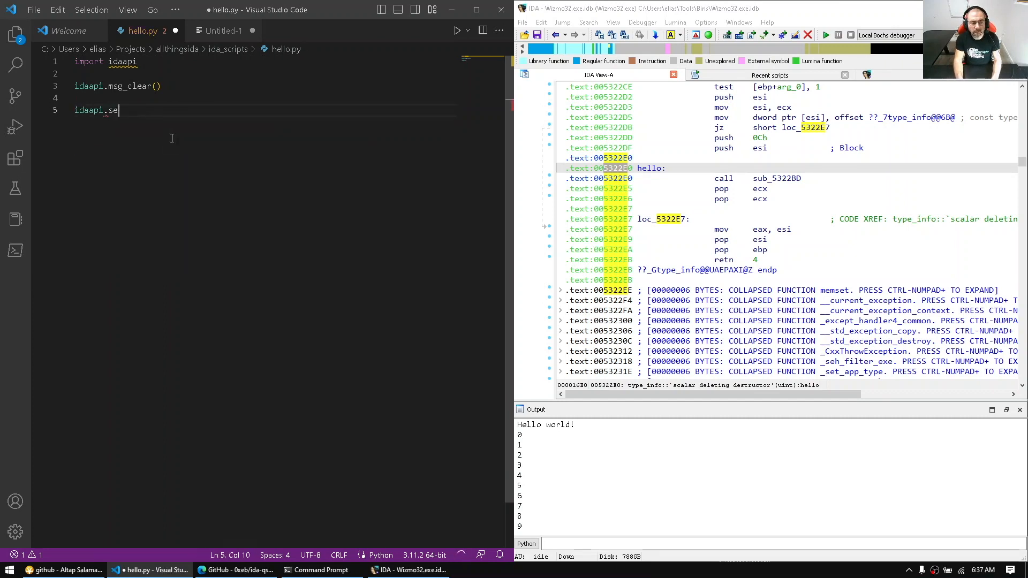
{"action": "type", "text": "t_name()"}
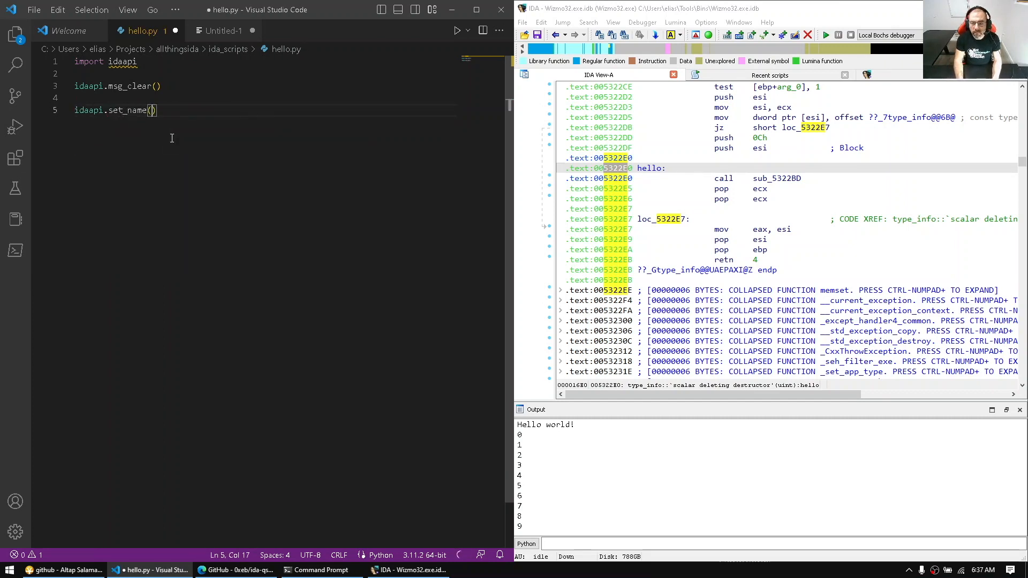
{"action": "type", "text": "0x5322e0, \"testing"}
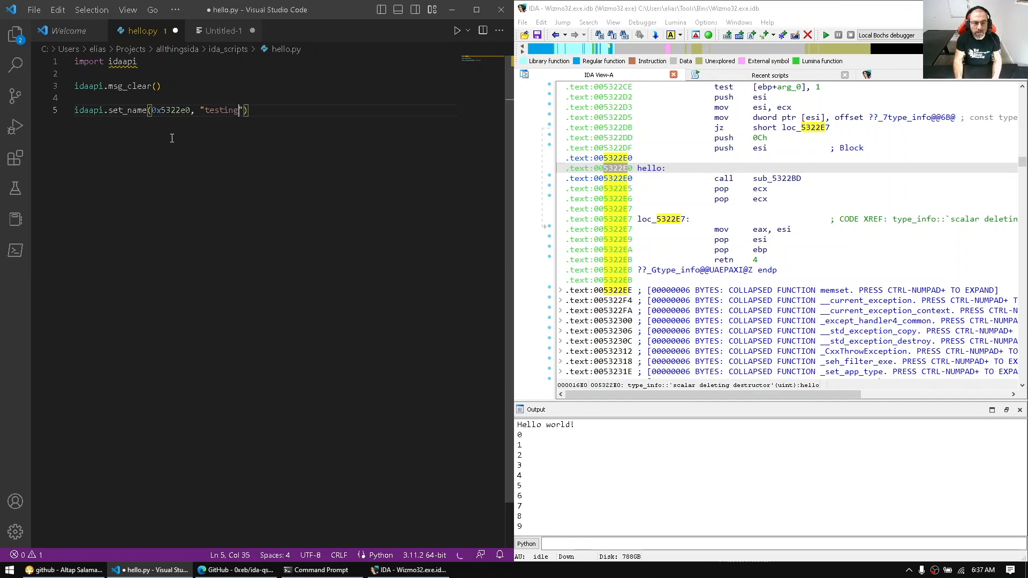
{"action": "type", "text": "123"}
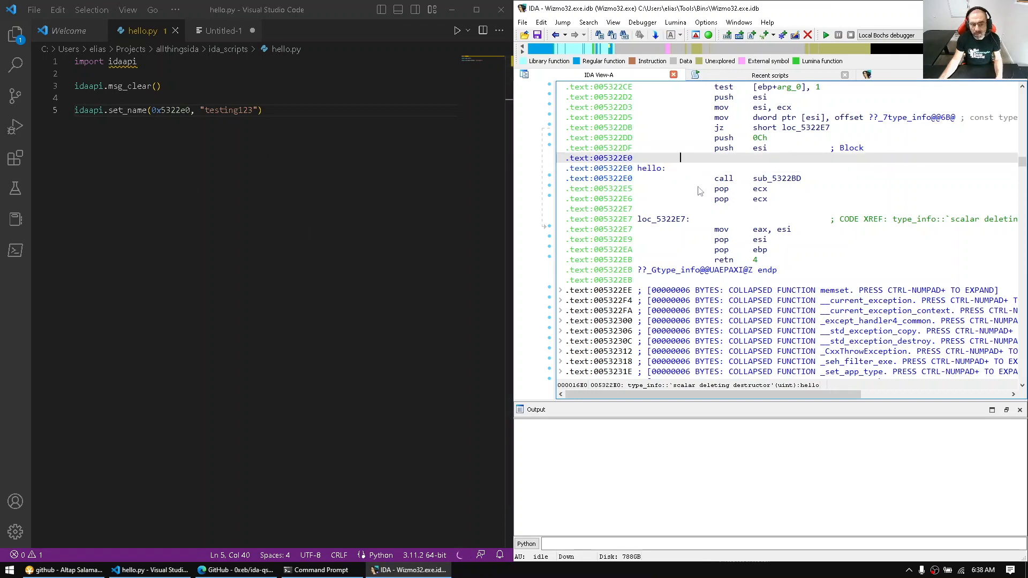
{"action": "scroll", "scroll_direction": "down", "scroll_amount": 3}
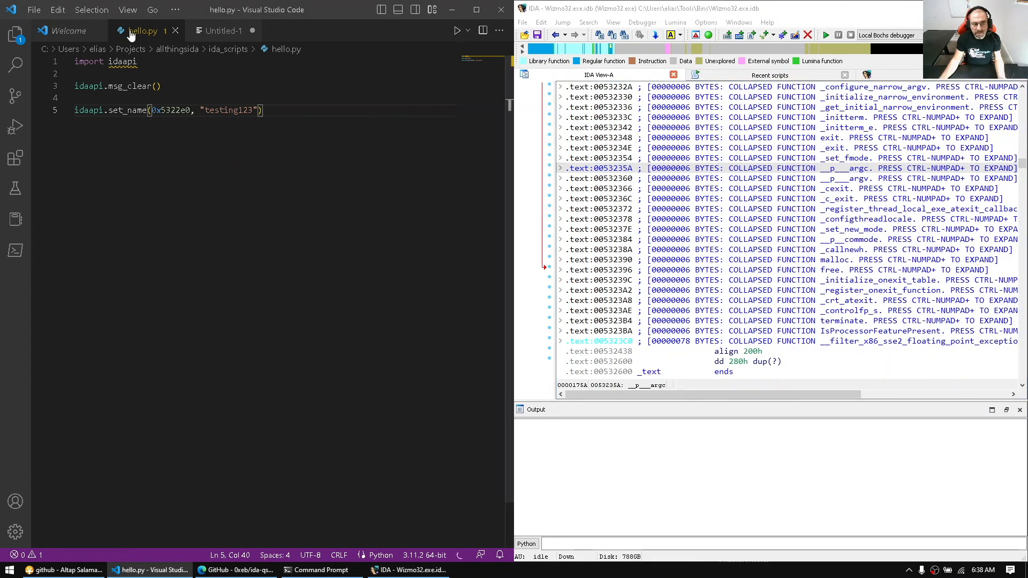
{"action": "left_click", "coordinate": [770, 75]}
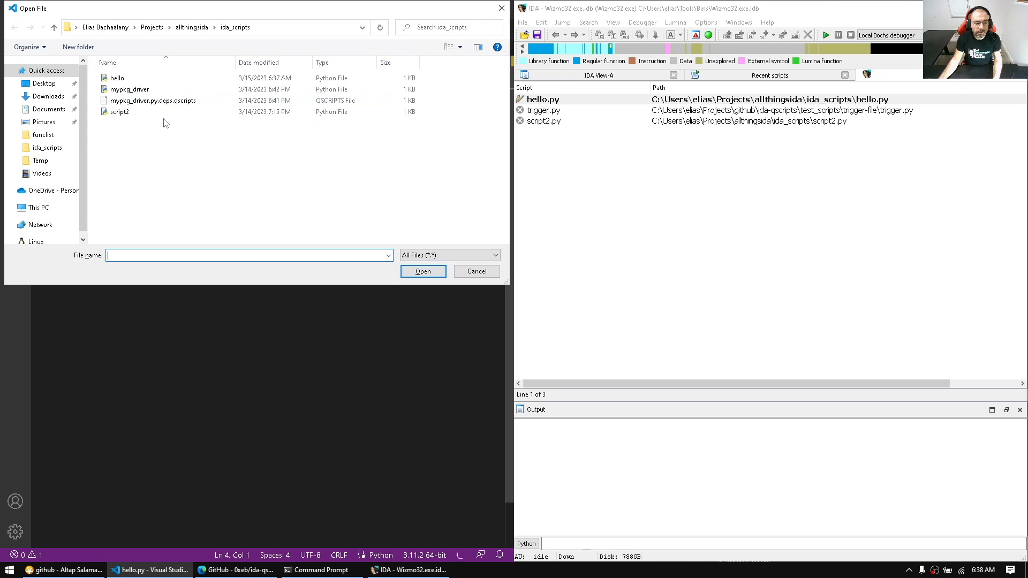
Step: Open script2.py from ida_scripts and make _main print 'script2: standalone'
{"action": "left_click", "coordinate": [455, 268]}
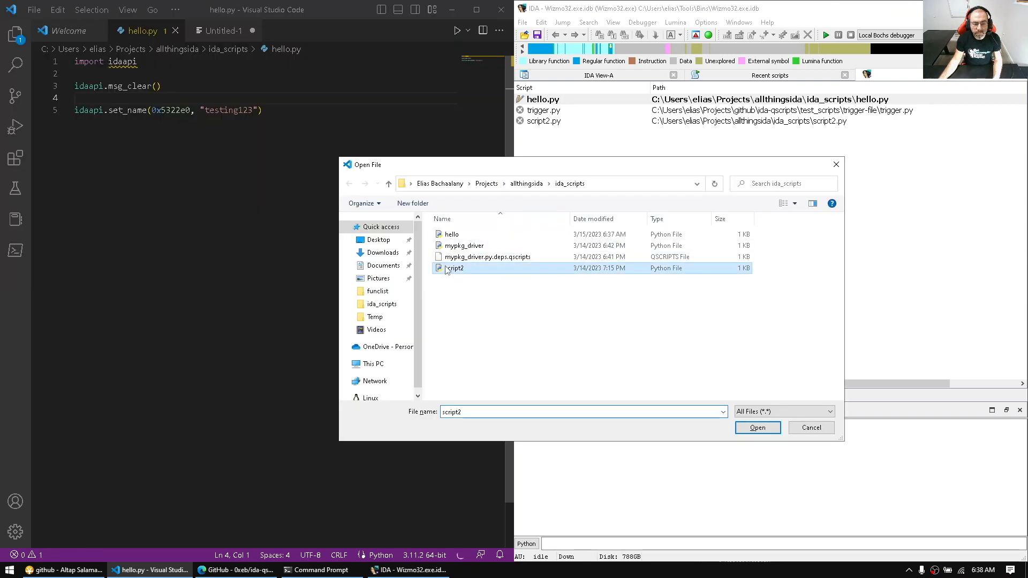
{"action": "left_click", "coordinate": [757, 427]}
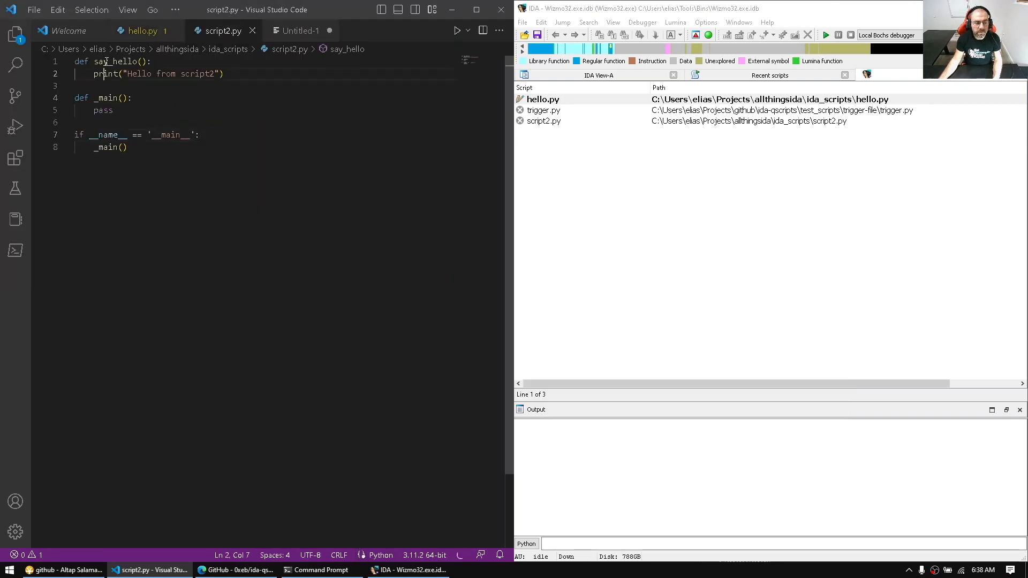
{"action": "double_click", "coordinate": [116, 61]}
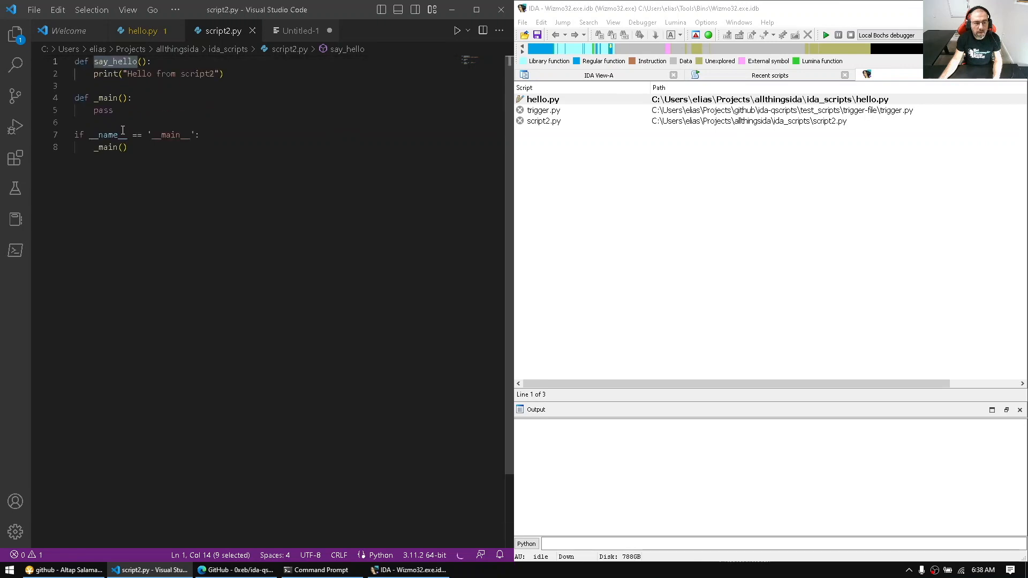
{"action": "left_click_drag", "start_coordinate": [93, 98], "coordinate": [128, 146]}
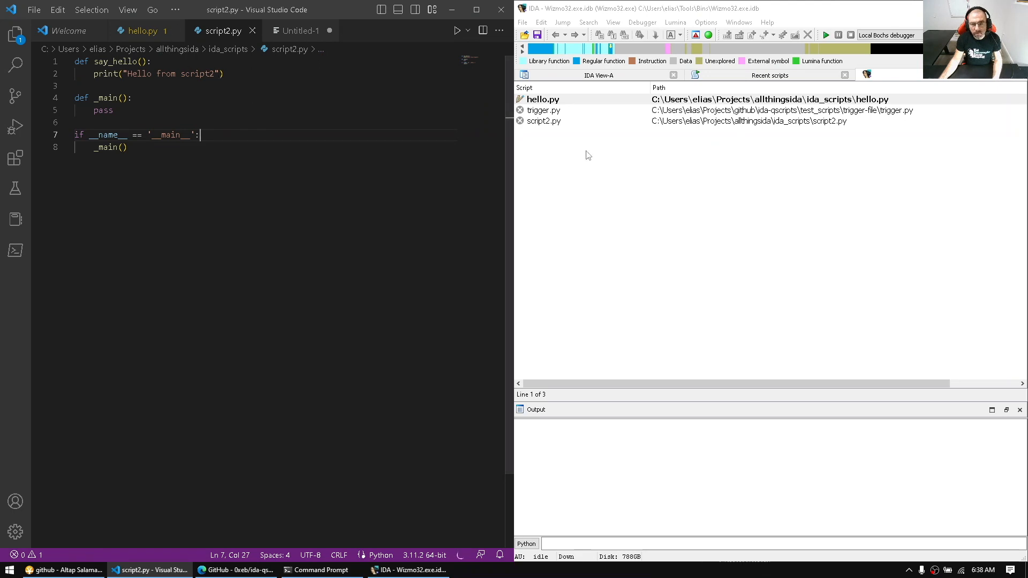
Step: Make script2.py IDA's active script, then return to hello.py
{"action": "left_click", "coordinate": [543, 121]}
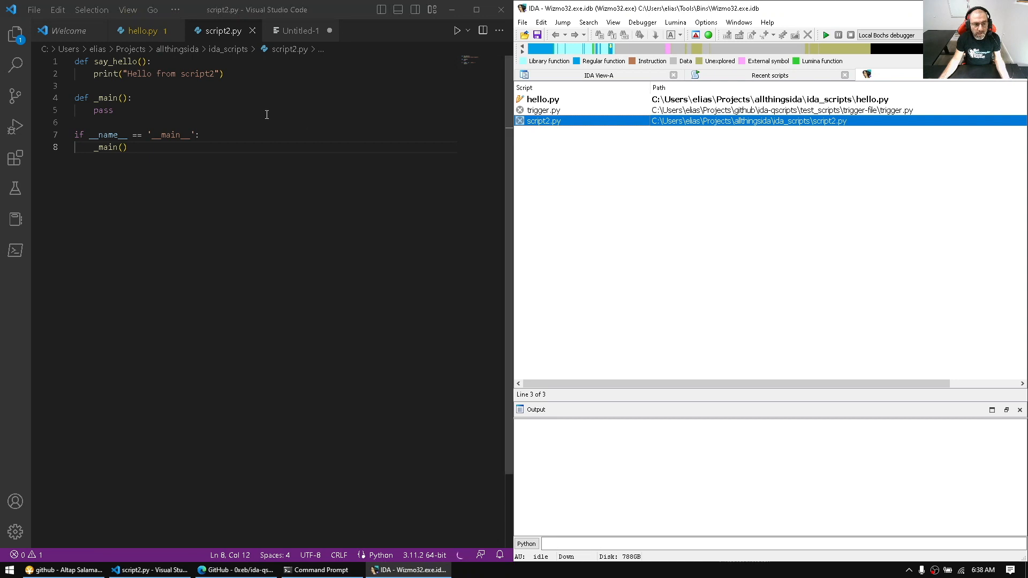
{"action": "double_click", "coordinate": [102, 110]}
{"action": "type", "text": "rint(\"script2: standalone\")"}
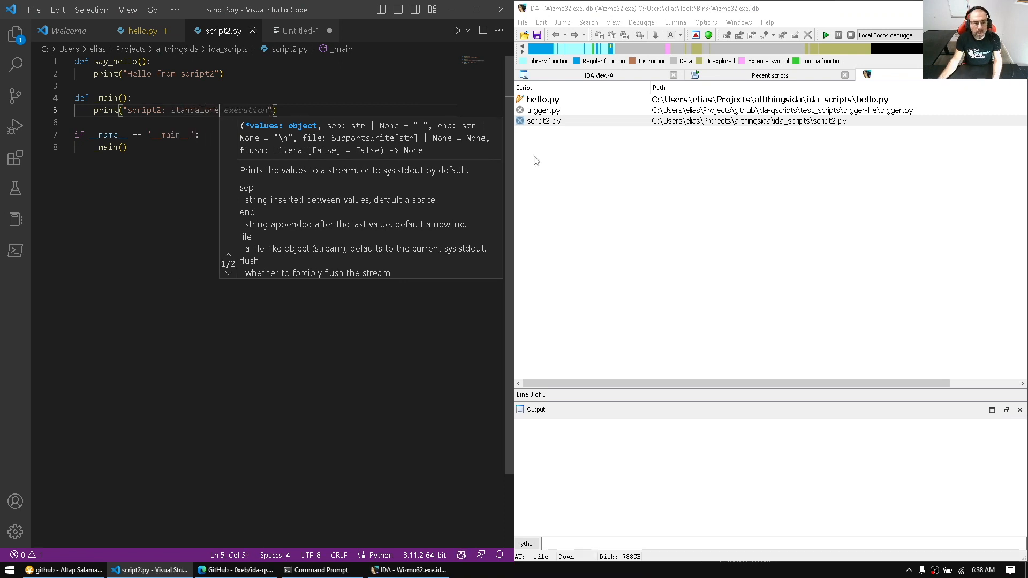
{"action": "left_click", "coordinate": [543, 121]}
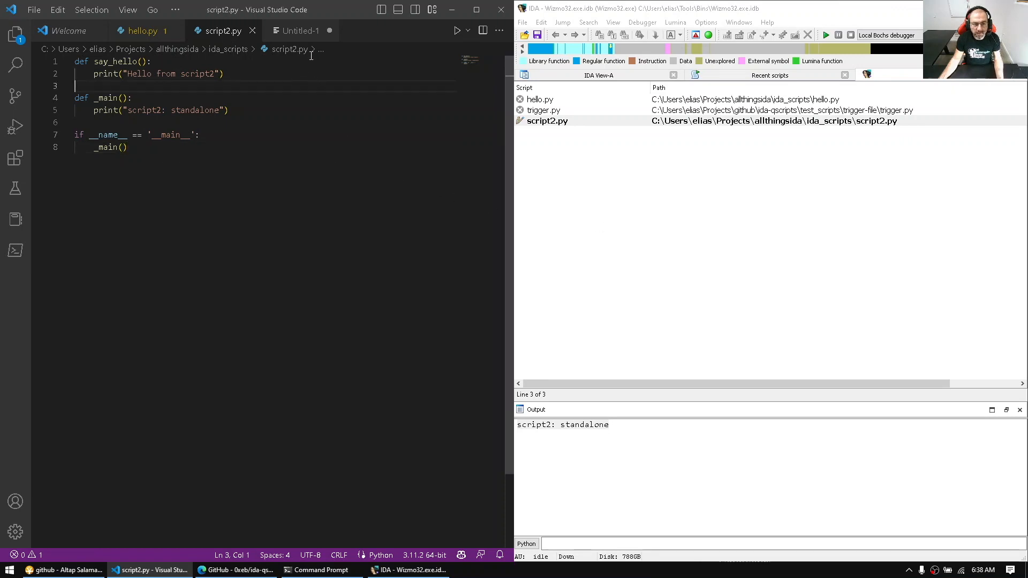
{"action": "left_click", "coordinate": [142, 30]}
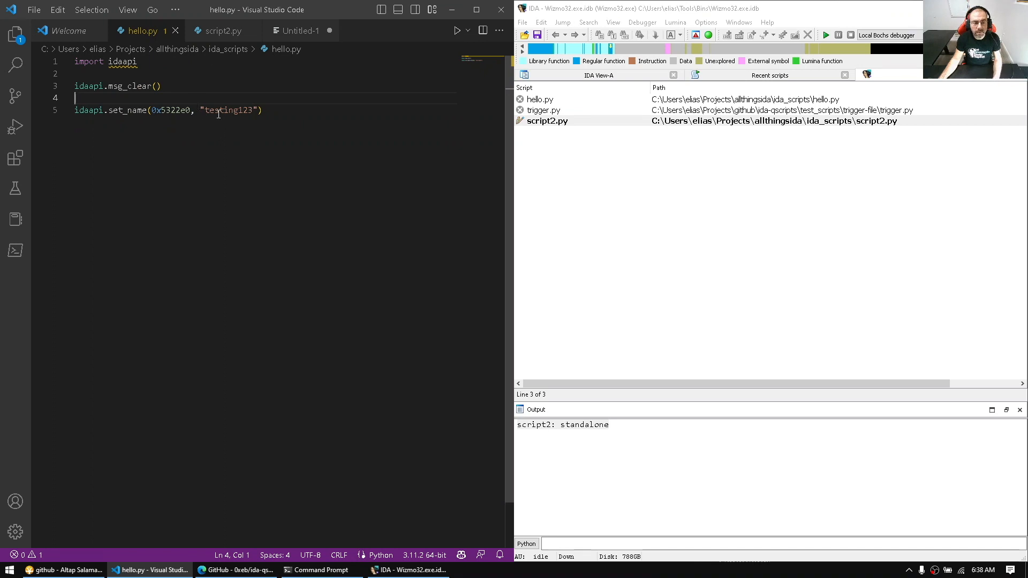
Step: Replace hello.py's set_name line with print("Hello from script1"), comparing against script2.py
{"action": "type", "text": "print"}
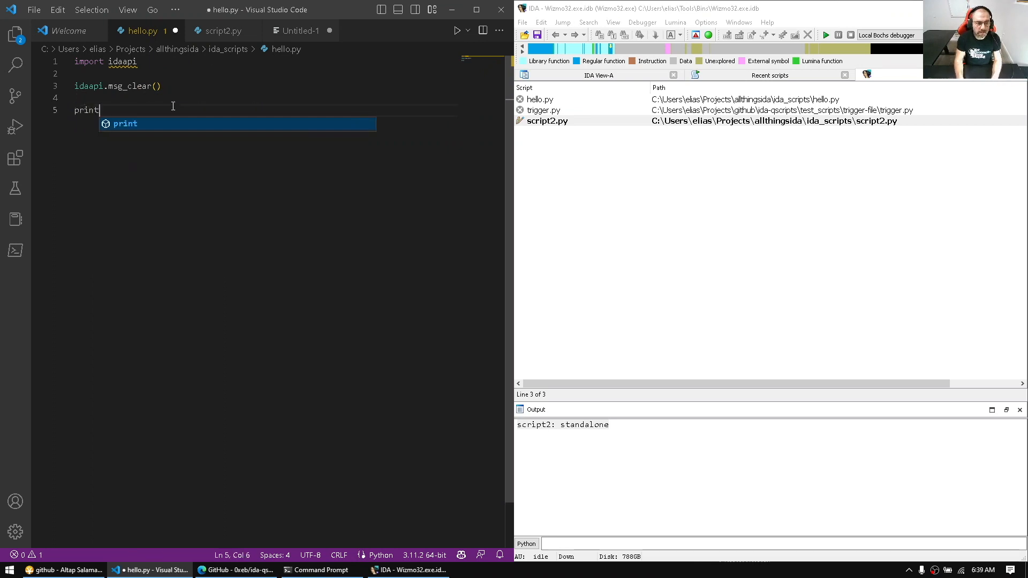
{"action": "type", "text": "(\"Hello from script1\")"}
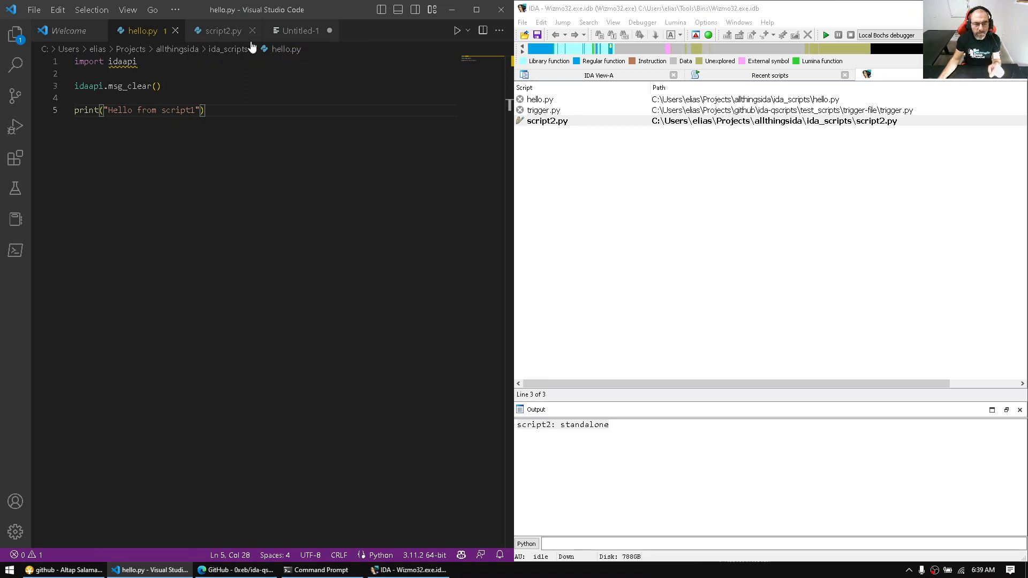
{"action": "left_click", "coordinate": [224, 31]}
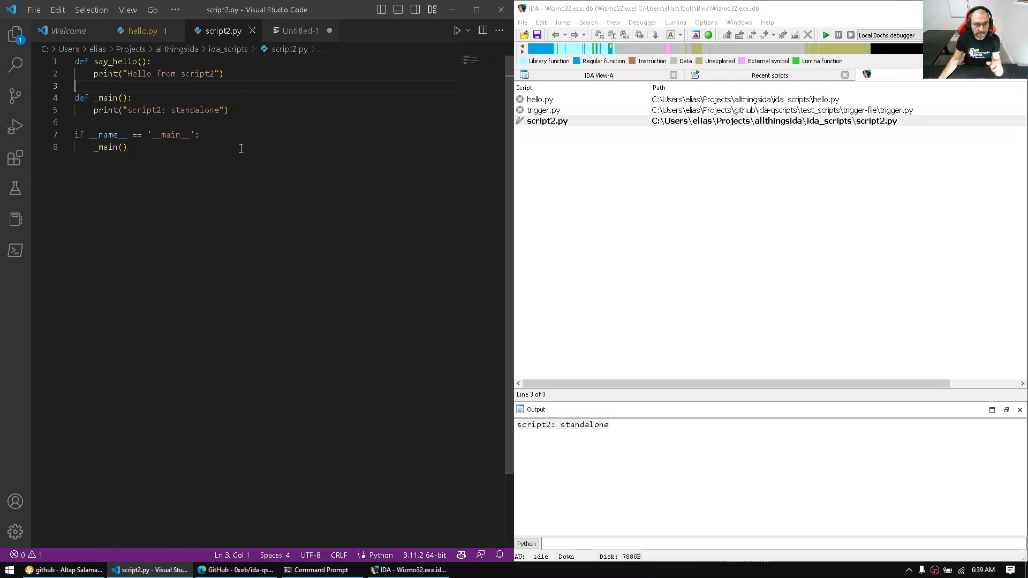
{"action": "left_click", "coordinate": [143, 30]}
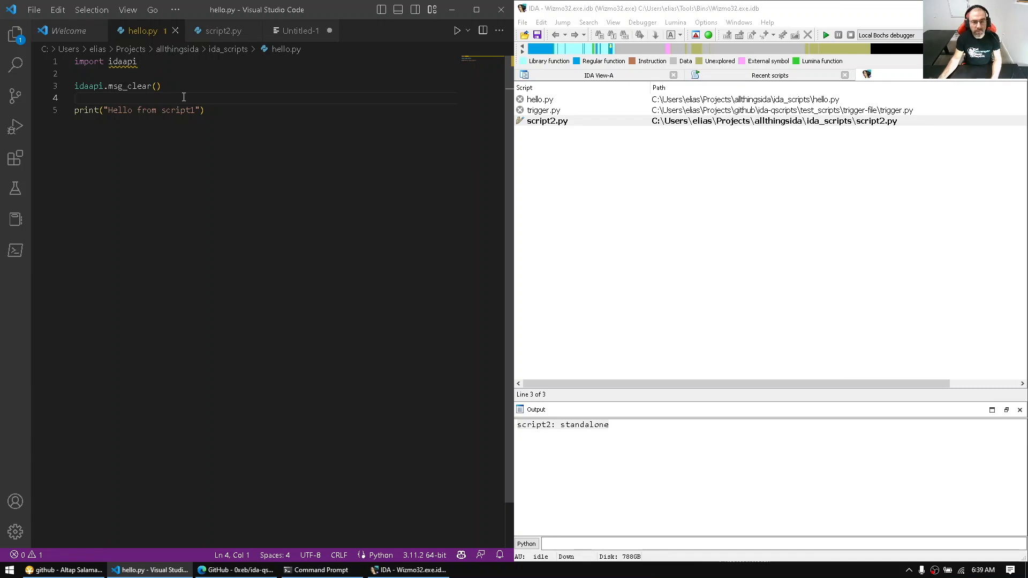
{"action": "mouse_move", "coordinate": [197, 109]}
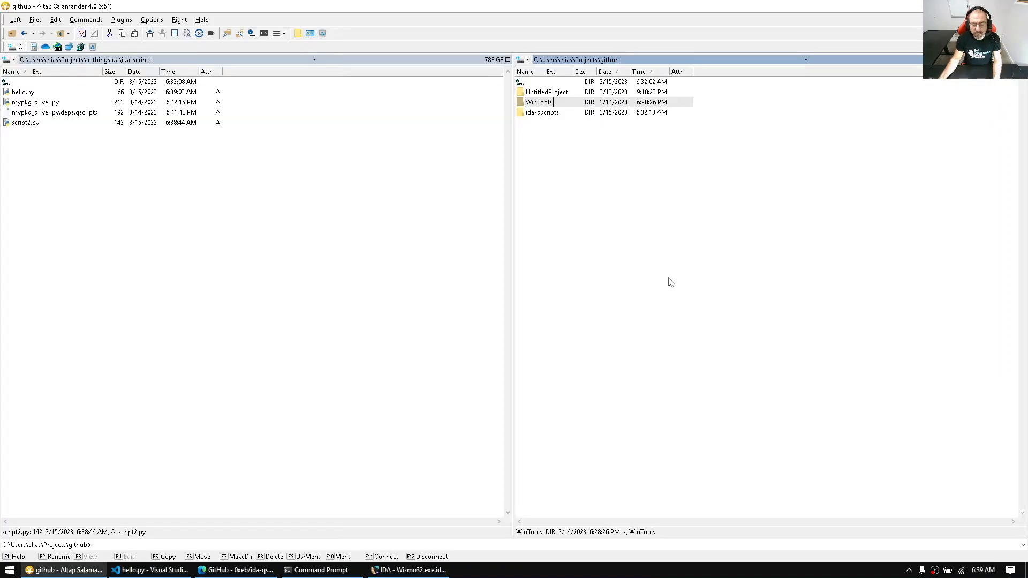
Step: Browse to the dependency-test folder and rename t1.py.deps.qscripts to hello.py.deps.qscripts
{"action": "double_click", "coordinate": [542, 112]}
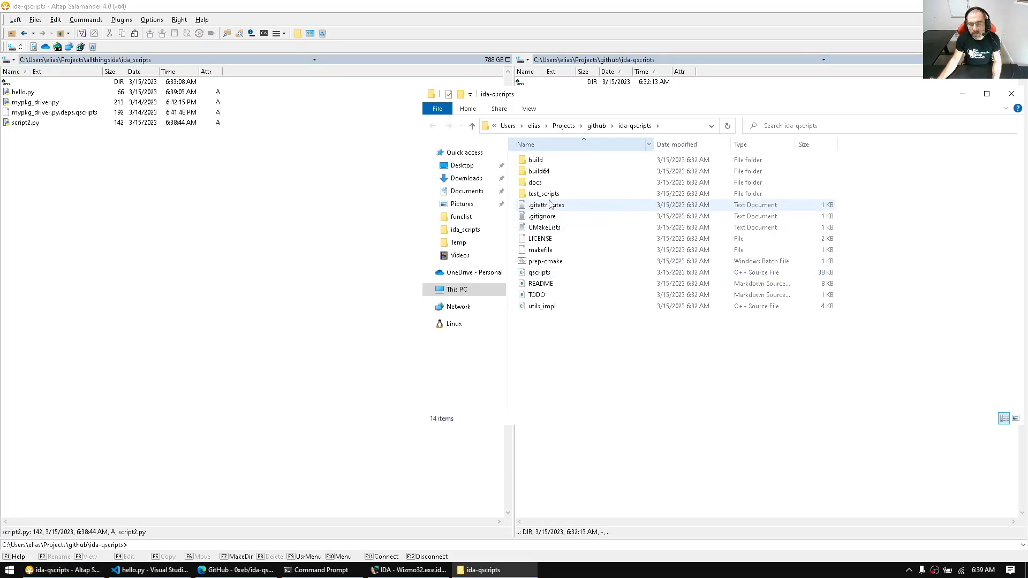
{"action": "double_click", "coordinate": [543, 193]}
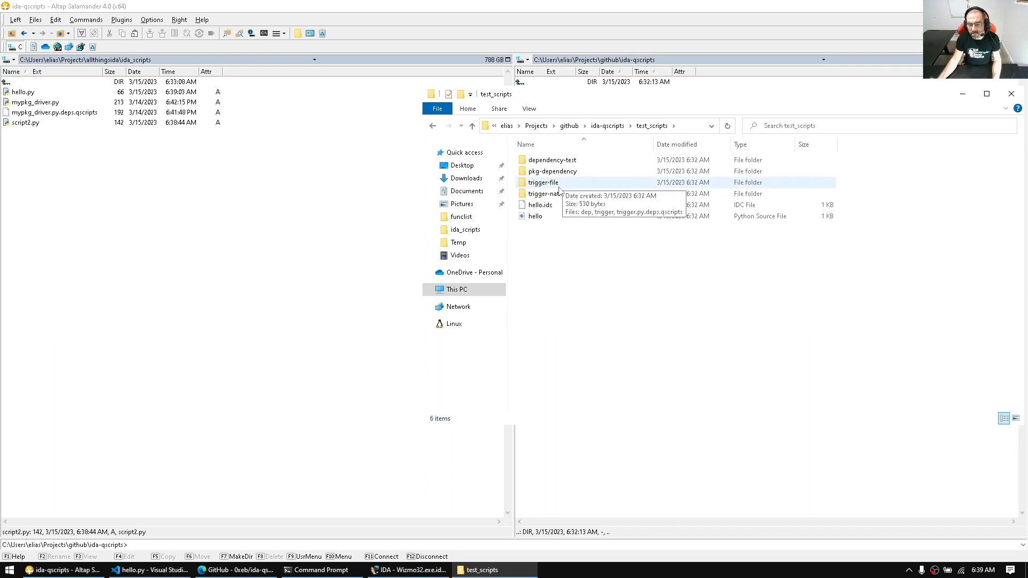
{"action": "mouse_move", "coordinate": [551, 159]}
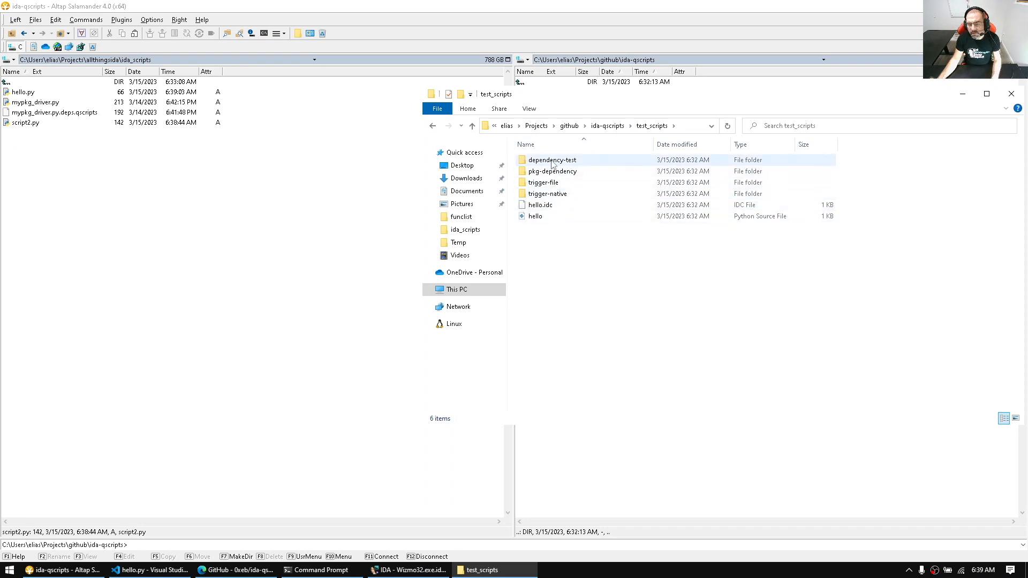
{"action": "double_click", "coordinate": [552, 159]}
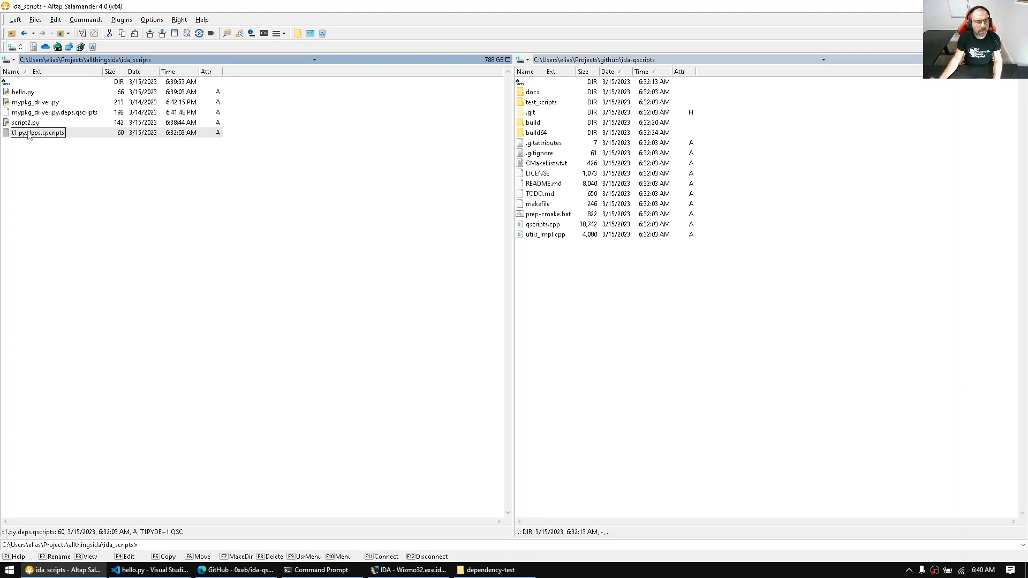
{"action": "key", "text": "F2"}
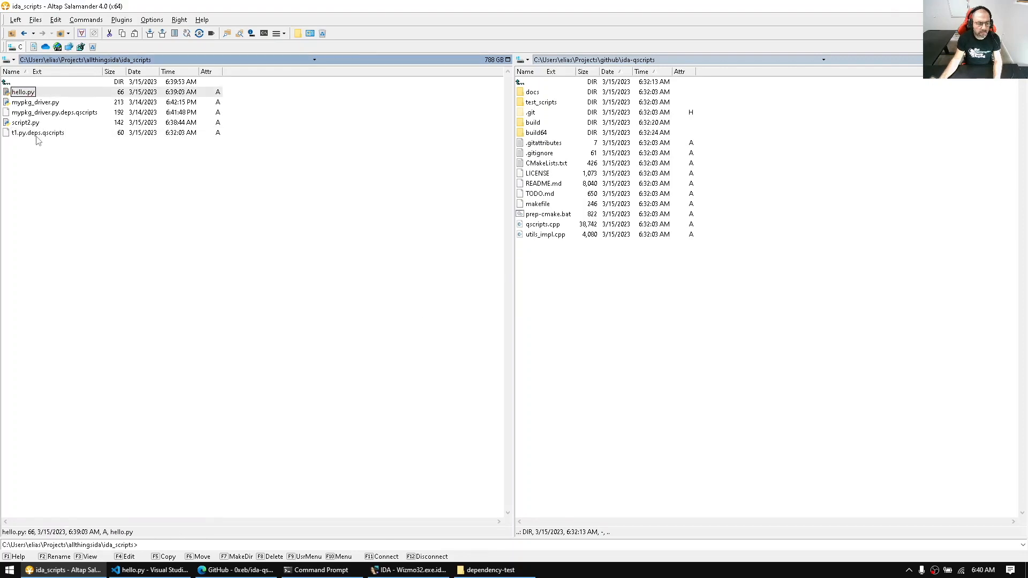
{"action": "key", "text": "F2"}
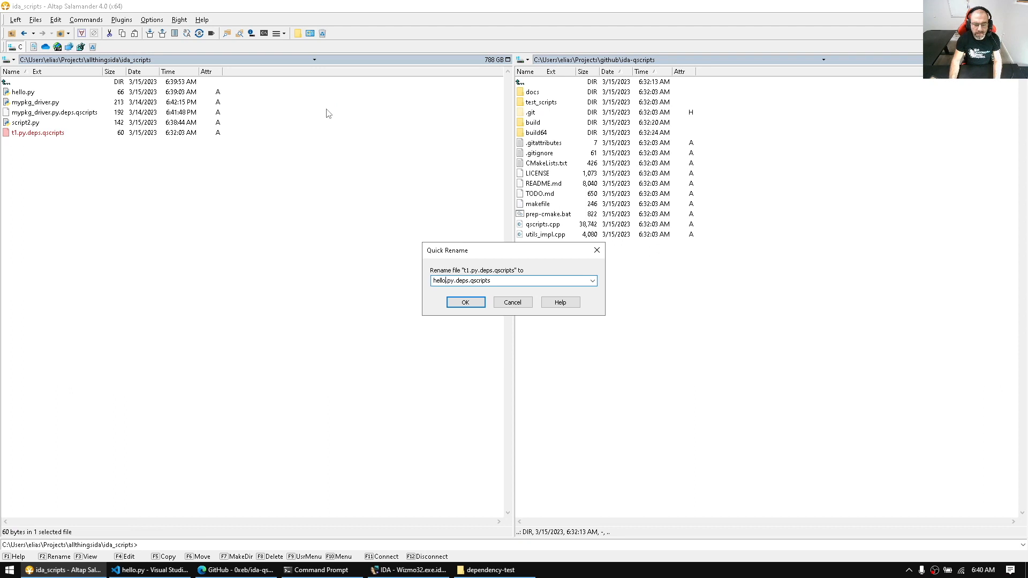
{"action": "left_click", "coordinate": [465, 302]}
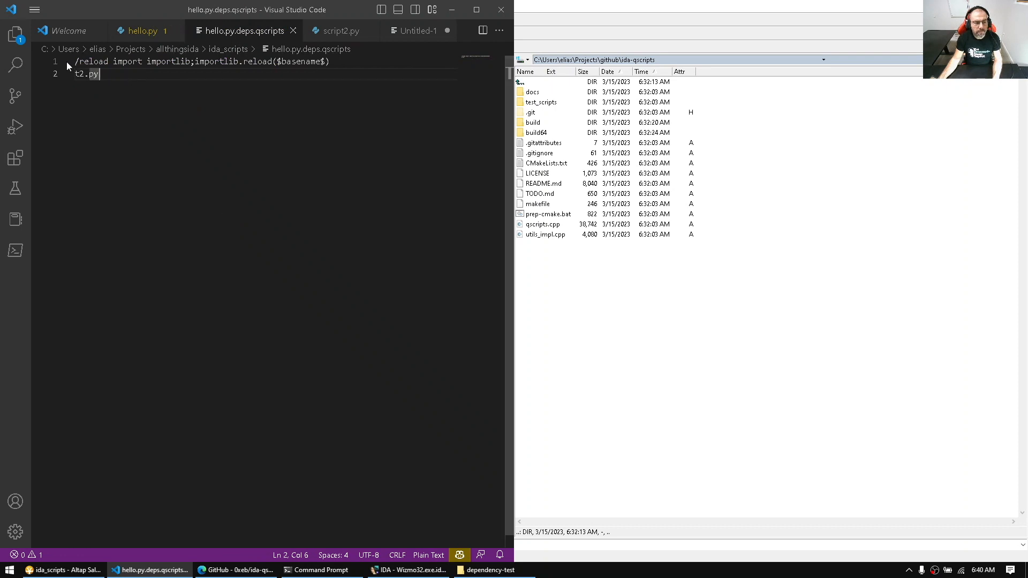
Step: Replace the t2.py entry under the reload directive with script2.py
{"action": "double_click", "coordinate": [94, 61]}
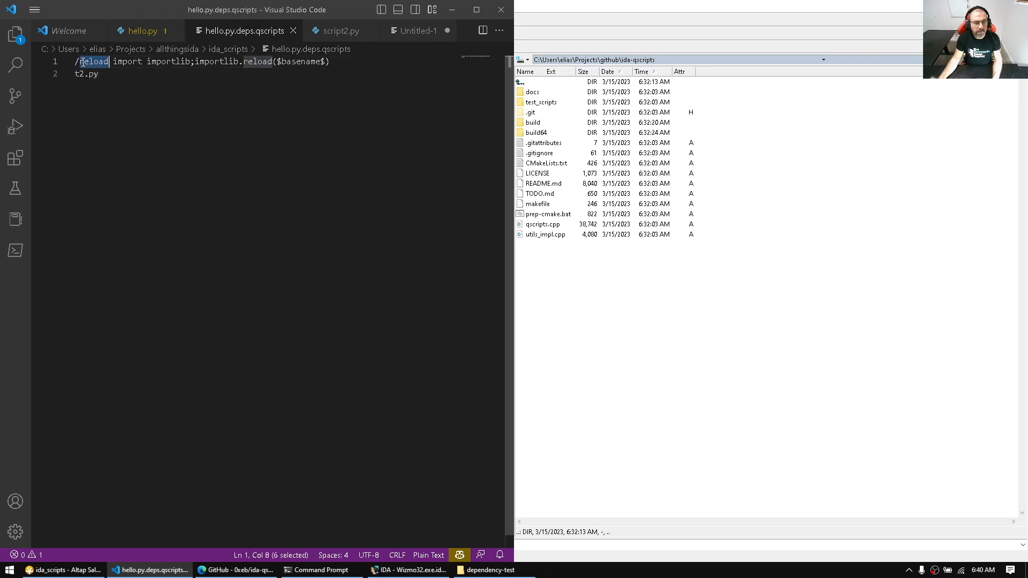
{"action": "left_click", "coordinate": [104, 61]}
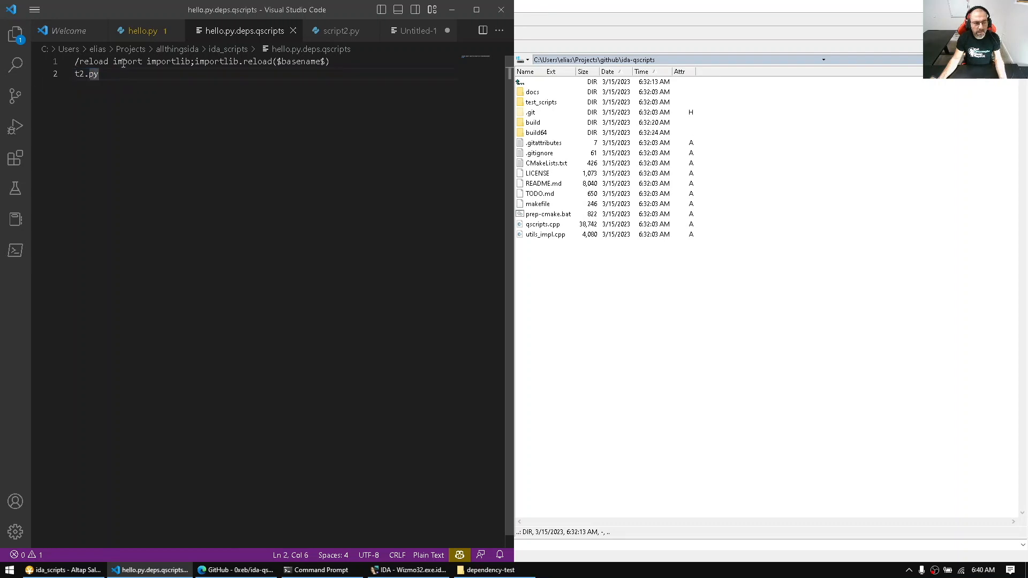
{"action": "left_click_drag", "start_coordinate": [113, 61], "coordinate": [274, 61]}
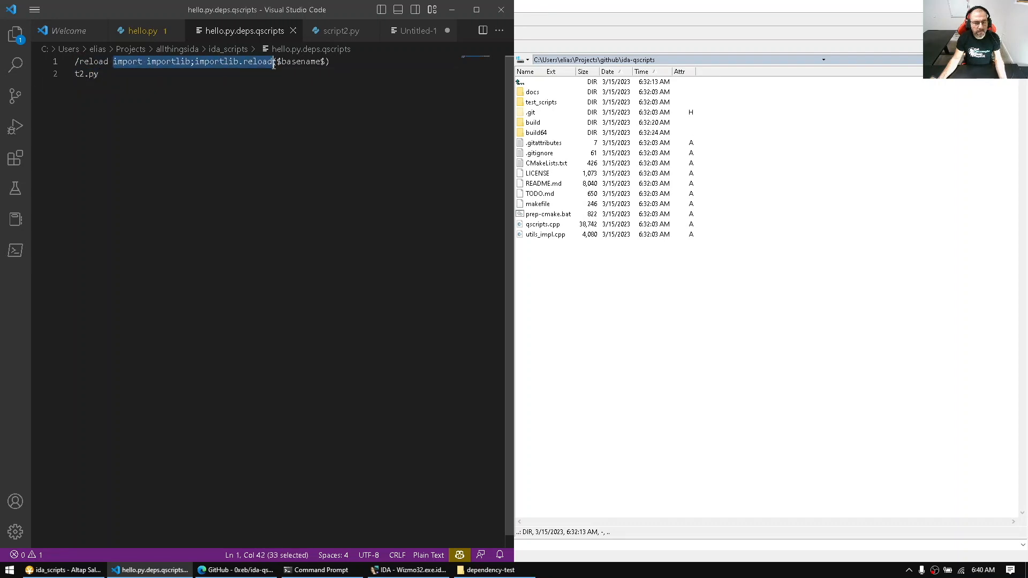
{"action": "left_click", "coordinate": [99, 73]}
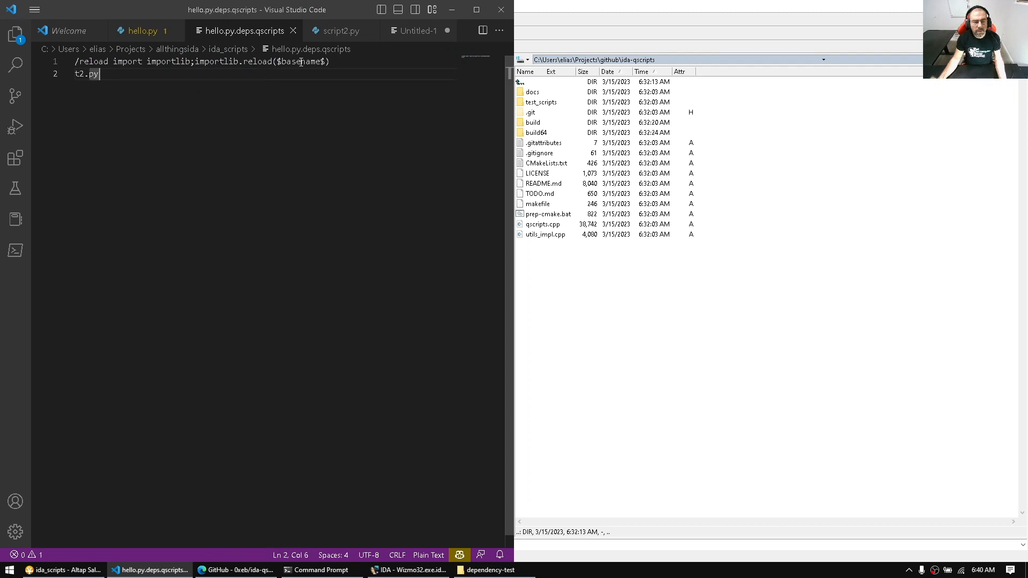
{"action": "key", "text": "ctrl+a"}
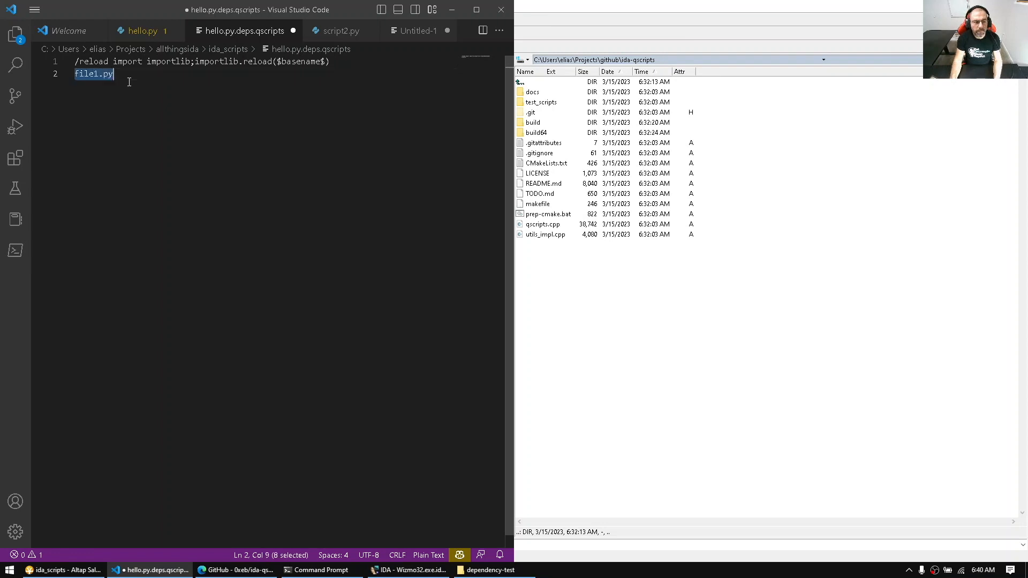
{"action": "type", "text": "file2.py"}
{"action": "type", "text": "file3.py"}
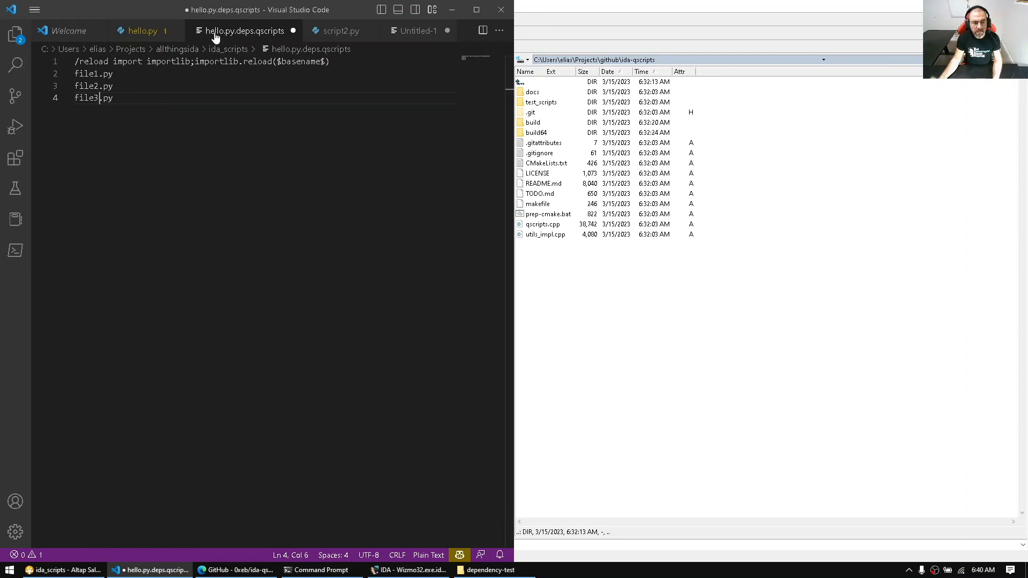
{"action": "mouse_move", "coordinate": [117, 104]}
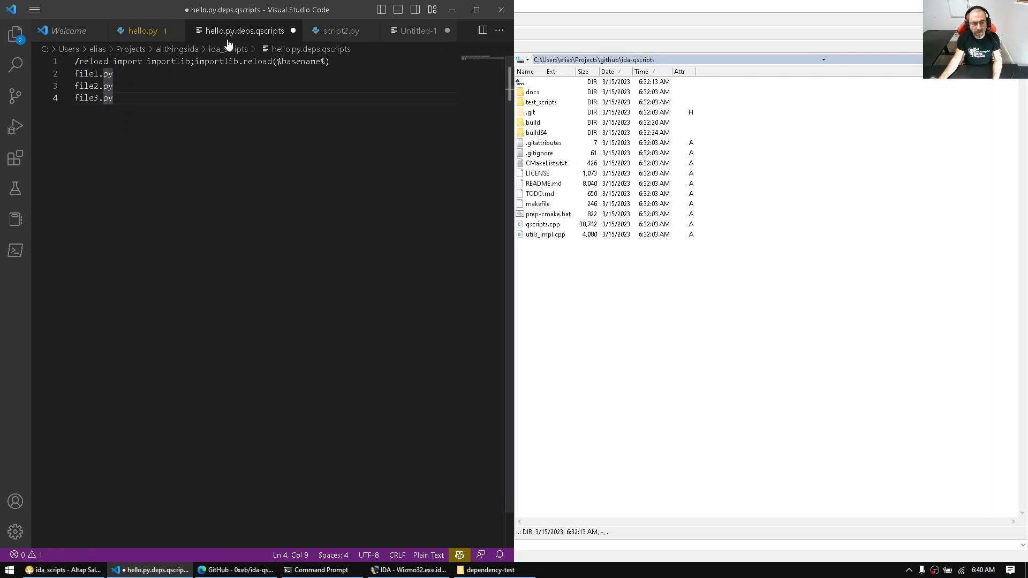
{"action": "mouse_move", "coordinate": [240, 30]}
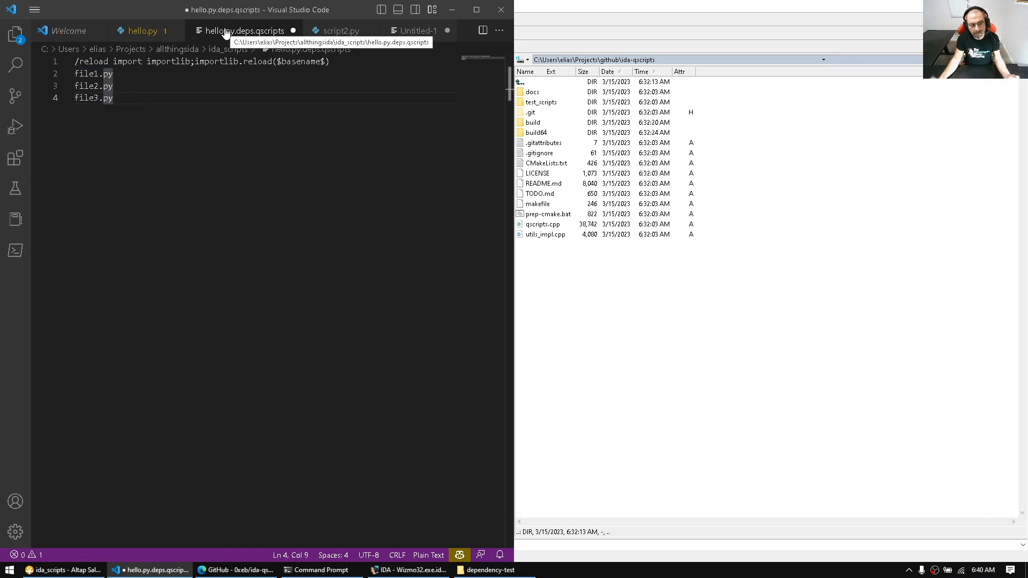
{"action": "mouse_move", "coordinate": [226, 33]}
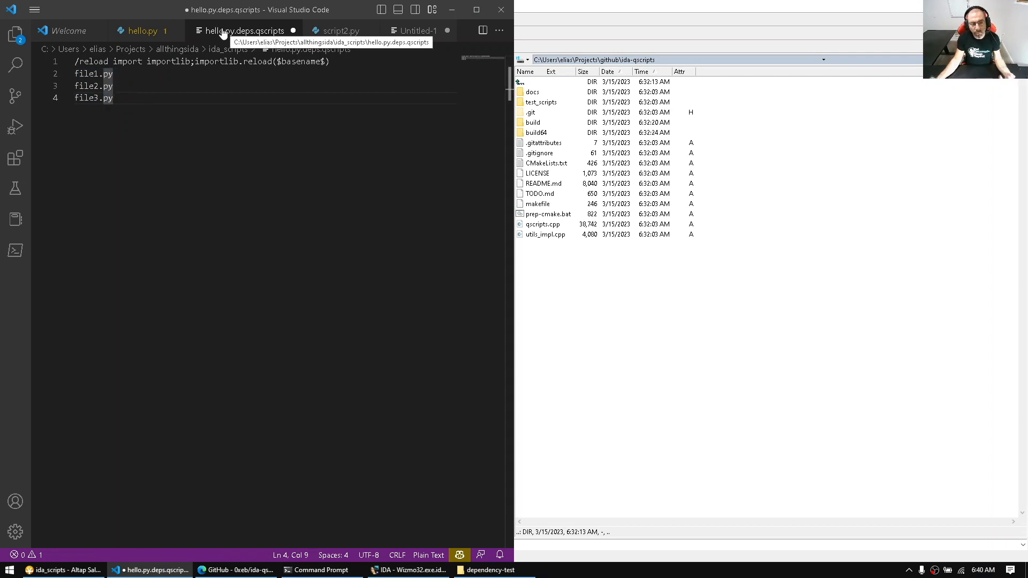
Step: Review the example file entries and script2.py's contents, then return to the dependency file
{"action": "left_click_drag", "start_coordinate": [76, 73], "coordinate": [112, 98]}
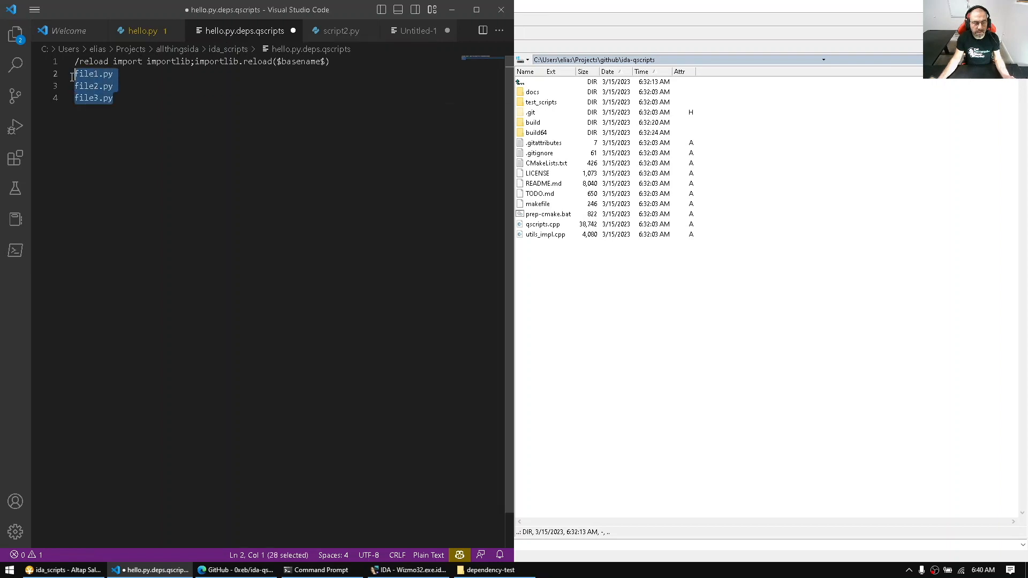
{"action": "left_click", "coordinate": [113, 98]}
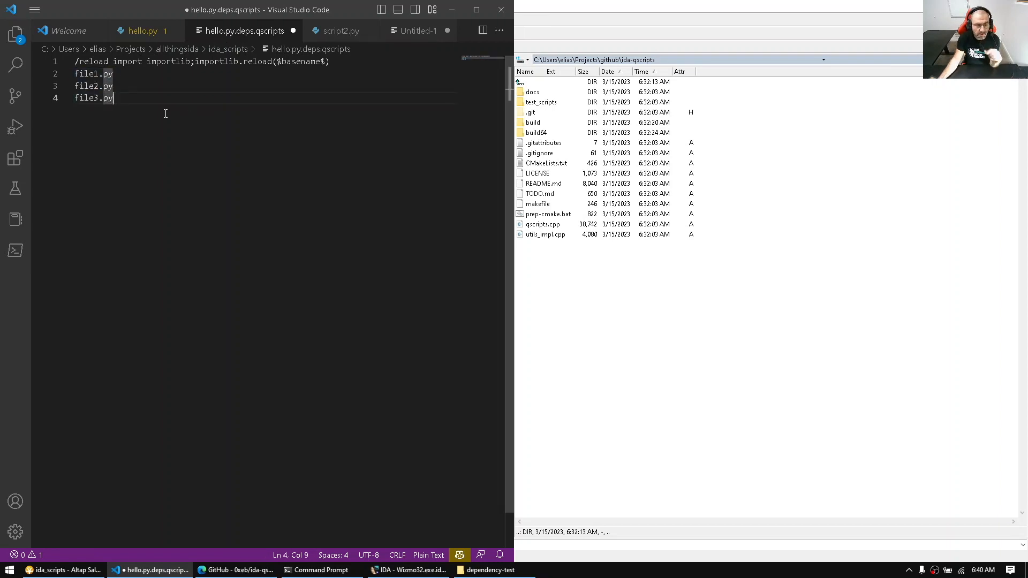
{"action": "left_click", "coordinate": [131, 74]}
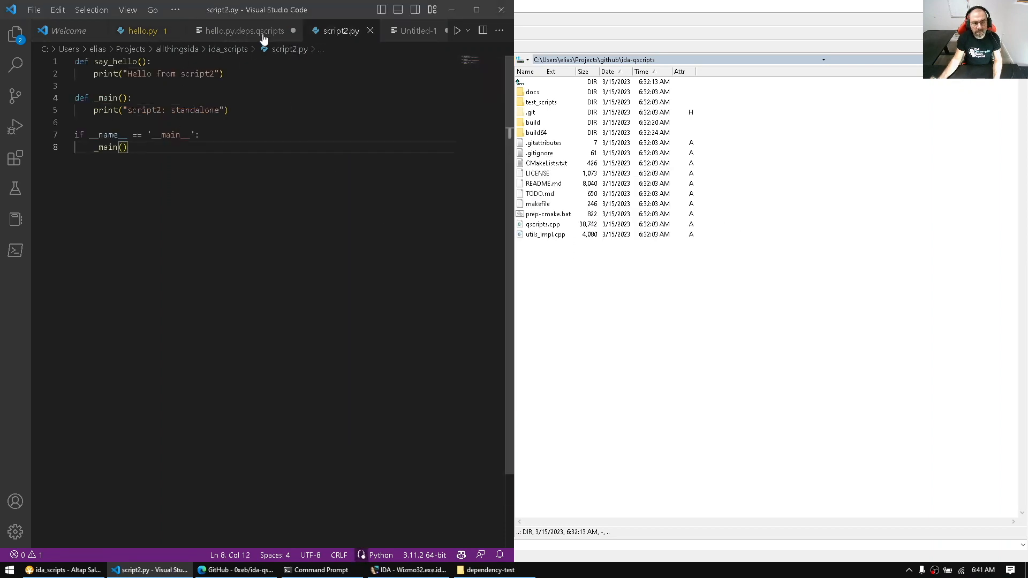
{"action": "left_click", "coordinate": [244, 30]}
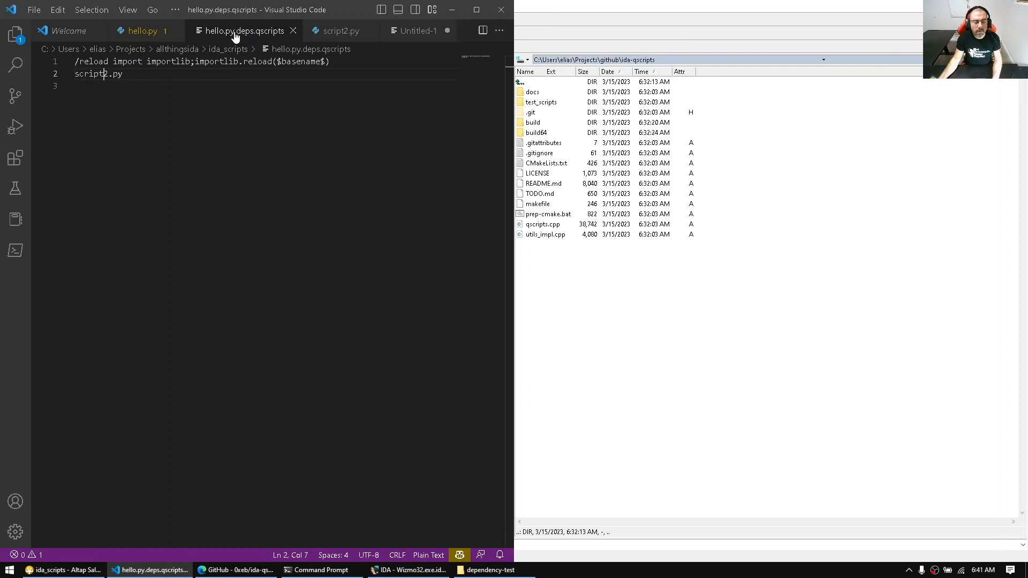
Step: Append 'import script2' and script2.say_hello() to hello.py, with IDA alongside
{"action": "left_click", "coordinate": [341, 31]}
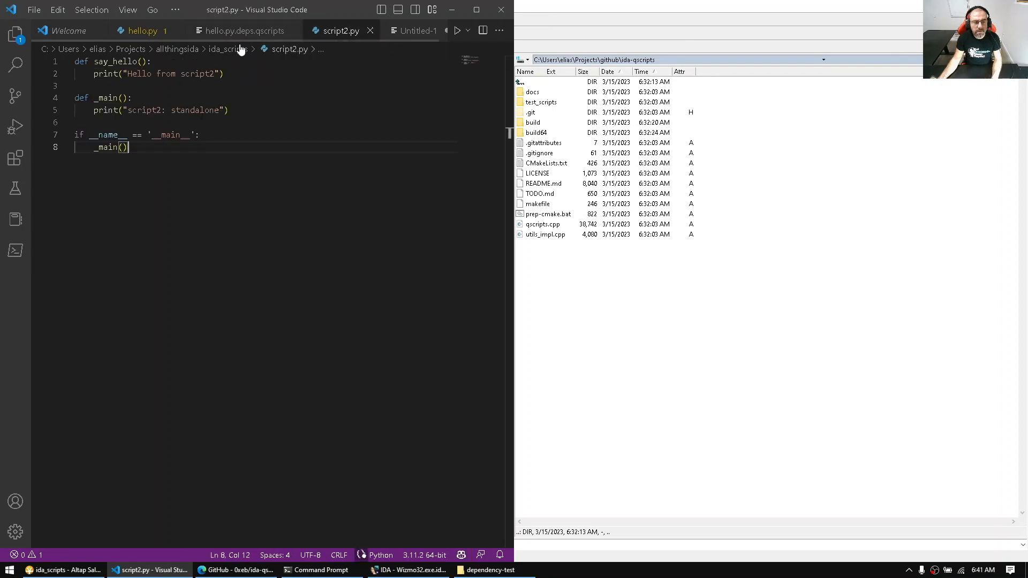
{"action": "left_click", "coordinate": [141, 30]}
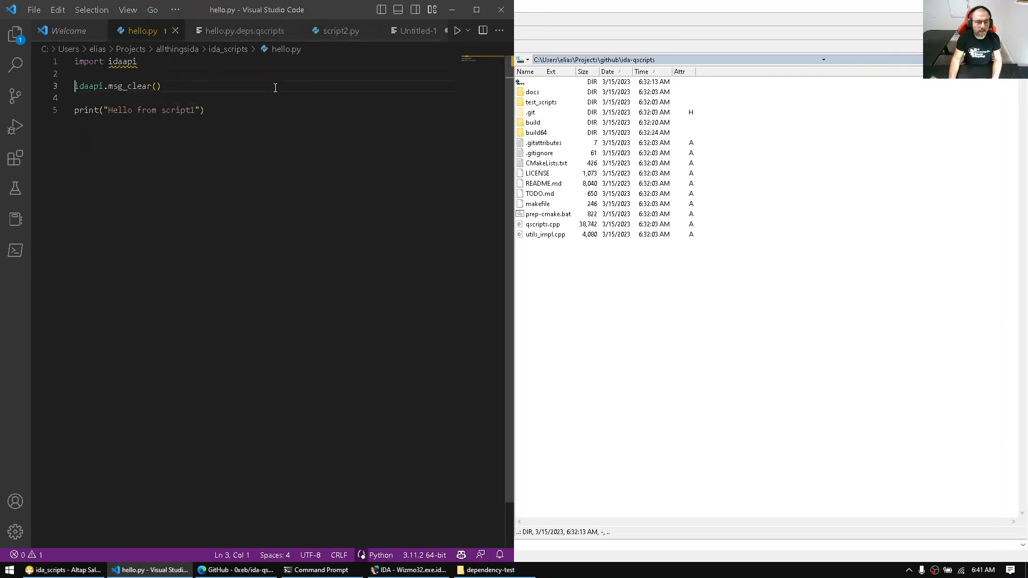
{"action": "type", "text": "import script2"}
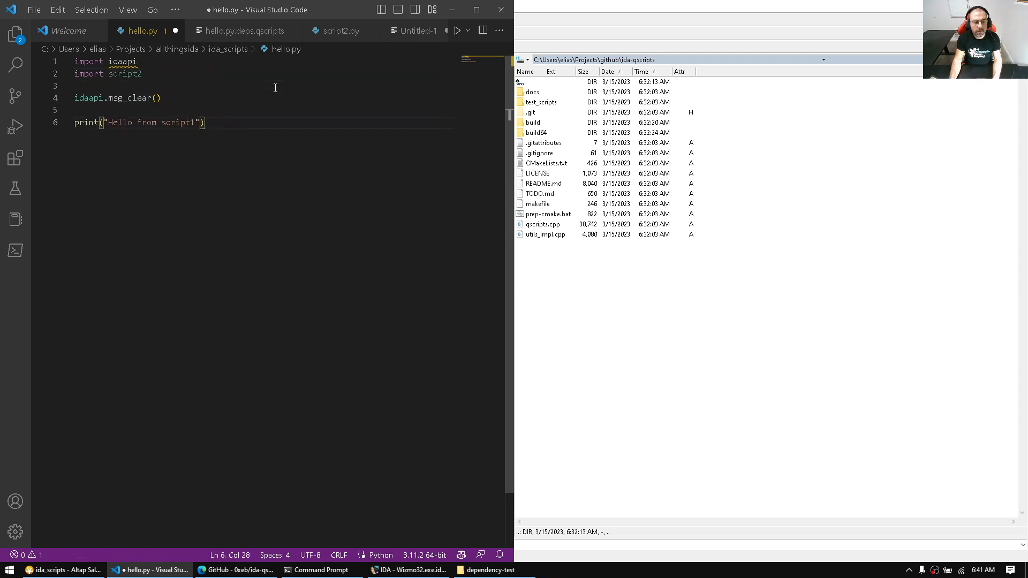
{"action": "type", "text": "script"}
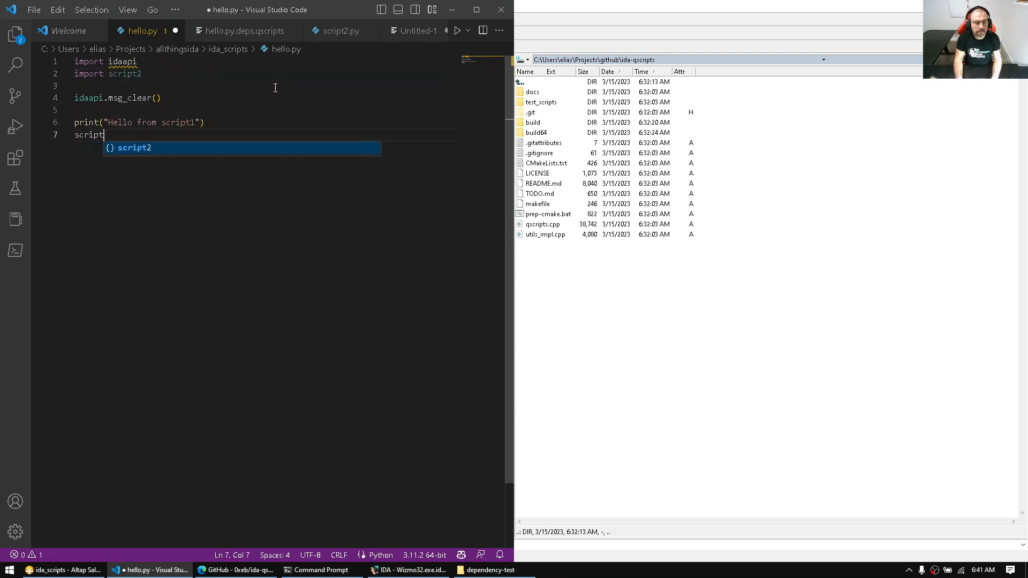
{"action": "type", "text": "2.say_hello()"}
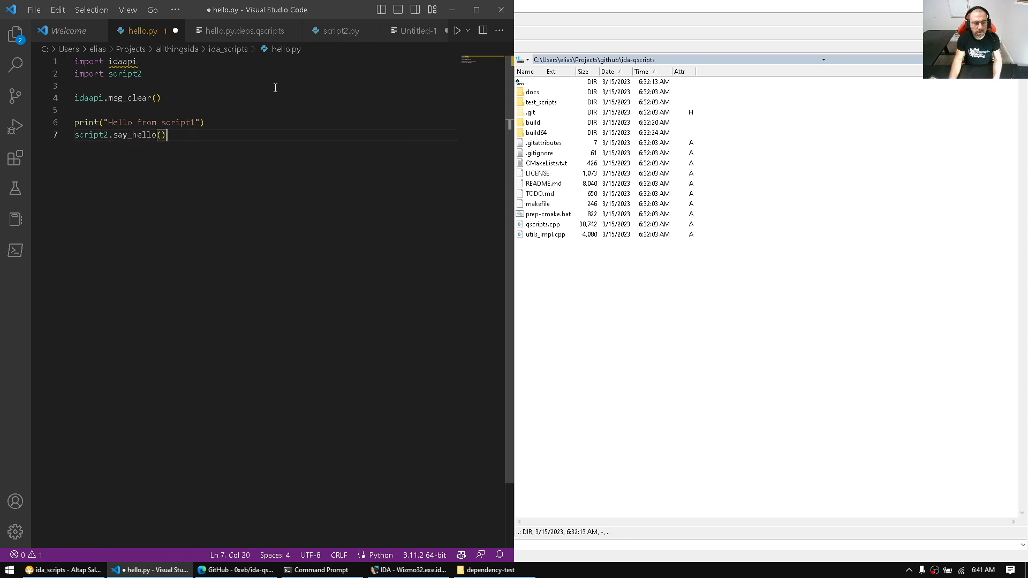
{"action": "left_click", "coordinate": [406, 570]}
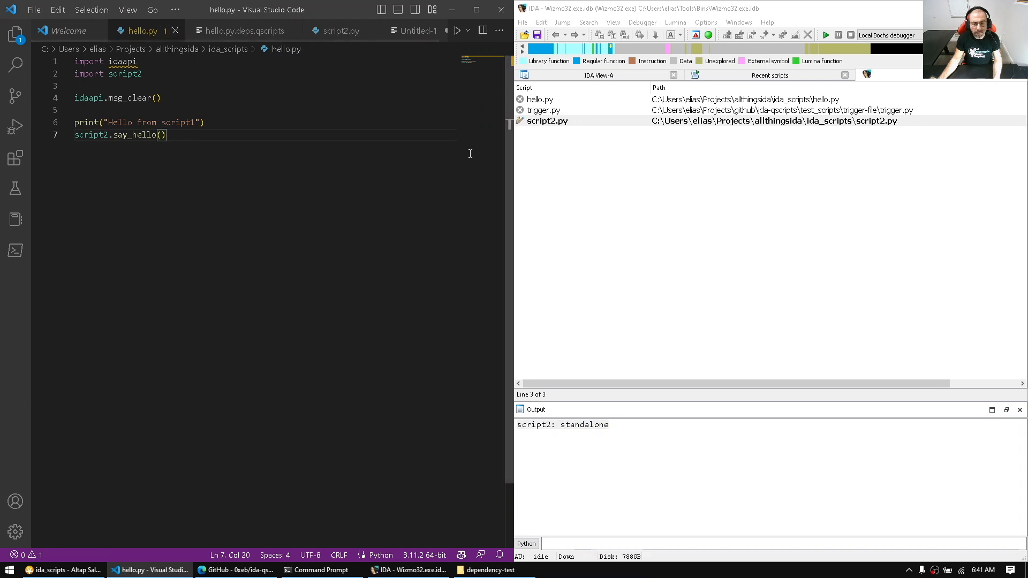
Step: Run hello.py to print both greetings, then save script2.py under a new name
{"action": "left_click", "coordinate": [539, 99]}
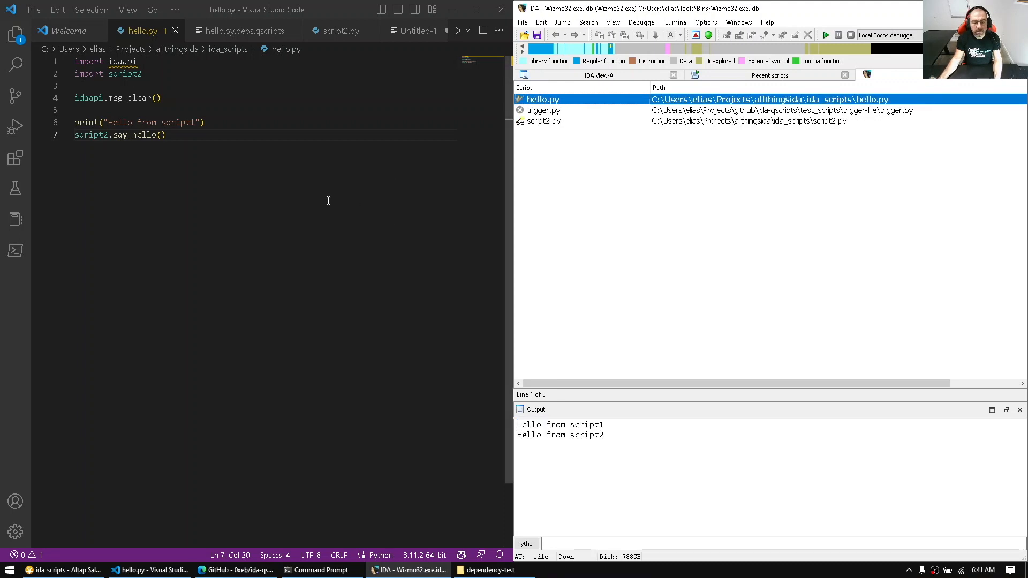
{"action": "triple_click", "coordinate": [140, 122]}
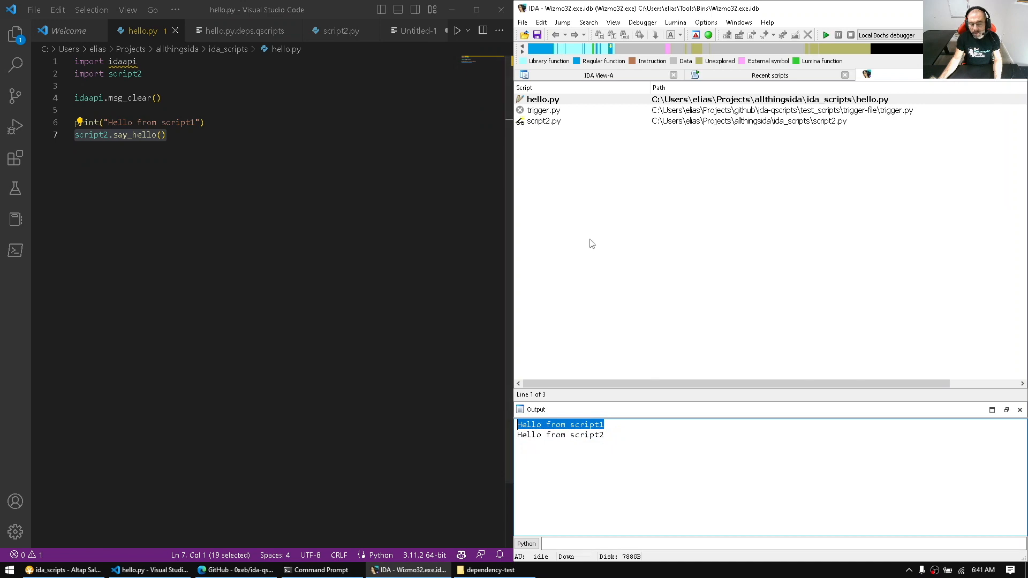
{"action": "left_click", "coordinate": [543, 110]}
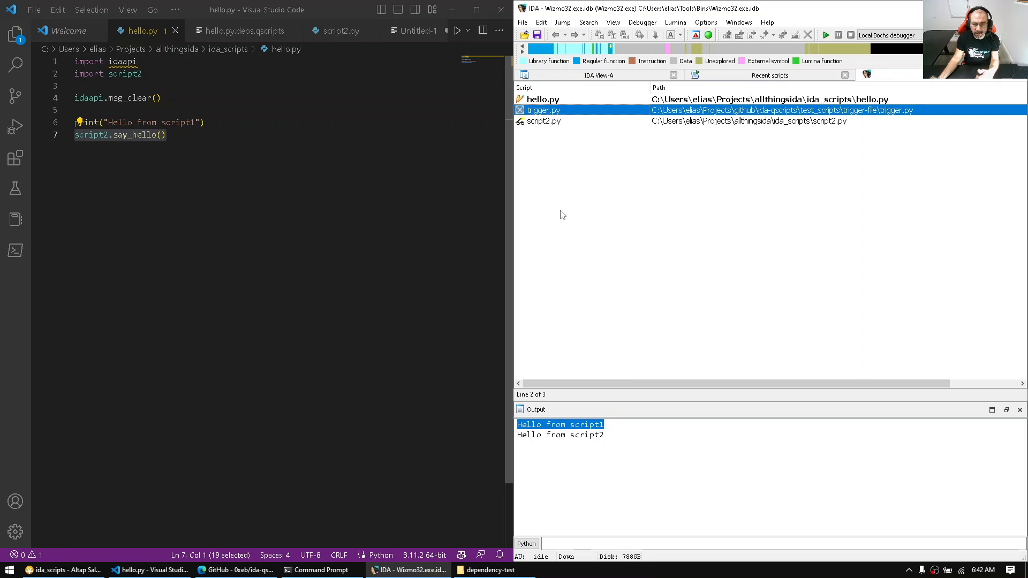
{"action": "mouse_move", "coordinate": [556, 154]}
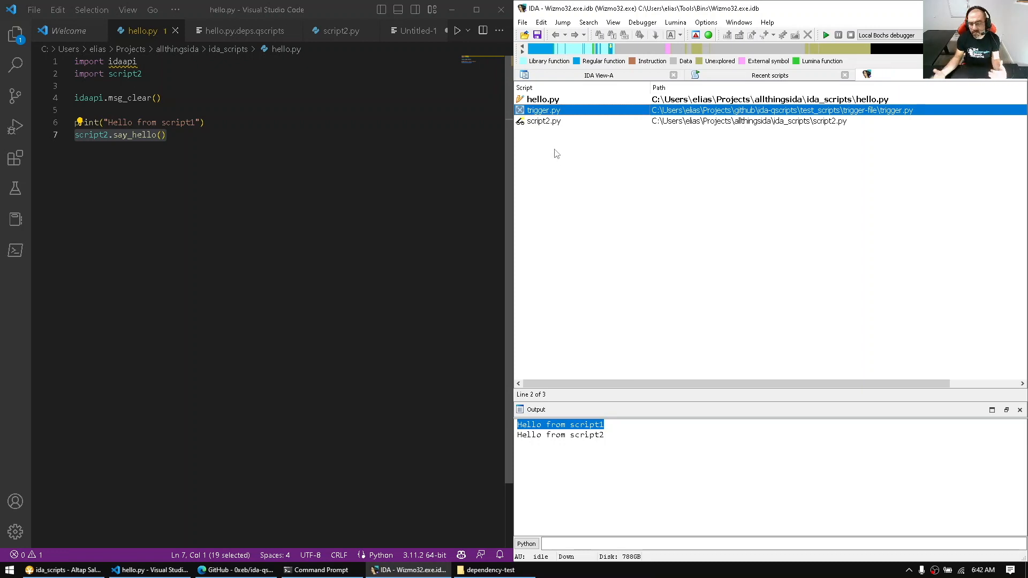
{"action": "mouse_move", "coordinate": [339, 178]}
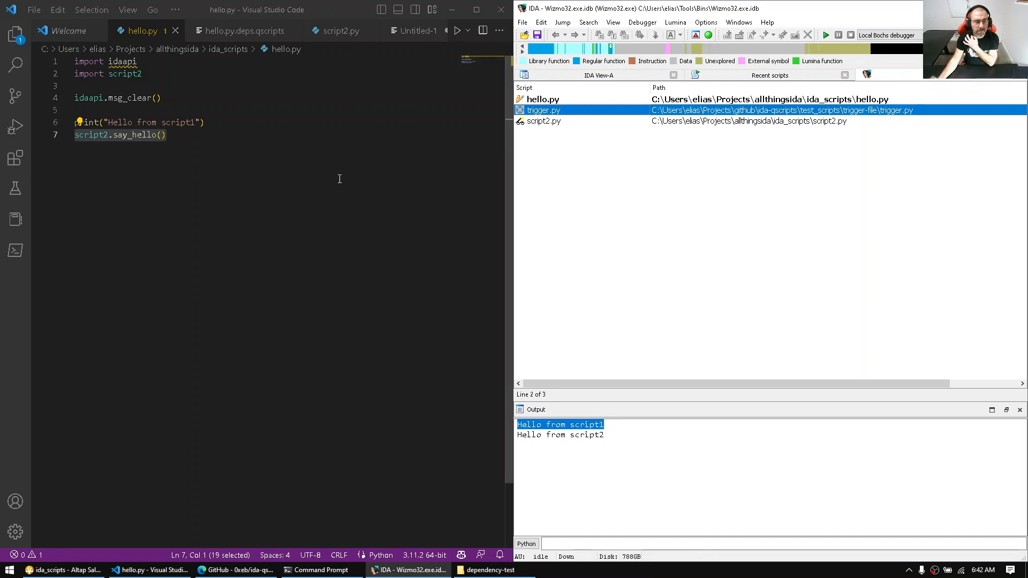
{"action": "left_click", "coordinate": [337, 31]}
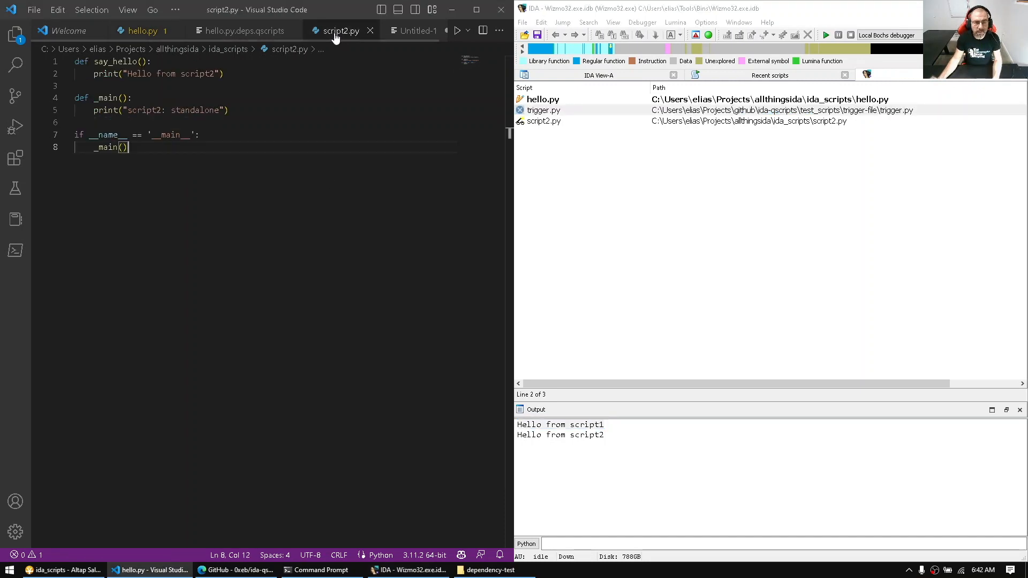
{"action": "key", "text": "ctrl+shift+s"}
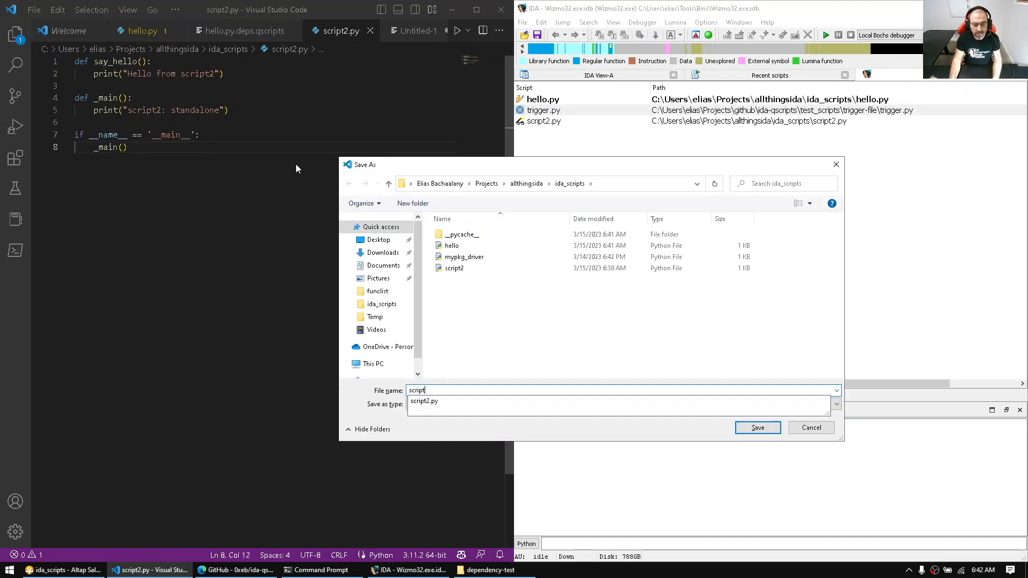
Step: Save the copy as script3.py and list script3.py in hello.py.deps.qscripts
{"action": "left_click", "coordinate": [757, 427]}
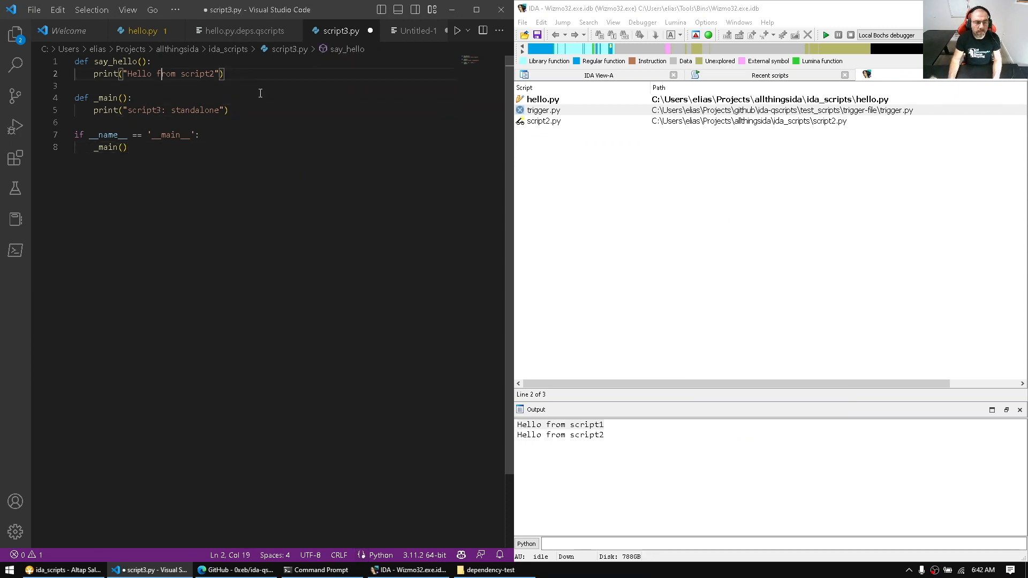
{"action": "left_click", "coordinate": [141, 30]}
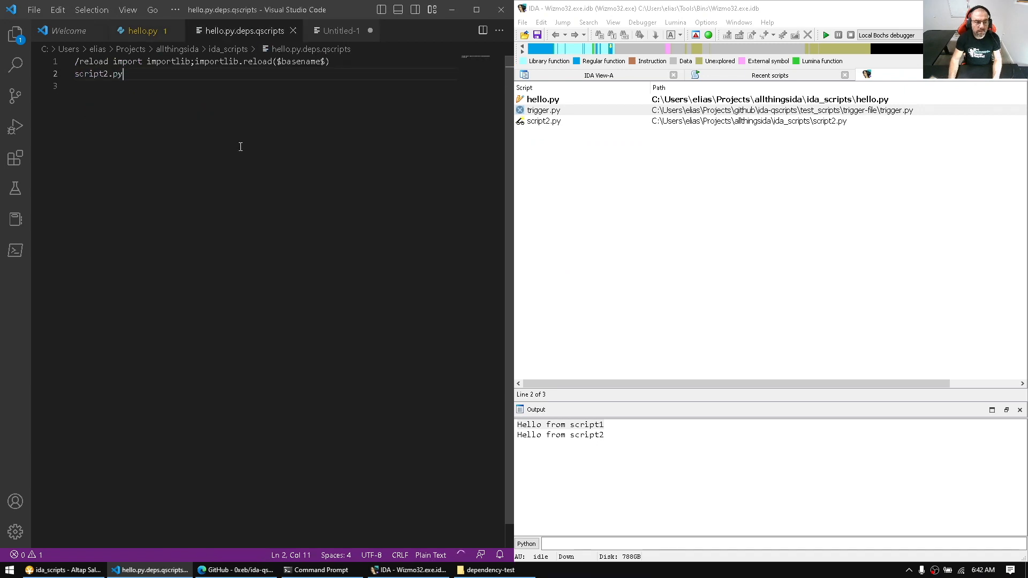
{"action": "type", "text": "script3.py"}
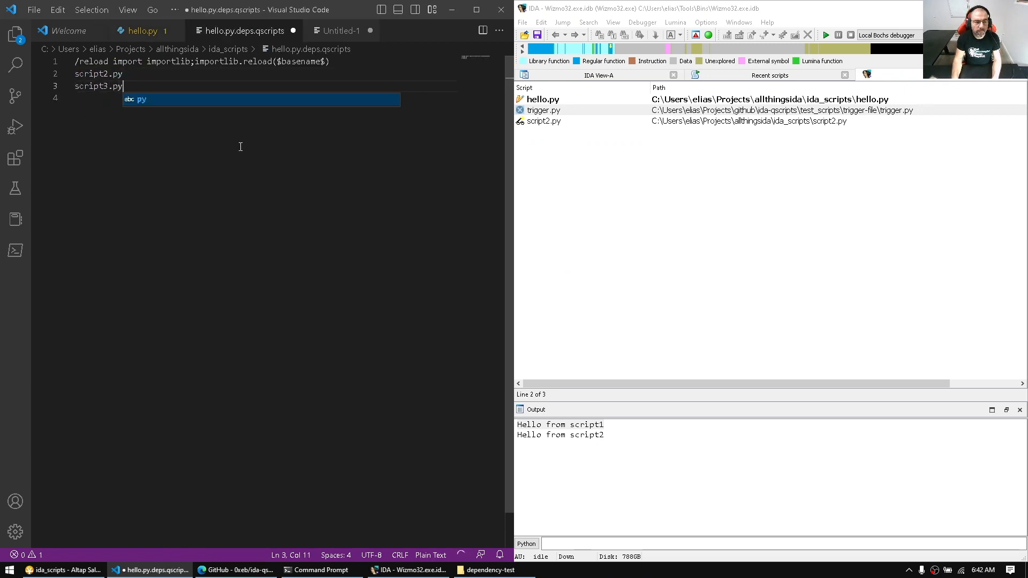
Step: Make hello.py the active script again in IDA's recent scripts list
{"action": "left_click", "coordinate": [590, 110]}
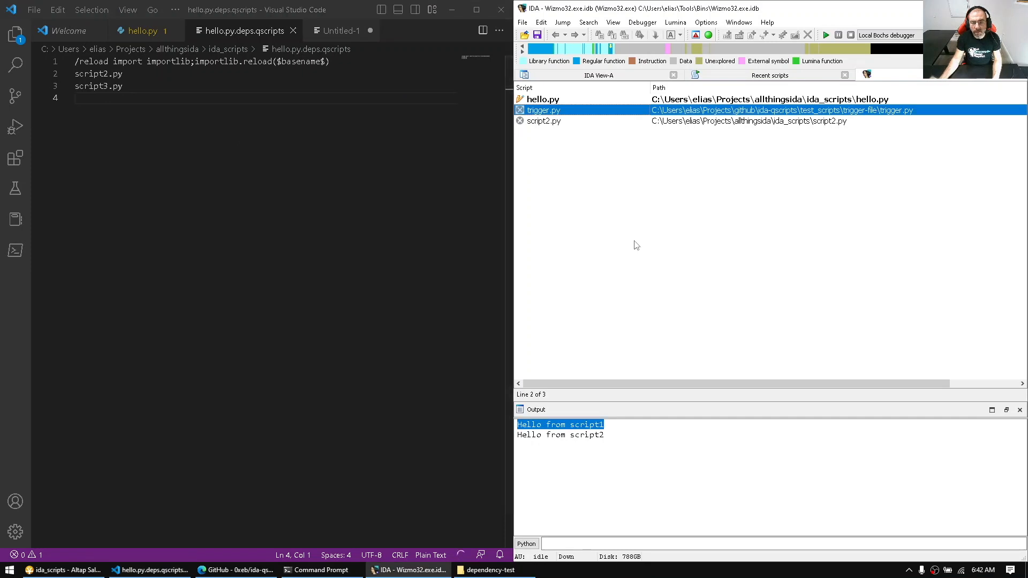
{"action": "type", "text": "scri"}
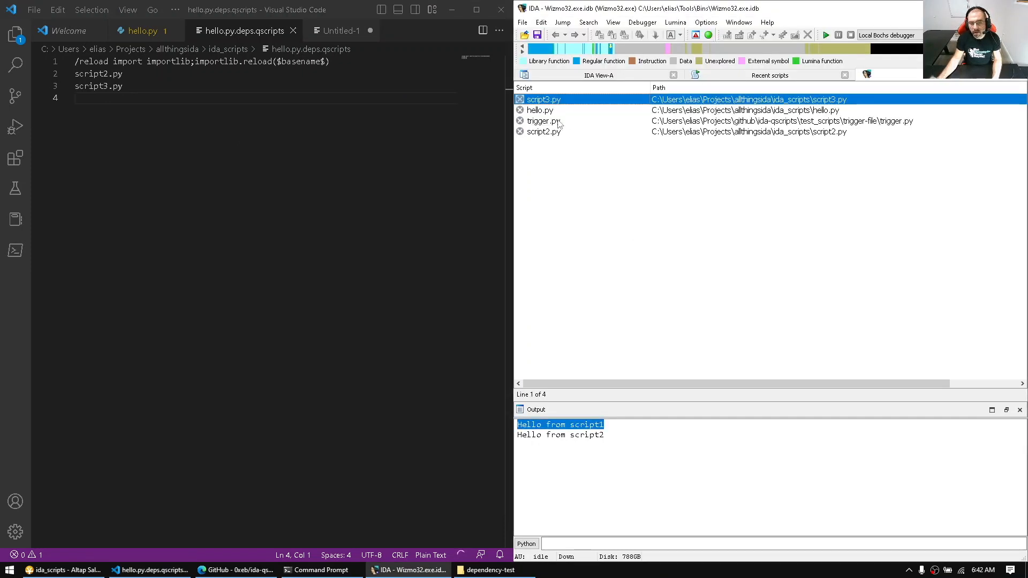
{"action": "left_click", "coordinate": [539, 109]}
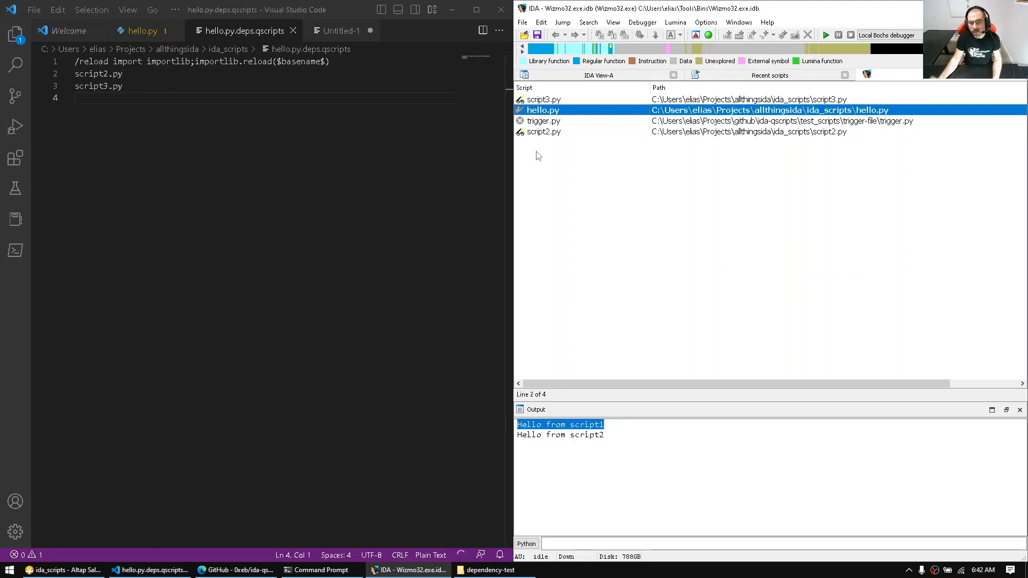
{"action": "left_click", "coordinate": [544, 131]}
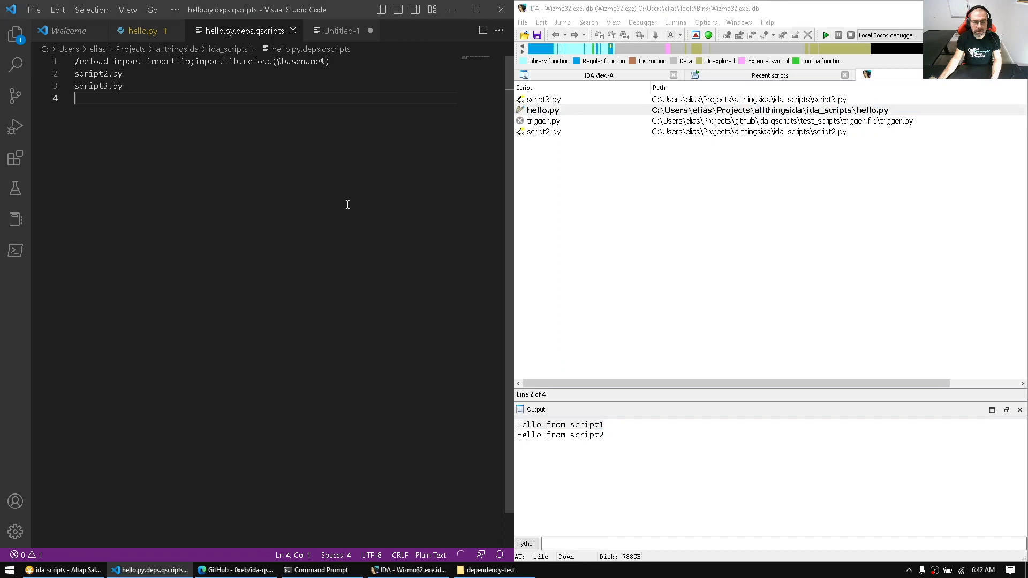
Step: Add script3.say_hello() to hello.py and append '!!!' to script3's greeting
{"action": "left_click", "coordinate": [141, 30]}
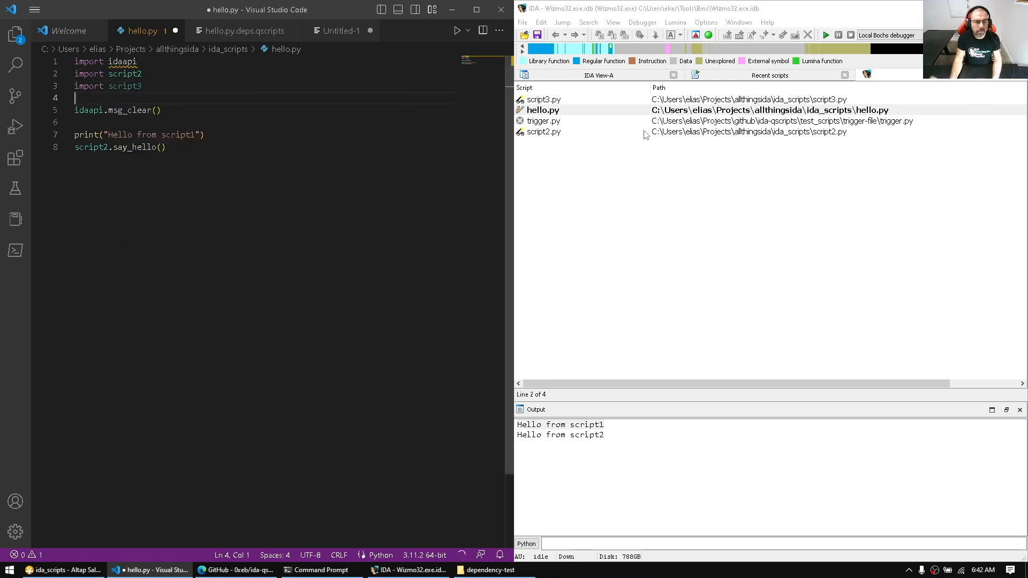
{"action": "type", "text": "script3.say_hello()"}
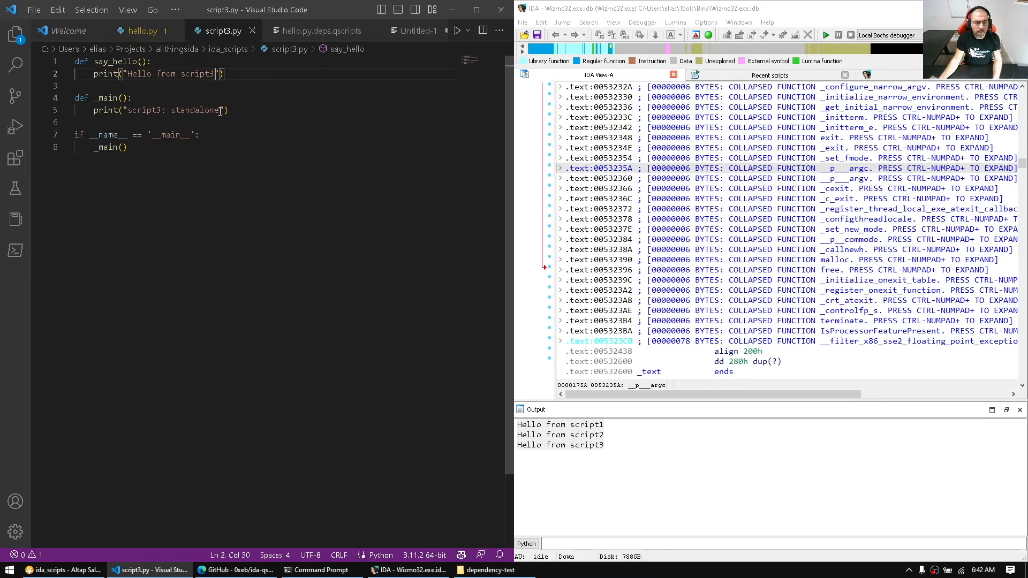
{"action": "type", "text": "!!!!!"}
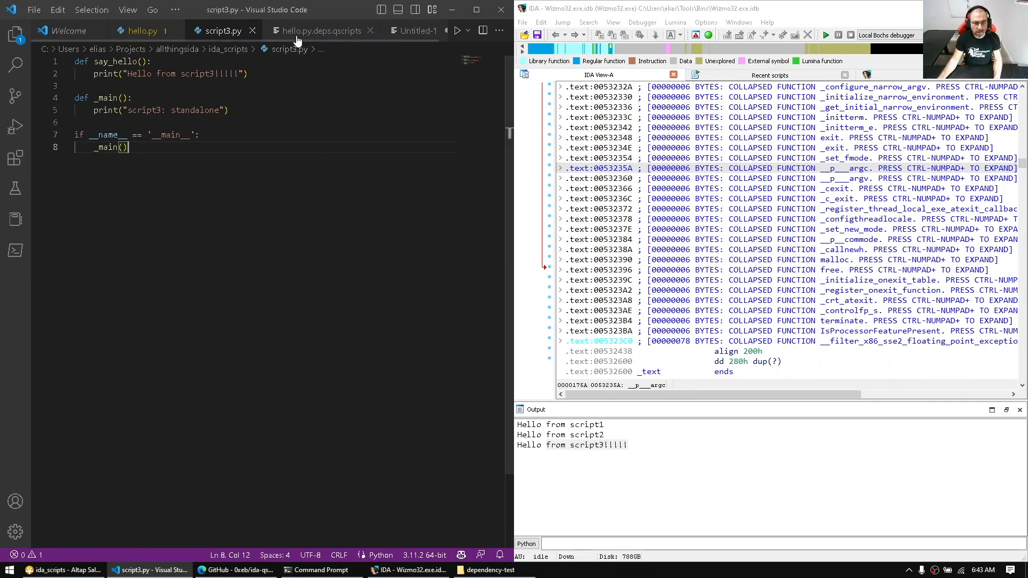
{"action": "left_click", "coordinate": [321, 30]}
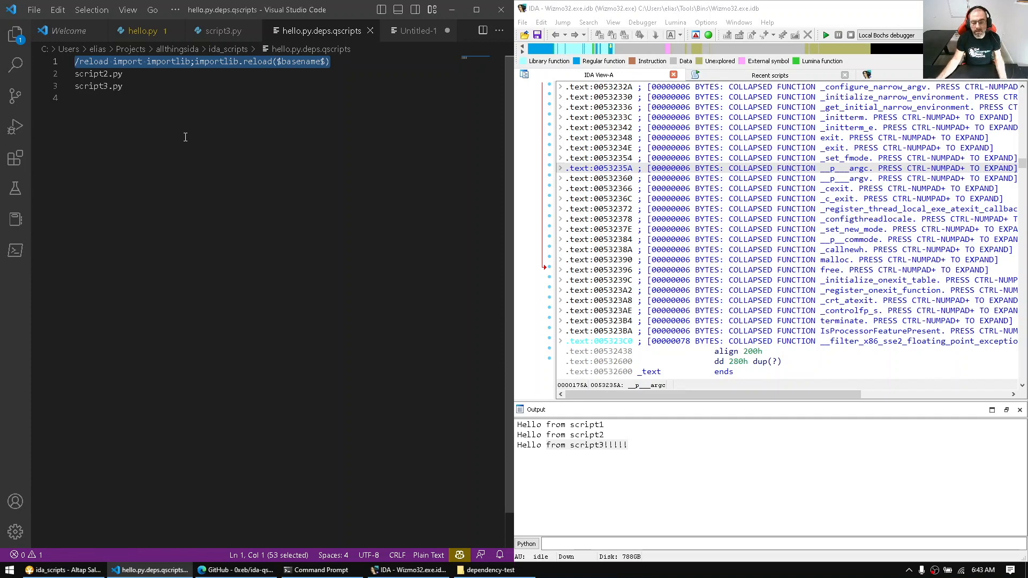
{"action": "left_click", "coordinate": [221, 30]}
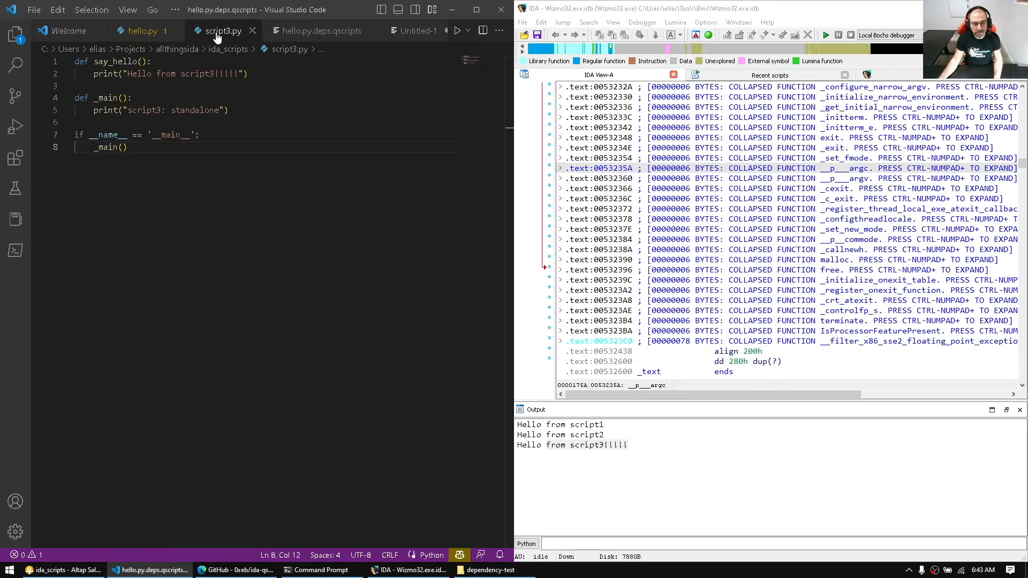
{"action": "left_click", "coordinate": [62, 570]}
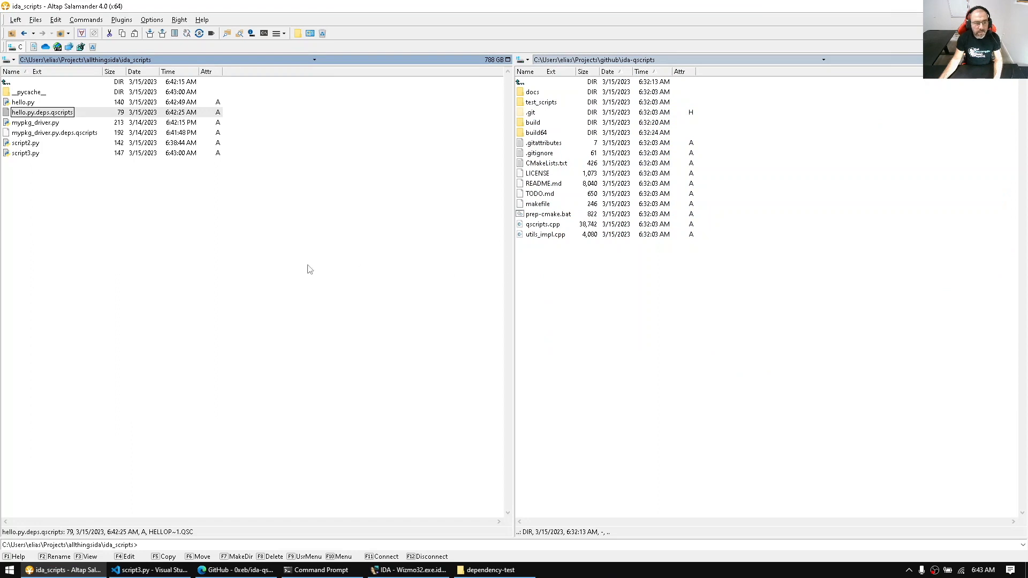
{"action": "mouse_move", "coordinate": [147, 144]}
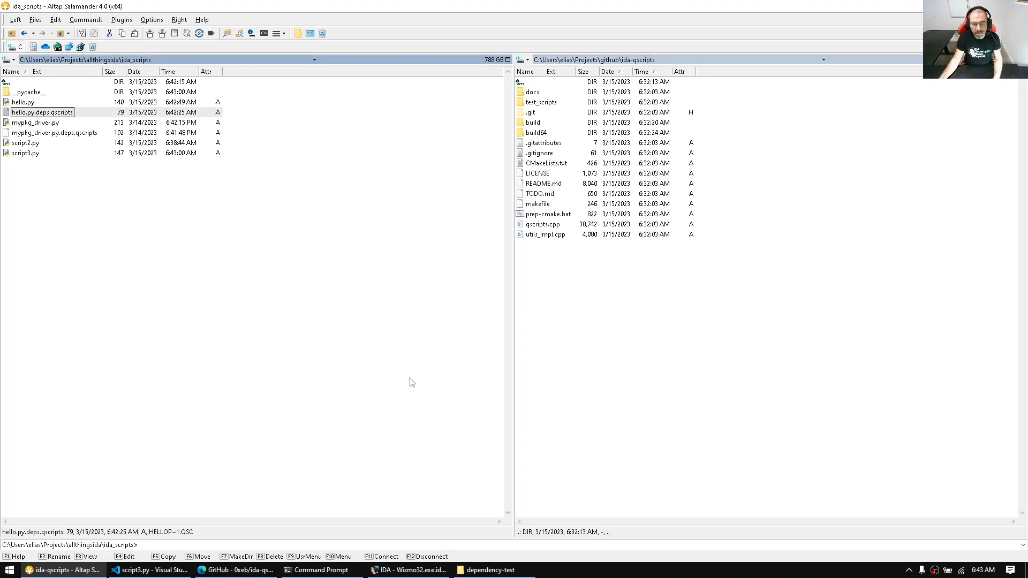
{"action": "left_click", "coordinate": [531, 81]}
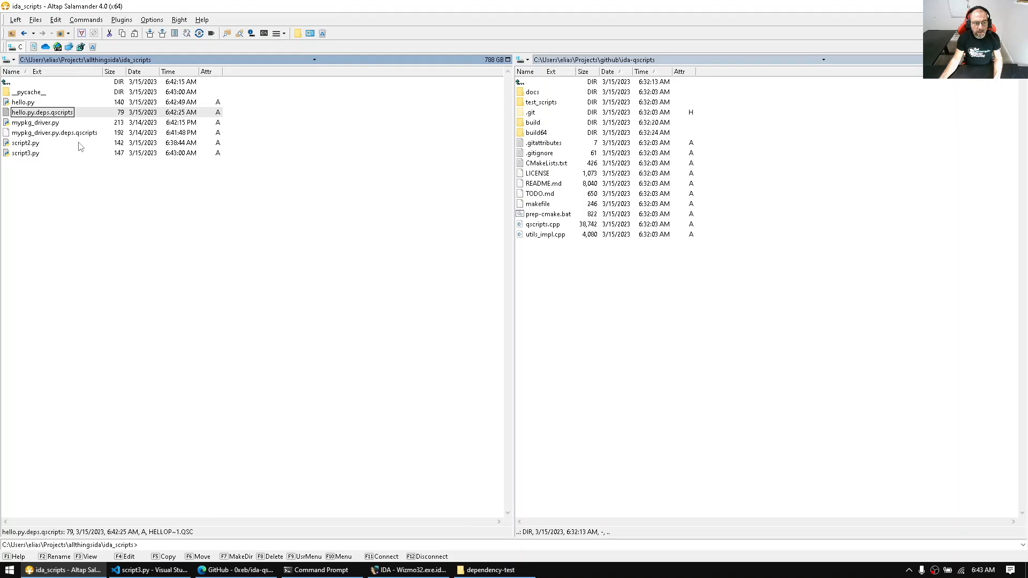
{"action": "left_click", "coordinate": [151, 570]}
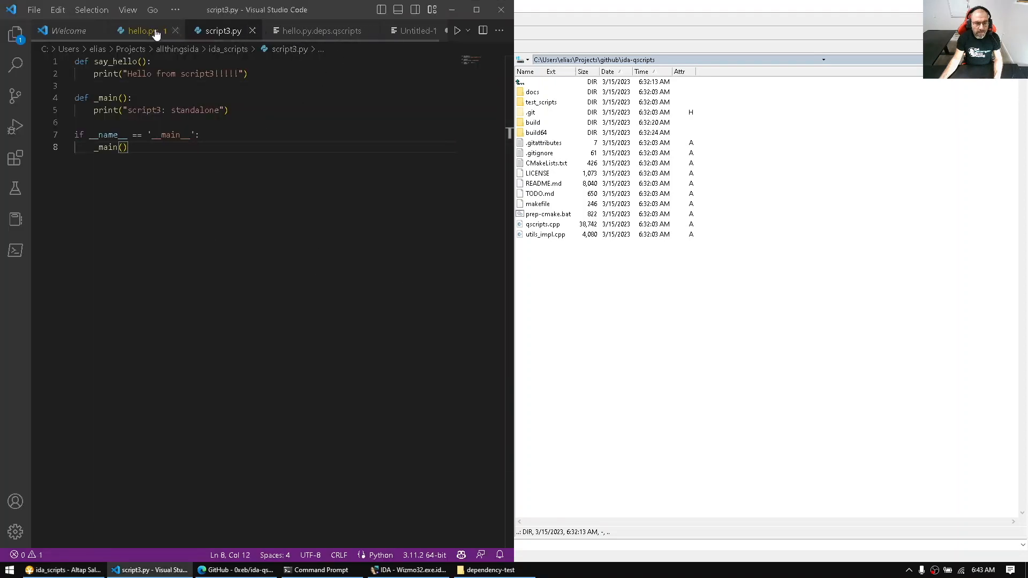
{"action": "left_click", "coordinate": [140, 31]}
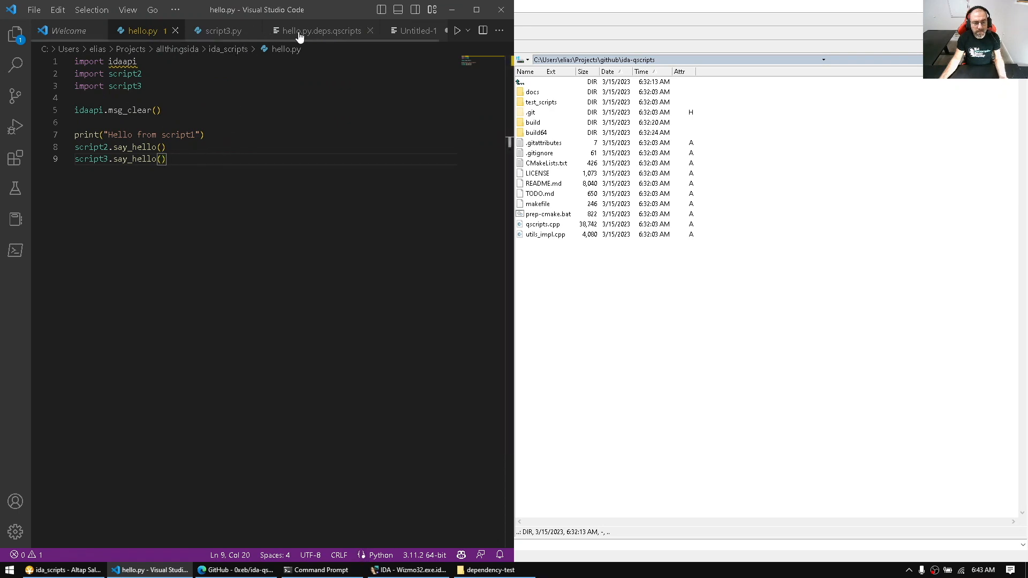
{"action": "left_click", "coordinate": [321, 30]}
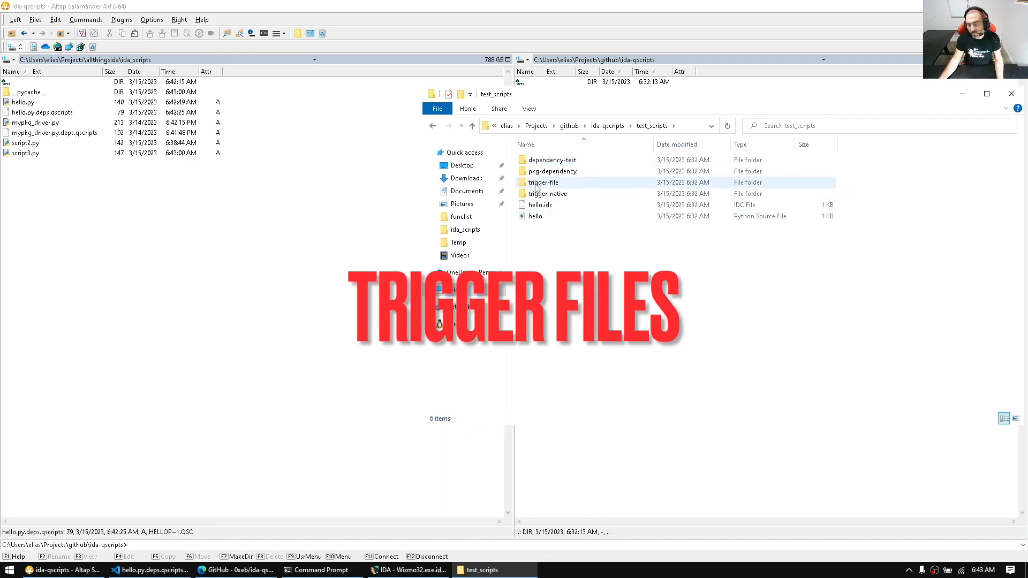
Step: Create hello-triggerfile.py from hello.py and open it to edit its greeting
{"action": "double_click", "coordinate": [544, 182]}
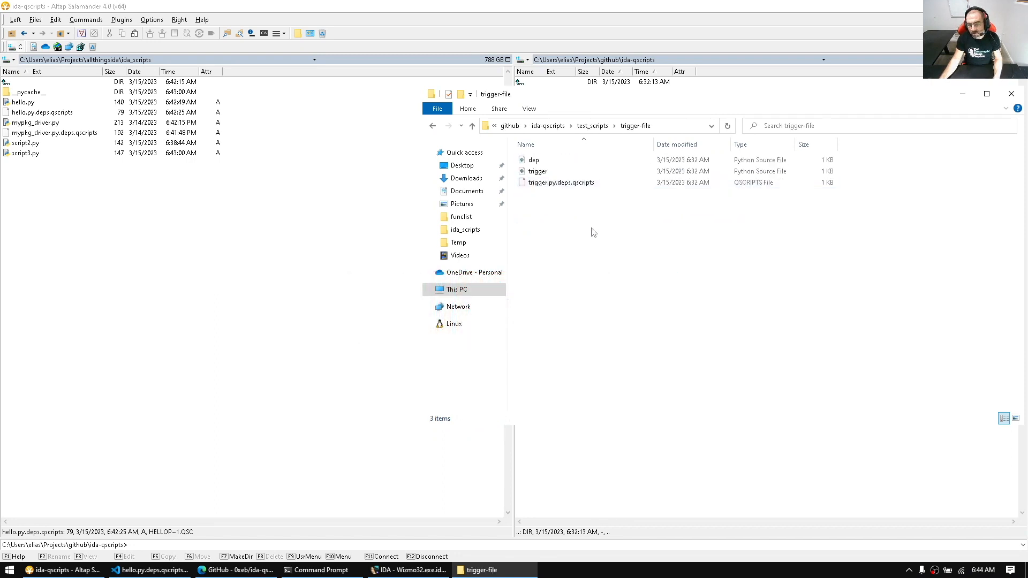
{"action": "left_click", "coordinate": [590, 126]}
{"action": "type", "text": "hello-trigger.py"}
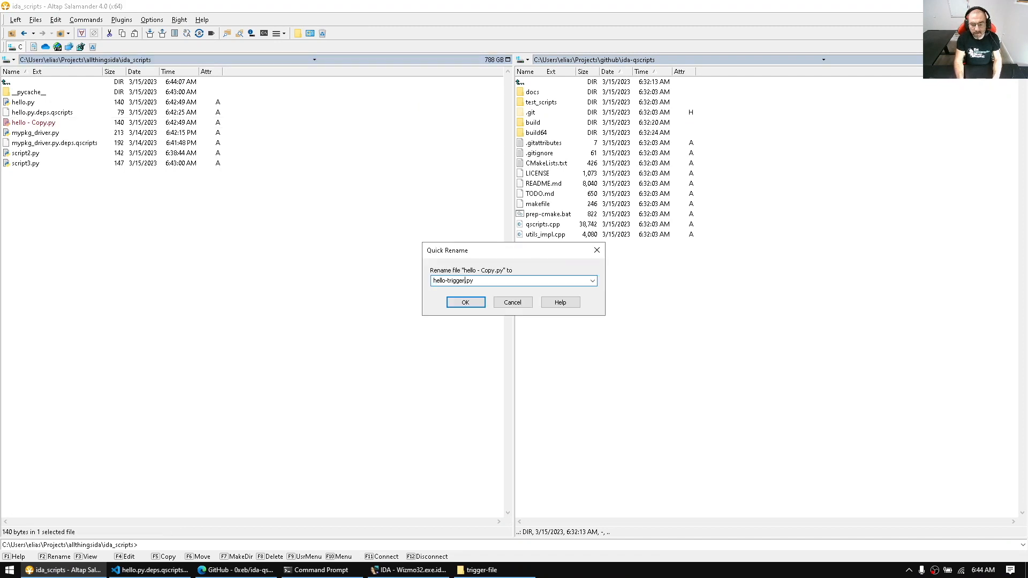
{"action": "left_click", "coordinate": [465, 302]}
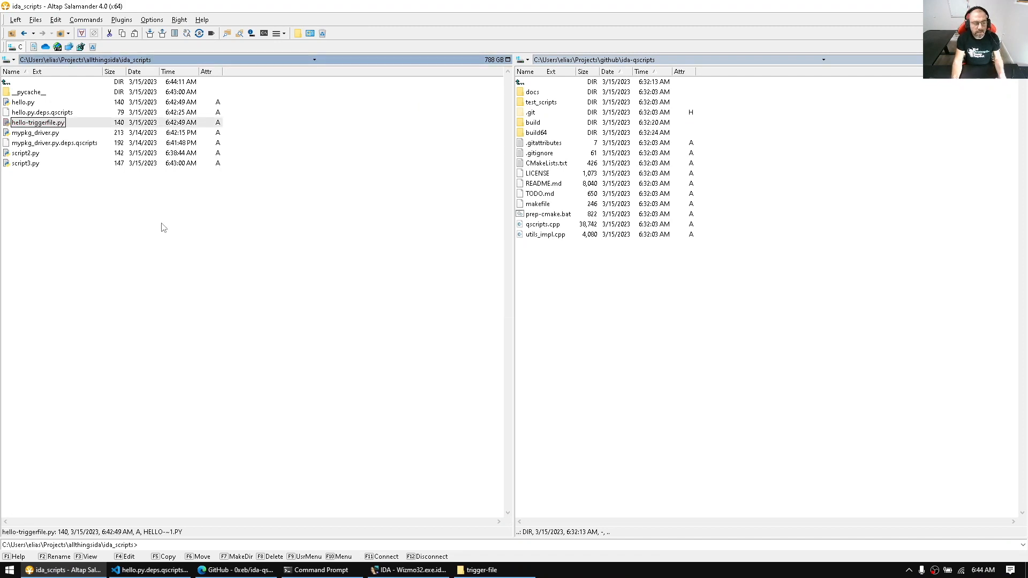
{"action": "double_click", "coordinate": [37, 123]}
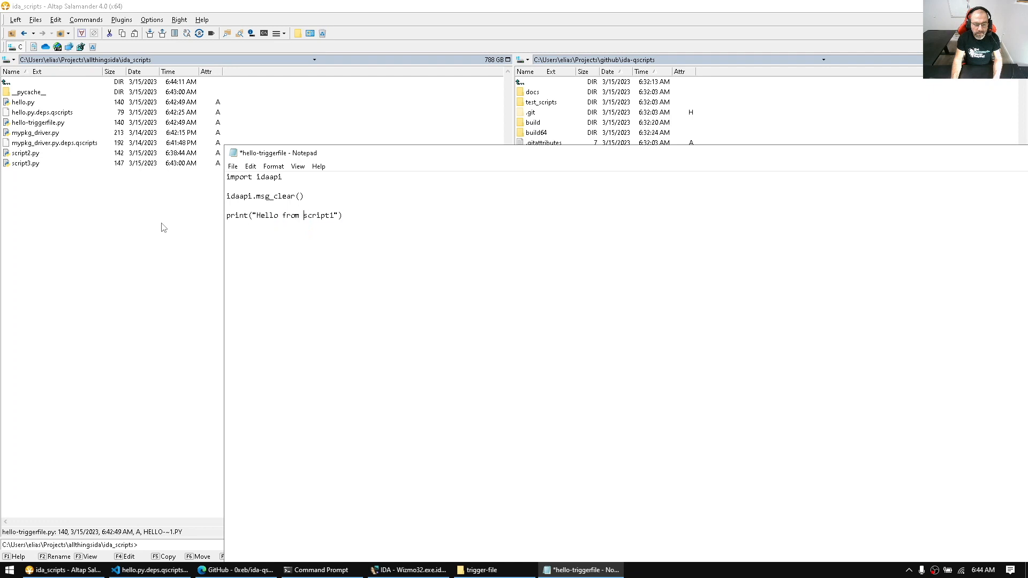
{"action": "type", "text": "hell"}
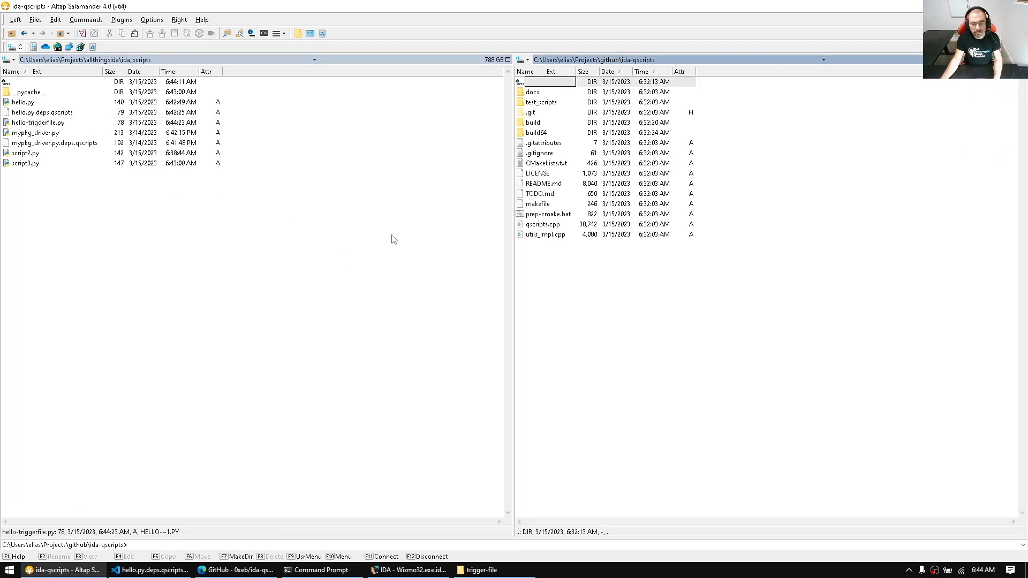
Step: Copy trigger.py.deps.qscripts from test_scripts\trigger-file, renaming it hello-triggerfile.py.deps.qscripts
{"action": "double_click", "coordinate": [540, 102]}
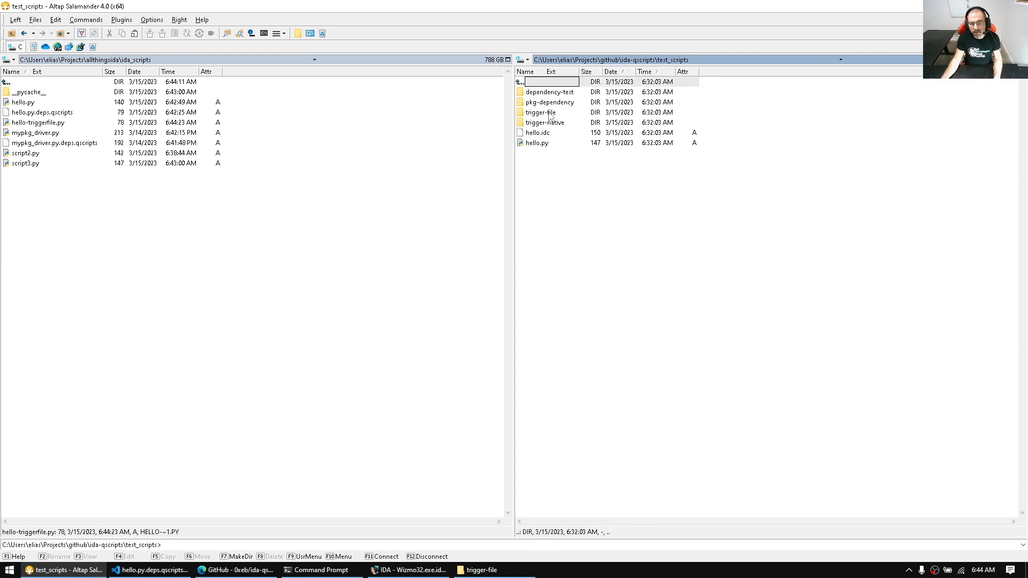
{"action": "double_click", "coordinate": [540, 112]}
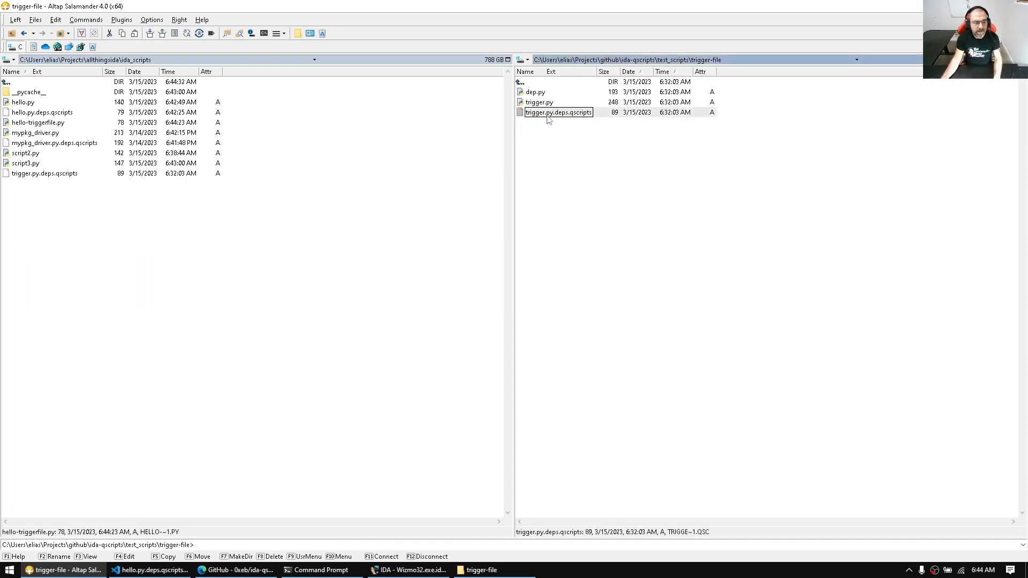
{"action": "left_click", "coordinate": [44, 173]}
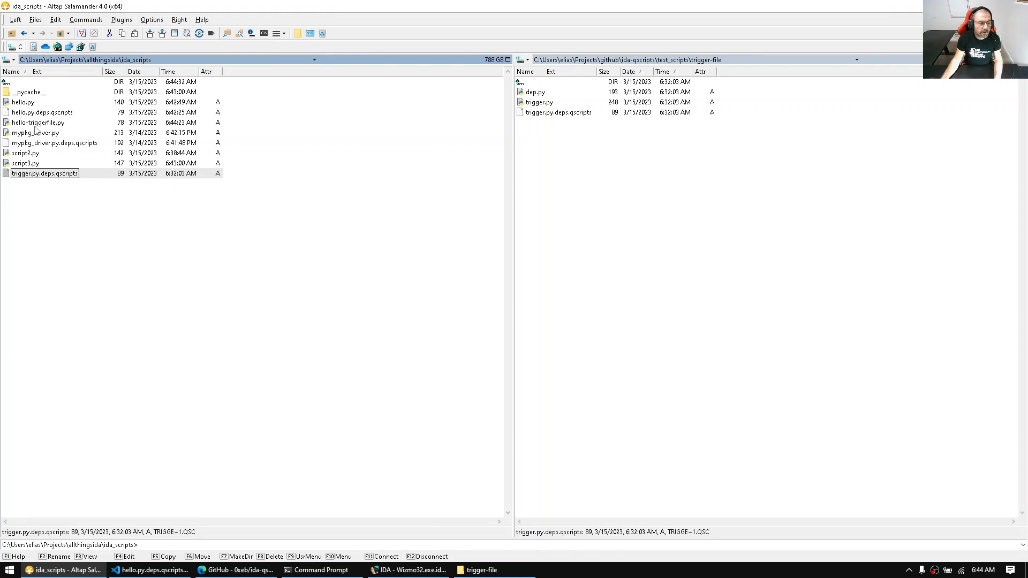
{"action": "left_click", "coordinate": [37, 122]}
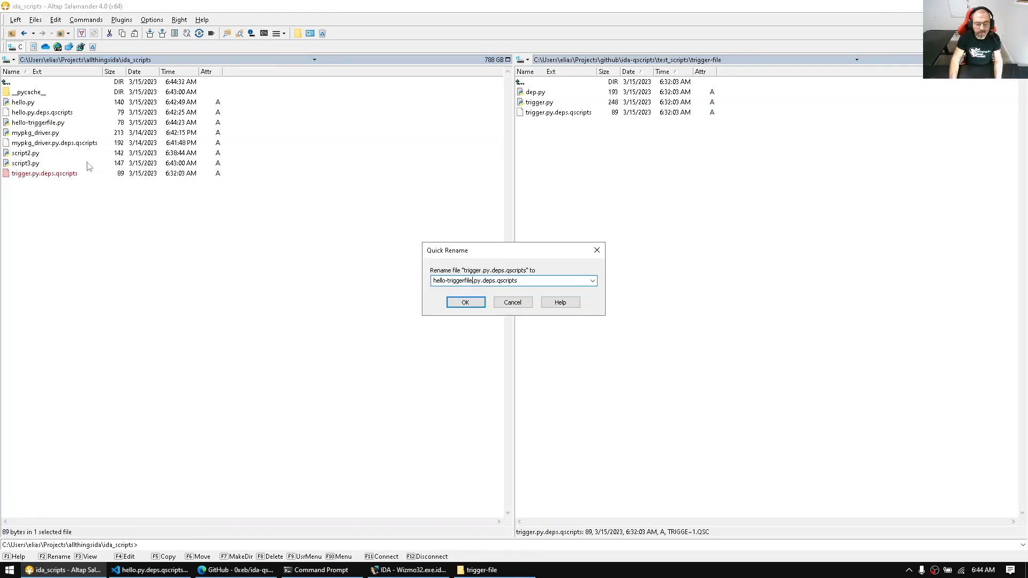
{"action": "left_click", "coordinate": [465, 302]}
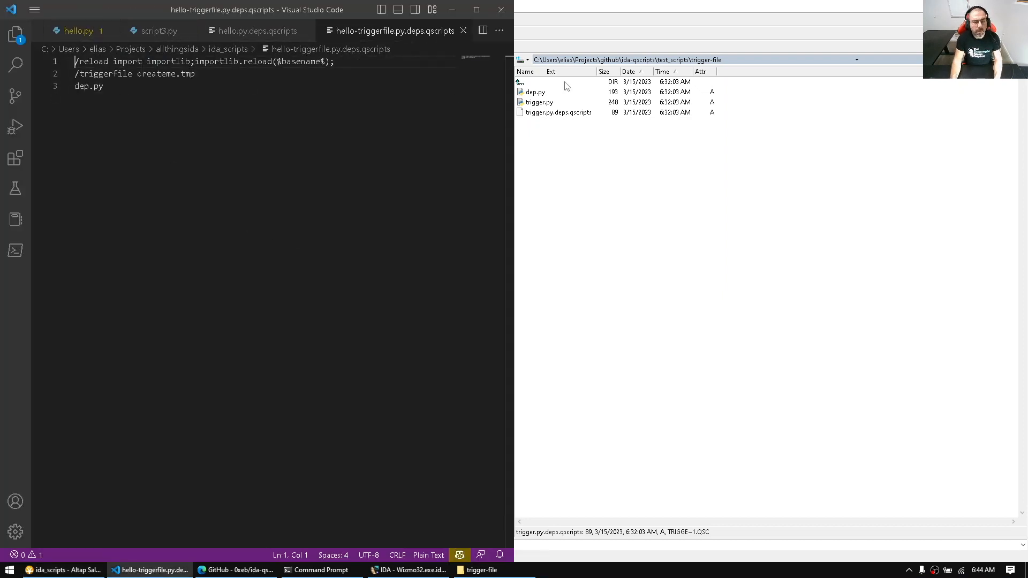
Step: Delete the /reload and dep.py lines from hello-triggerfile.py.deps.qscripts, keeping /triggerfile createme.tmp, and save
{"action": "type", "text": "he"}
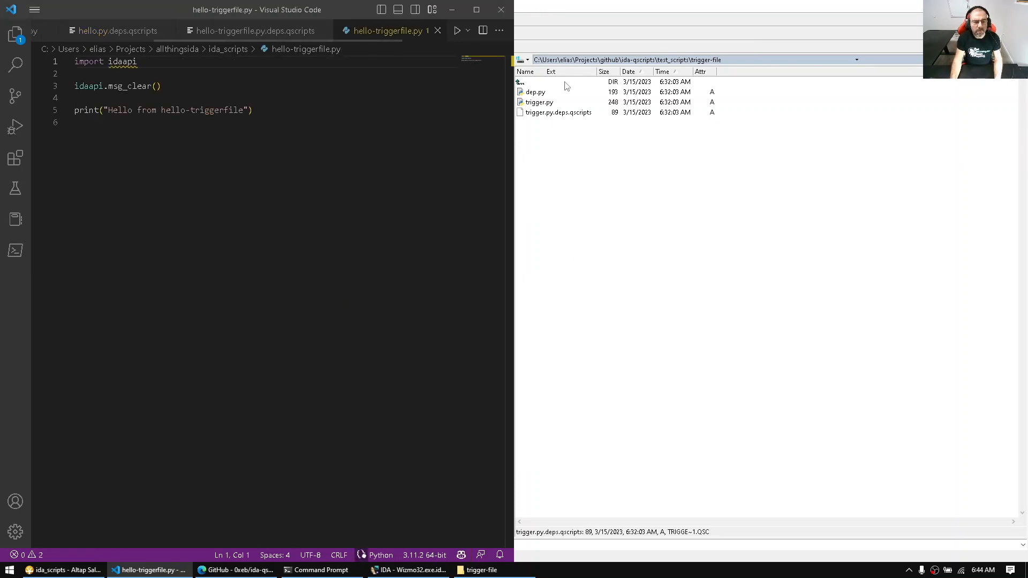
{"action": "mouse_move", "coordinate": [285, 31]}
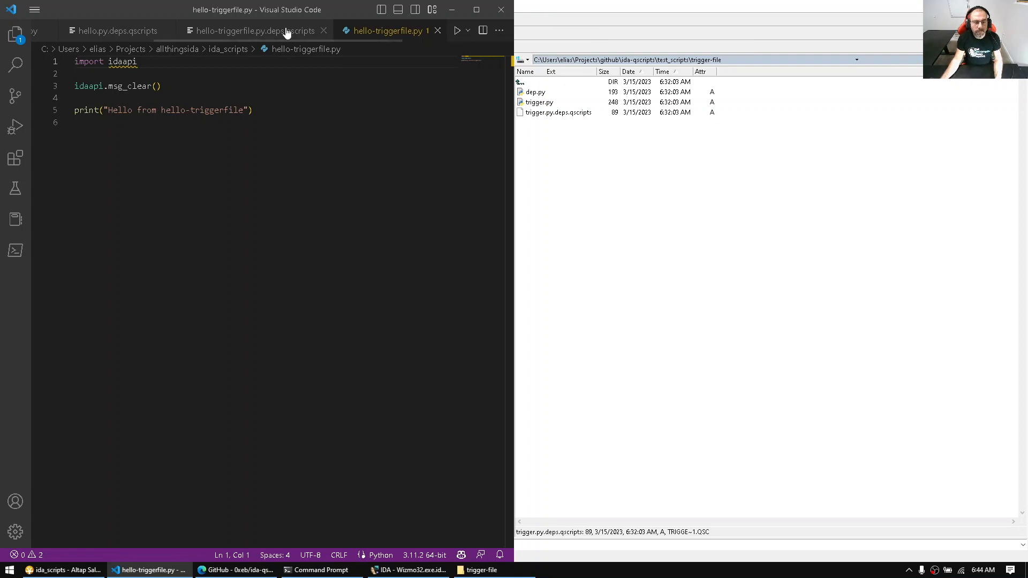
{"action": "left_click", "coordinate": [249, 31]}
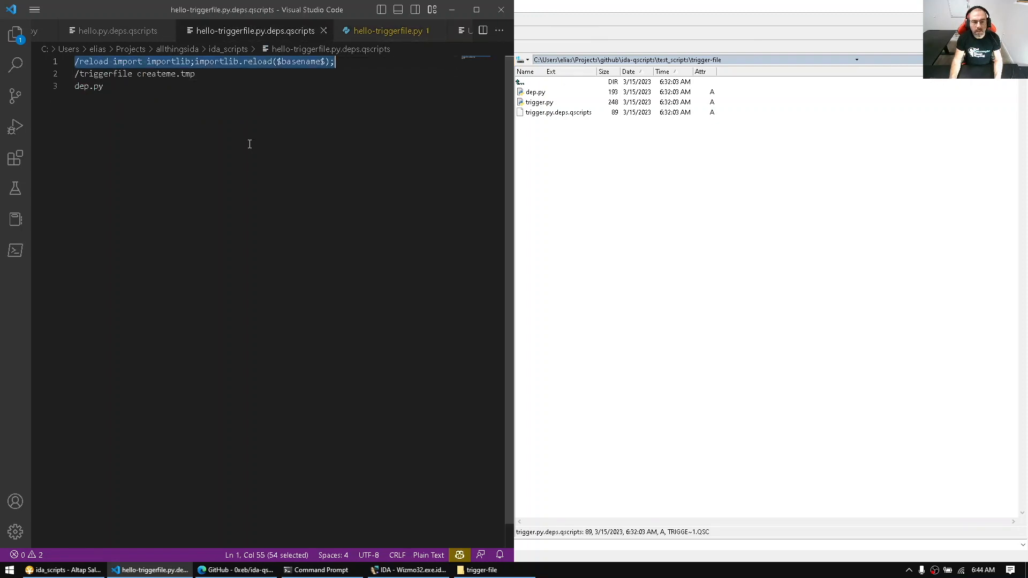
{"action": "key", "text": "Delete"}
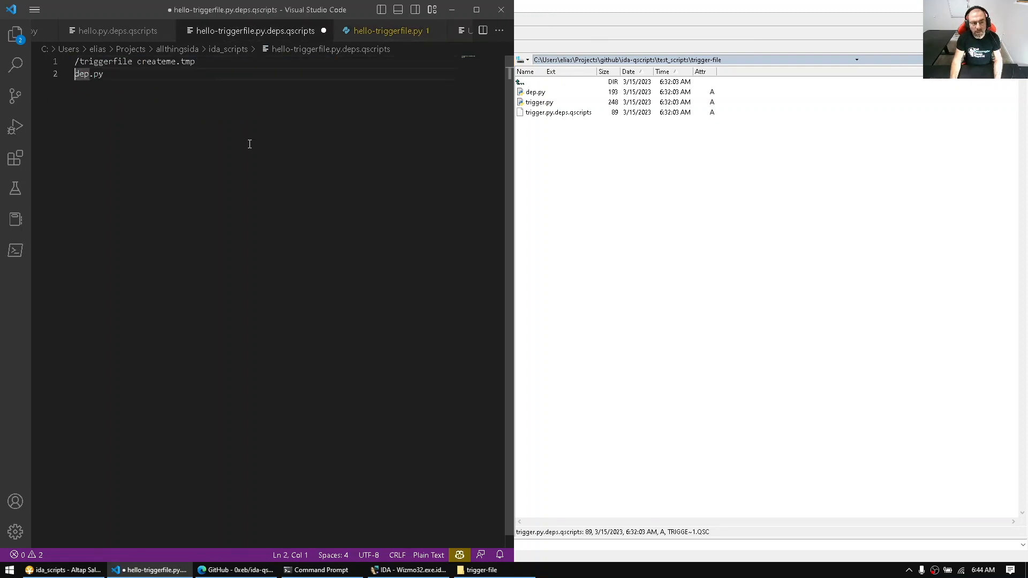
{"action": "key", "text": "Backspace"}
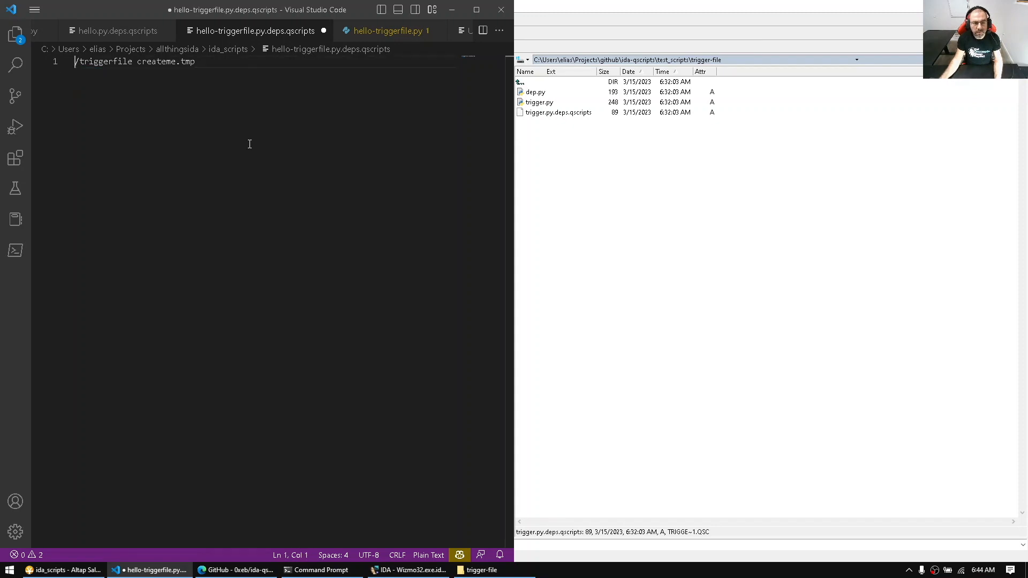
{"action": "left_click", "coordinate": [116, 61]}
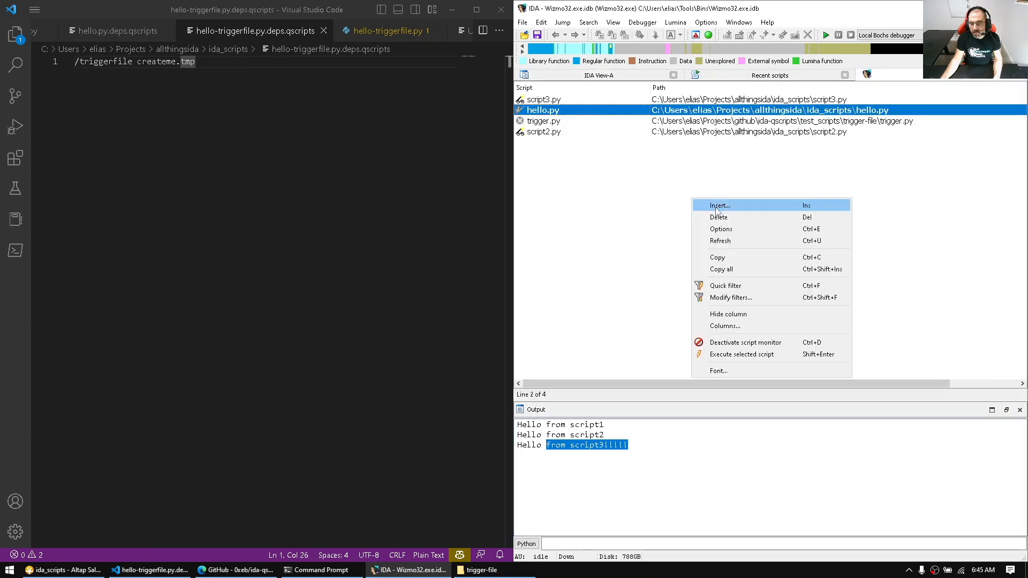
Step: Load hello-triggerfile.py into QScripts' Recent scripts and double-click it to make it active
{"action": "left_click", "coordinate": [719, 205]}
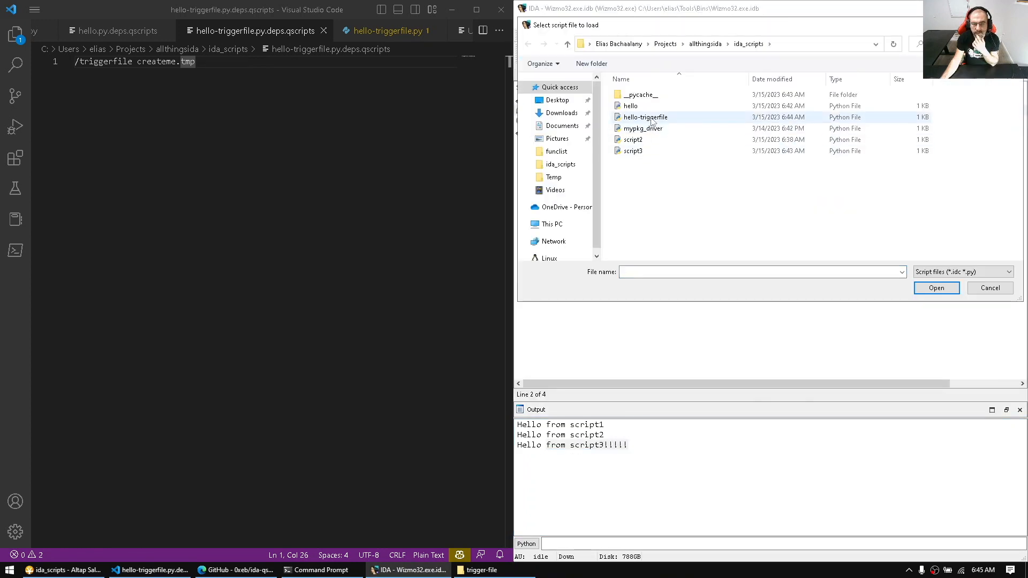
{"action": "mouse_move", "coordinate": [645, 117]}
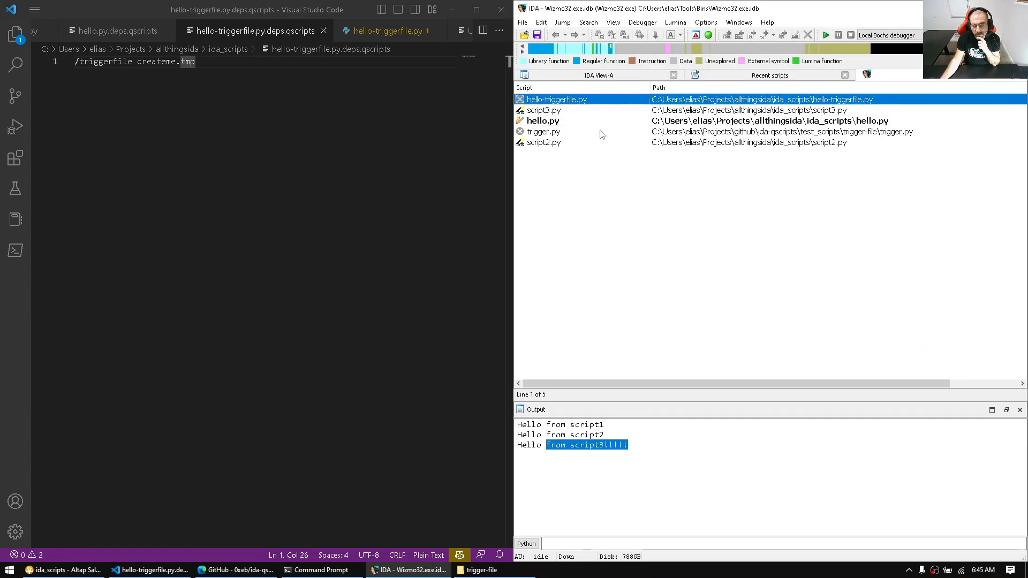
{"action": "left_click", "coordinate": [544, 132]}
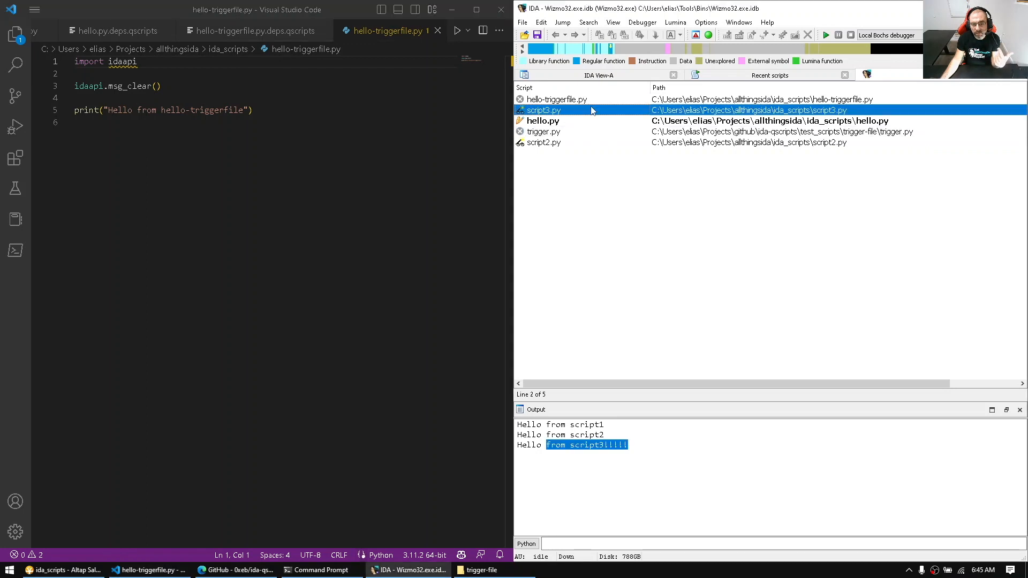
{"action": "double_click", "coordinate": [557, 99]}
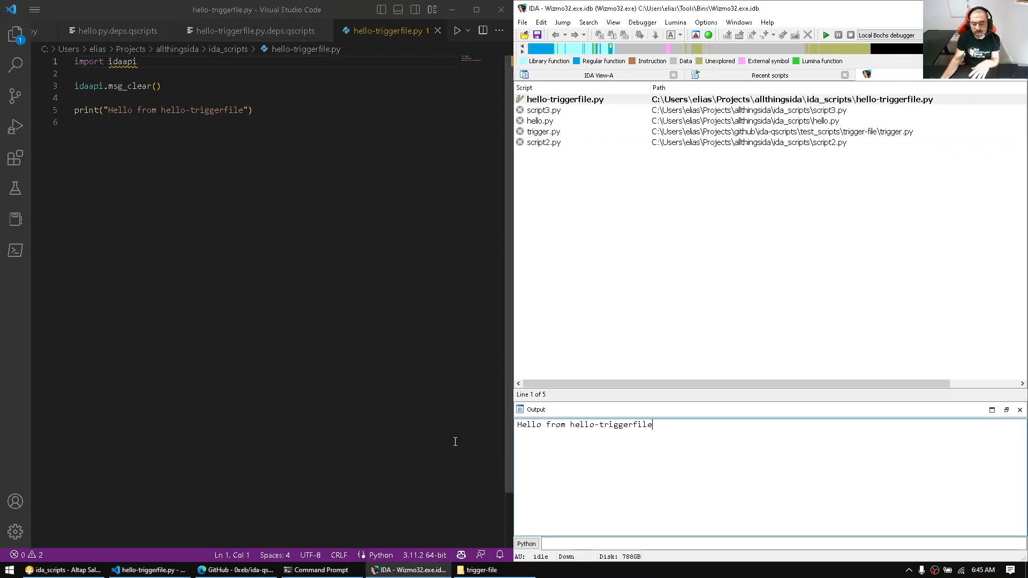
{"action": "left_click", "coordinate": [252, 109]}
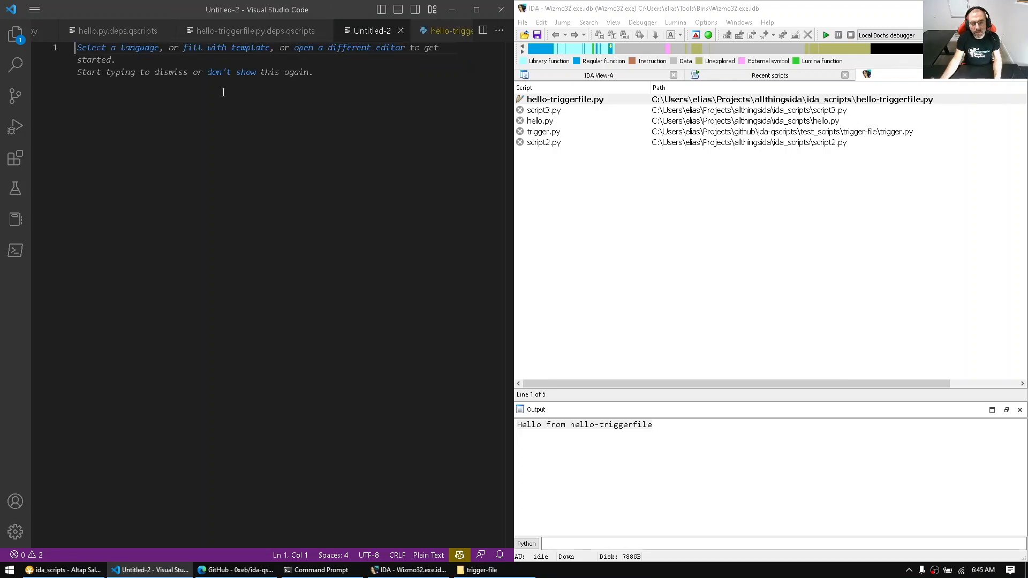
Step: Save the new empty file as createme.tmp in the ida_scripts folder
{"action": "key", "text": "ctrl+s"}
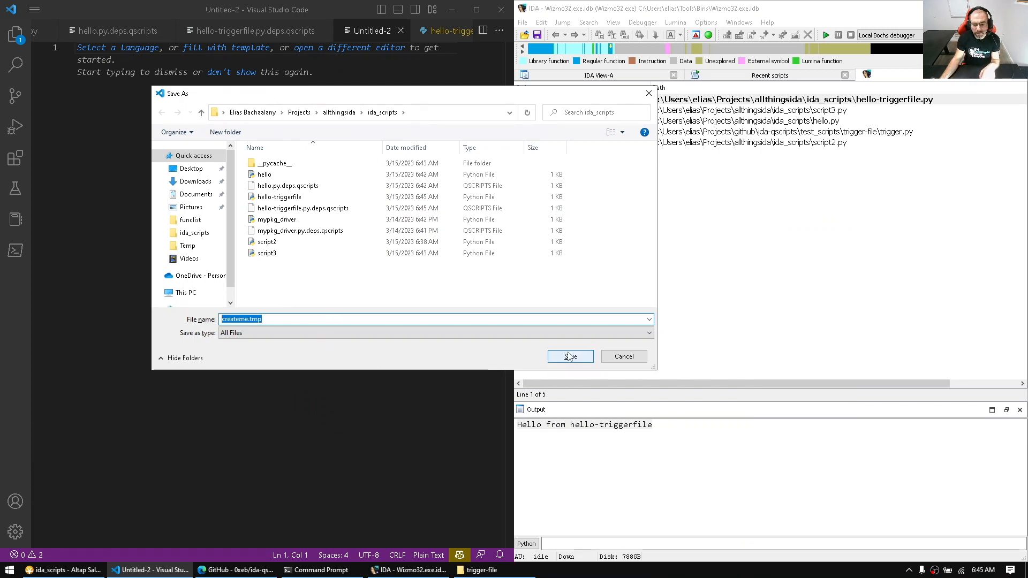
{"action": "left_click", "coordinate": [569, 356]}
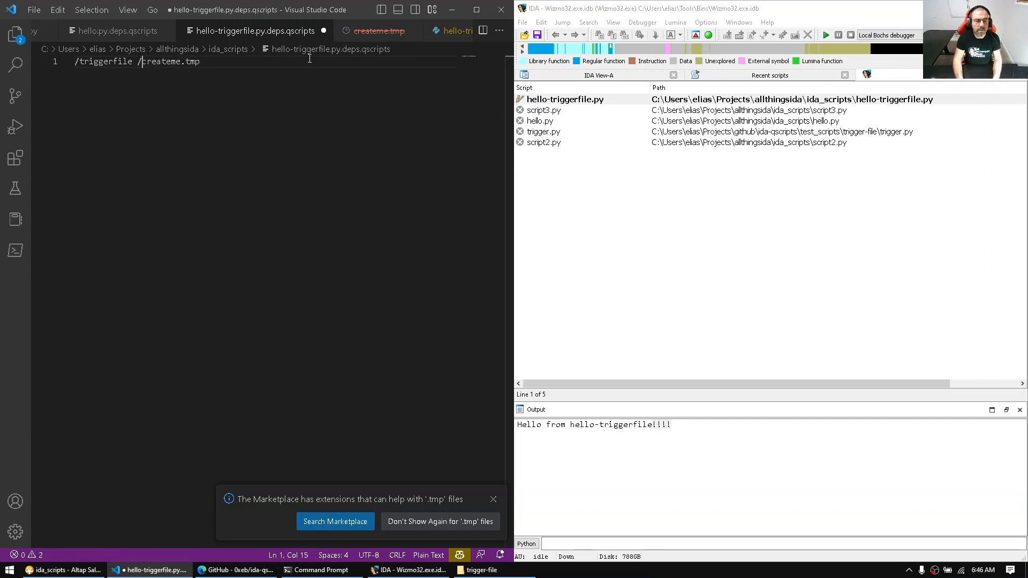
{"action": "type", "text": "keep"}
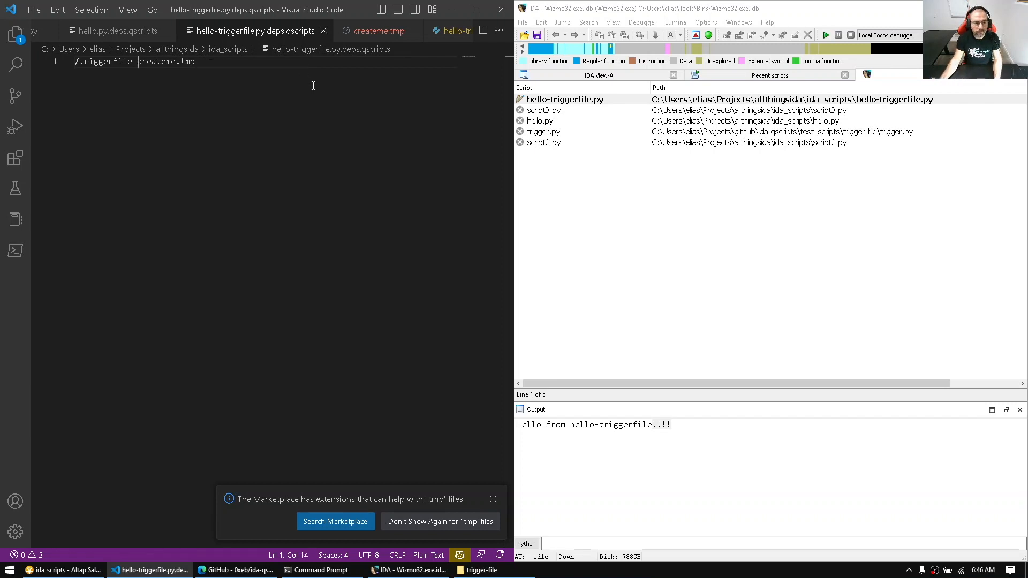
Step: Check the triggerfile directive, then close the deleted createme.tmp tab
{"action": "left_click_drag", "start_coordinate": [137, 61], "coordinate": [195, 61]}
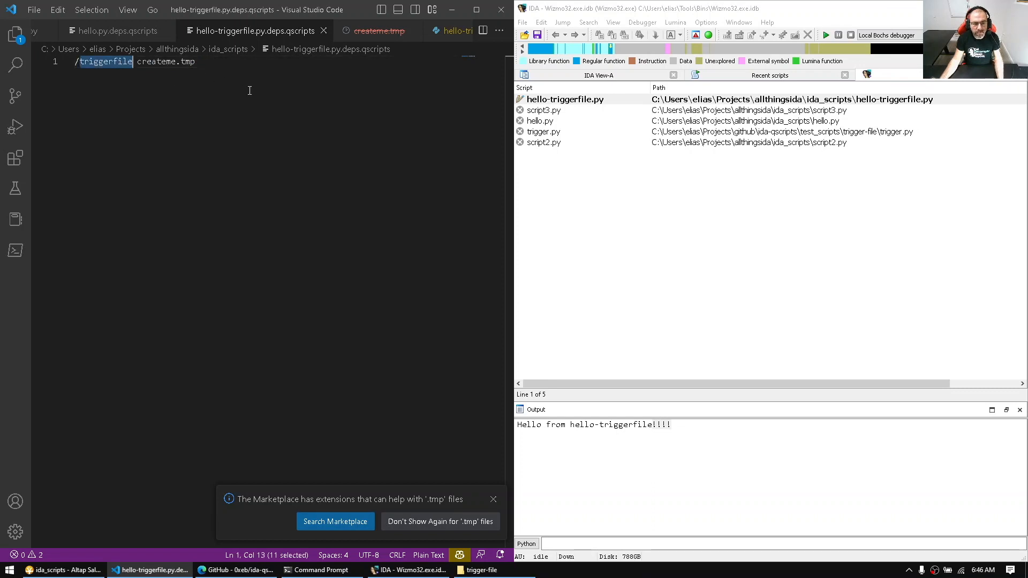
{"action": "left_click", "coordinate": [194, 61]}
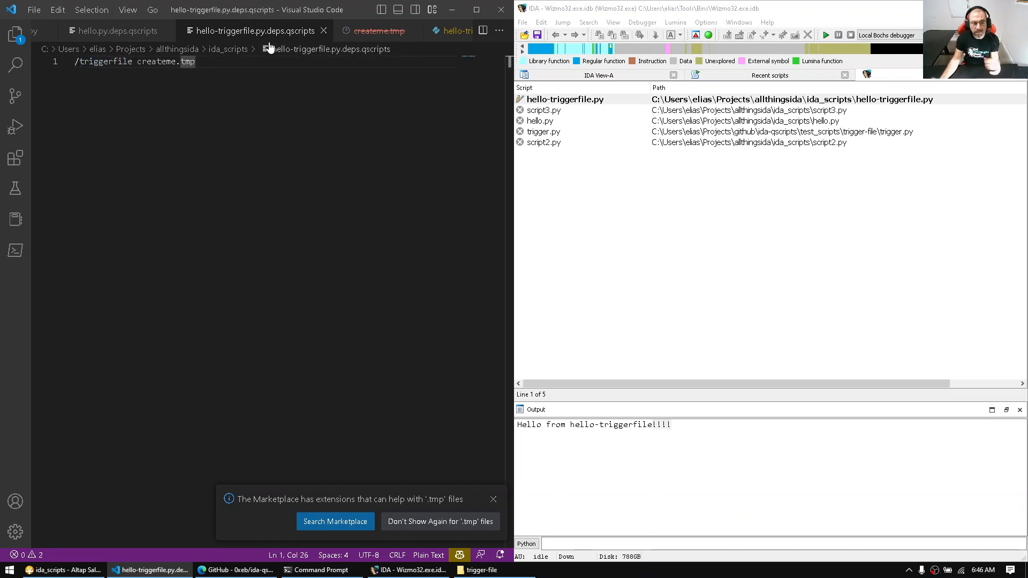
{"action": "left_click", "coordinate": [377, 31]}
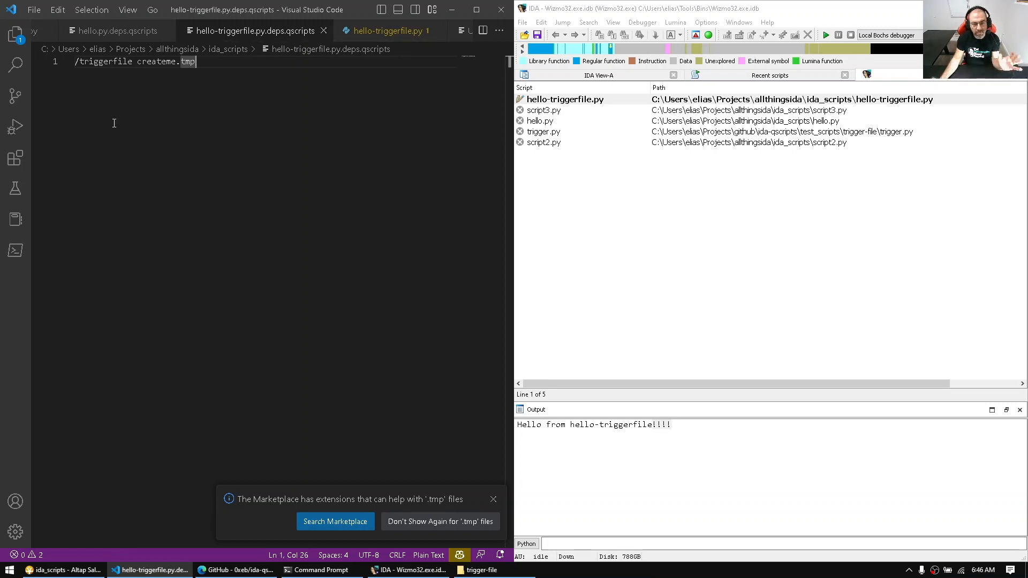
{"action": "mouse_move", "coordinate": [652, 226]}
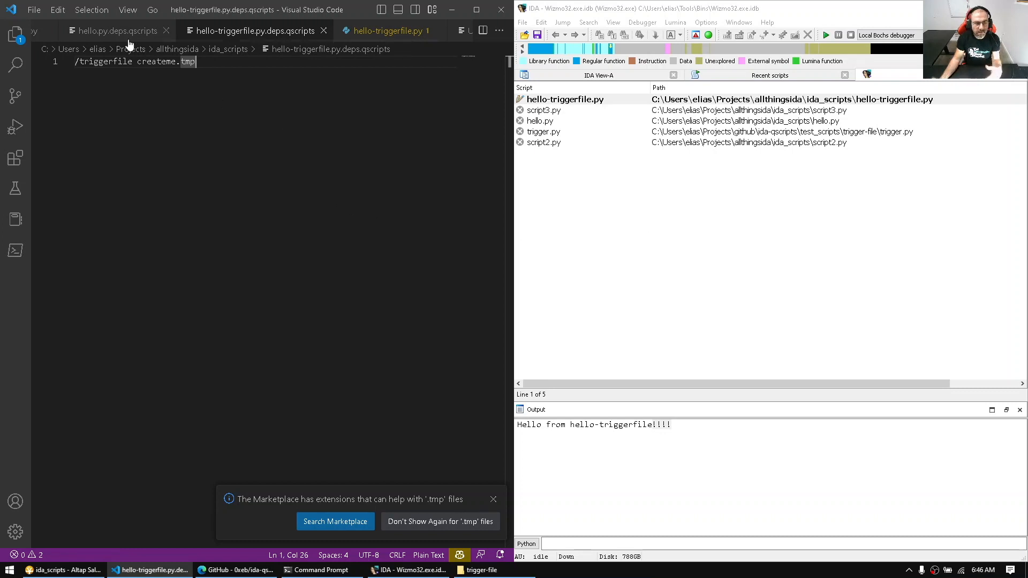
{"action": "left_click", "coordinate": [386, 30]}
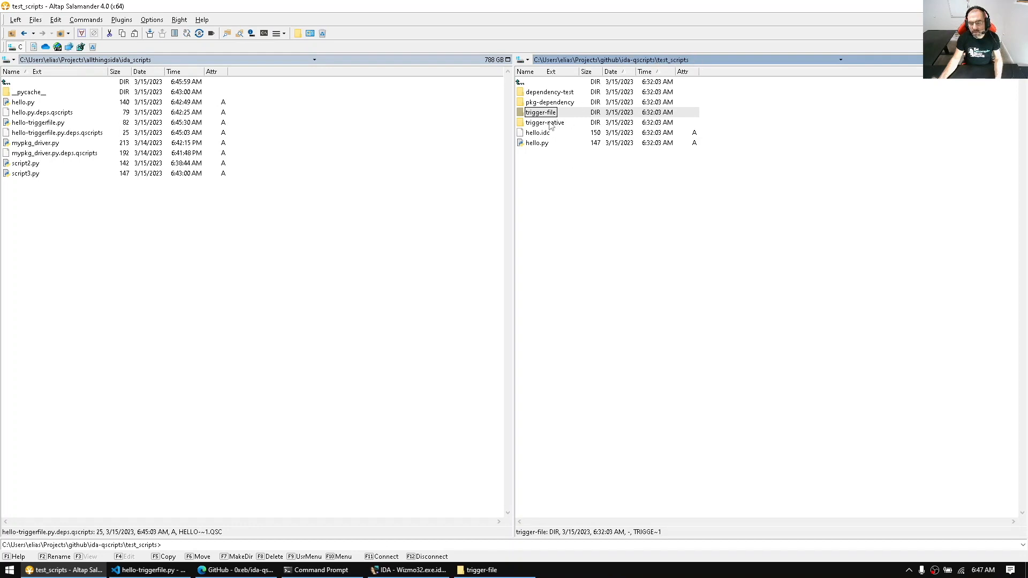
Step: Rename the copied plugin_template folder in allthingsida to mytestplugin and open the folder
{"action": "double_click", "coordinate": [544, 123]}
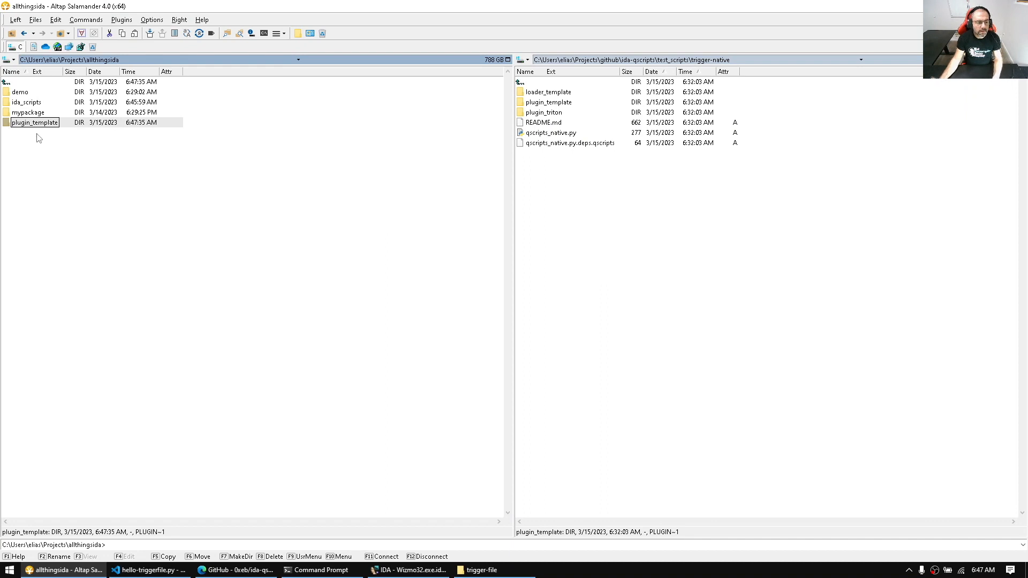
{"action": "key", "text": "f2"}
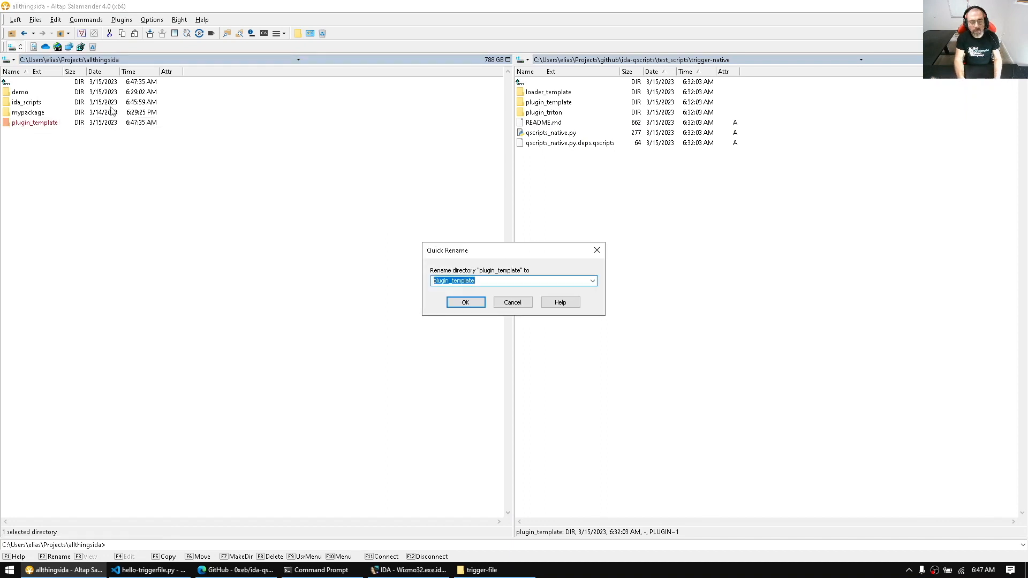
{"action": "type", "text": "mytestpl"}
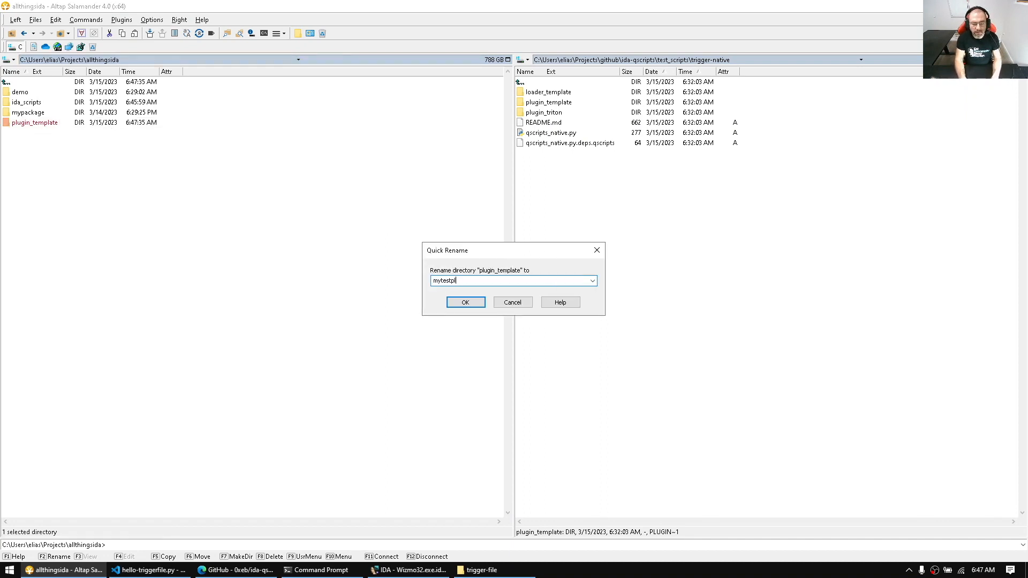
{"action": "left_click", "coordinate": [464, 302]}
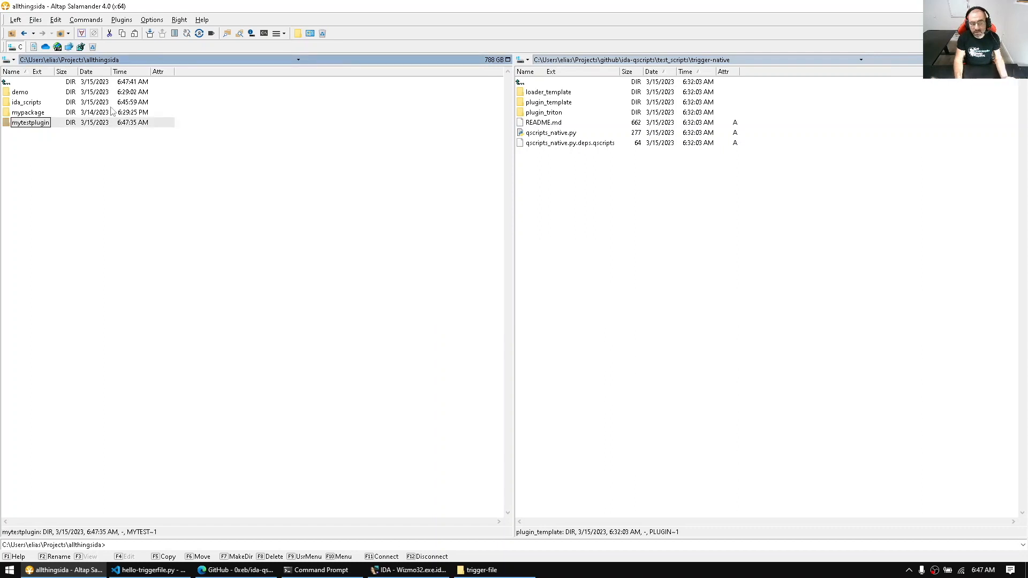
{"action": "double_click", "coordinate": [30, 122]}
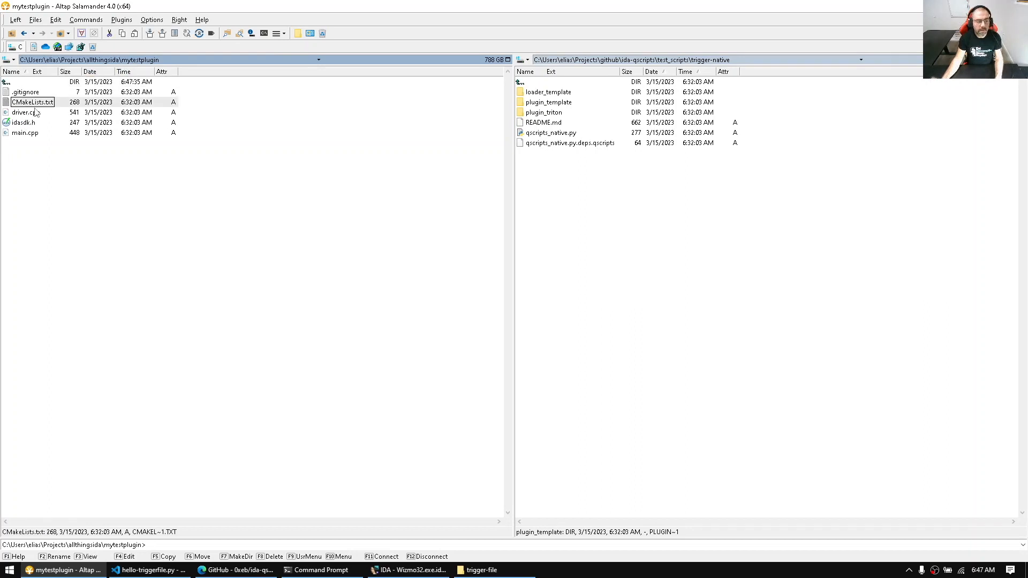
{"action": "mouse_move", "coordinate": [169, 217]}
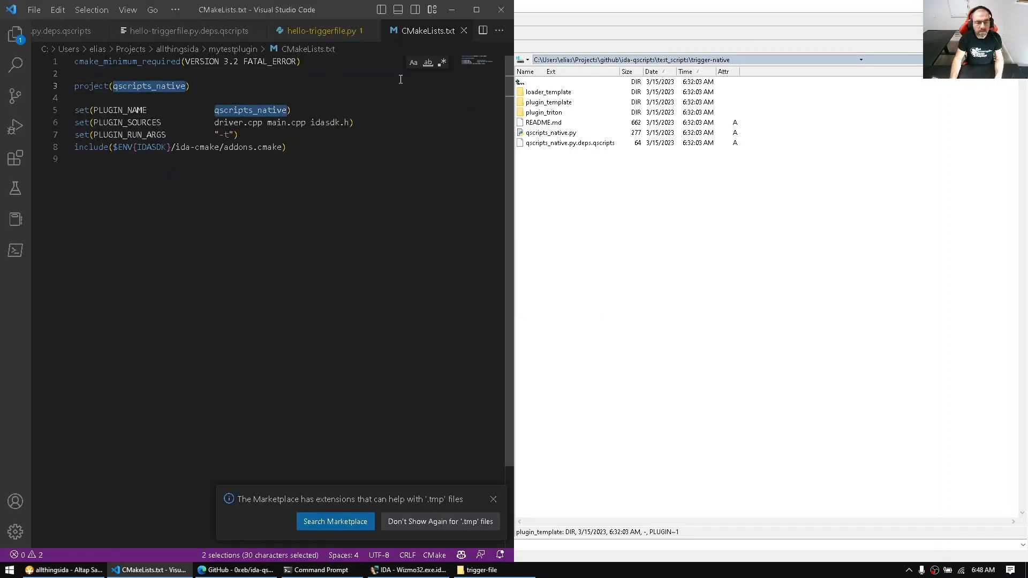
Step: Overwrite both qscripts_native occurrences in CMakeLists.txt with mytestplugin
{"action": "type", "text": "mytestplugin"}
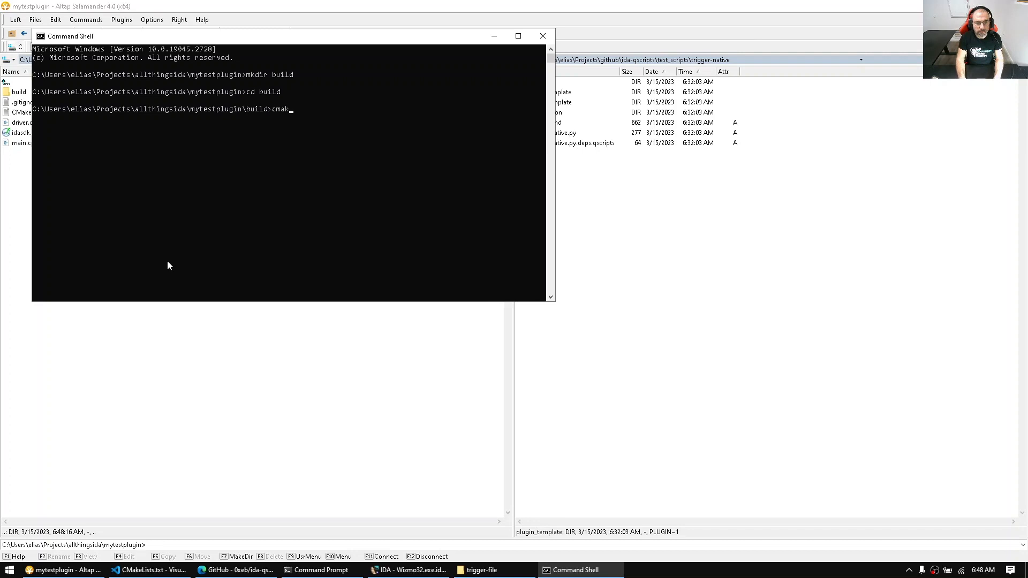
Step: Run cmake .. -A x64 in the build folder, then open mytestplugin.sln
{"action": "type", "text": ".. -A x64"}
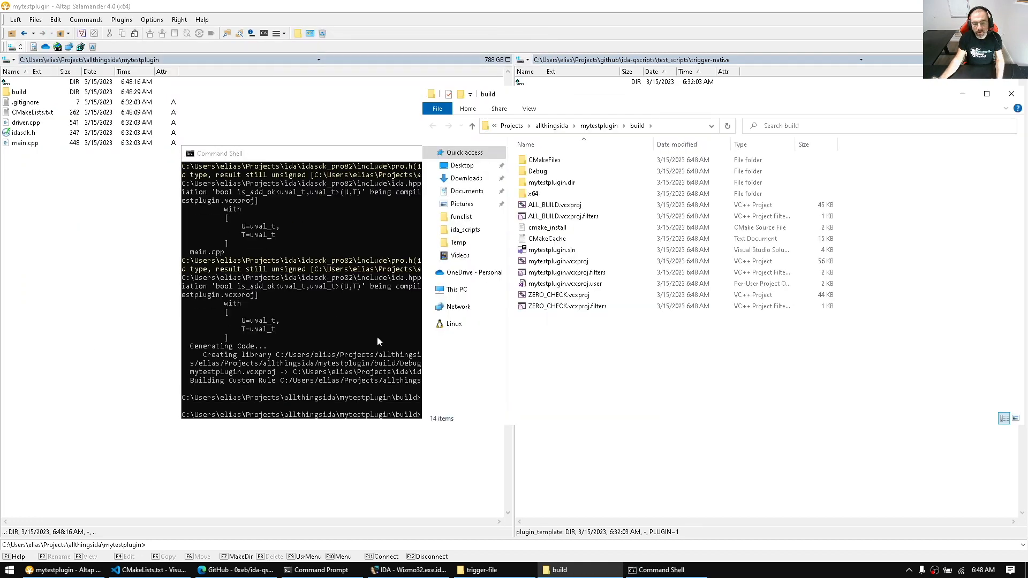
{"action": "double_click", "coordinate": [553, 250]}
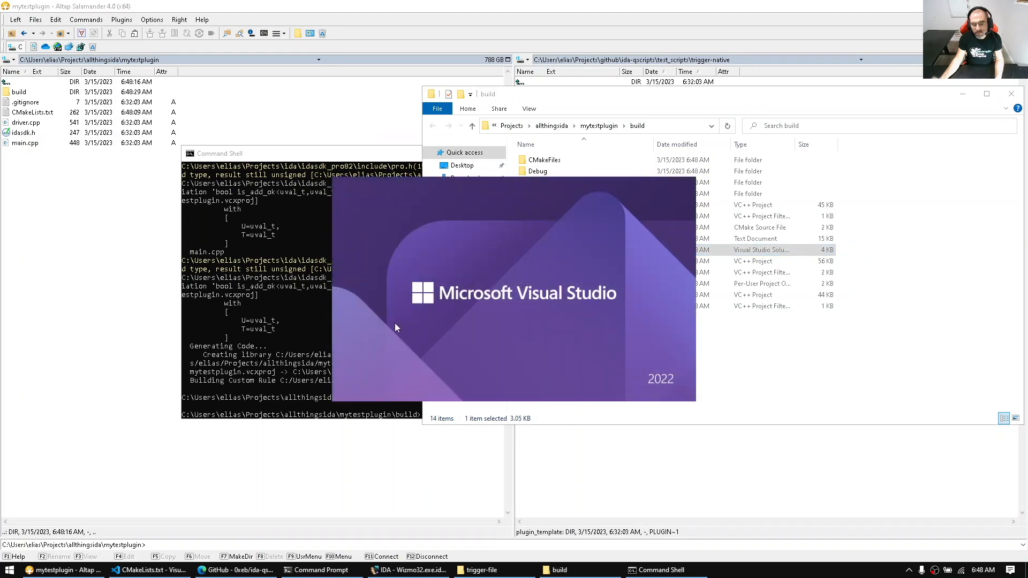
Step: Make mytestplugin the startup project and open its main.cpp
{"action": "double_click", "coordinate": [760, 250]}
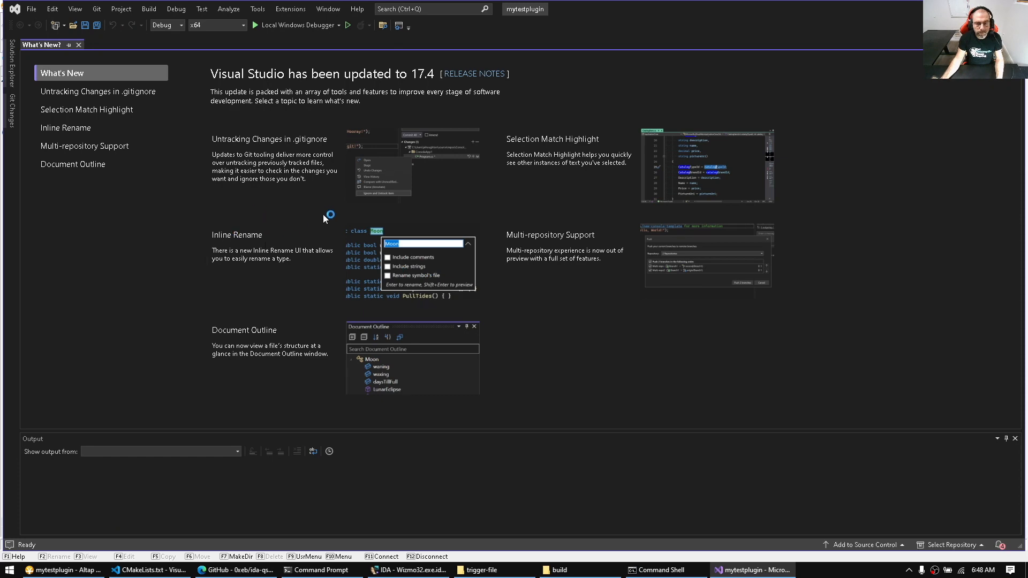
{"action": "mouse_move", "coordinate": [878, 344]}
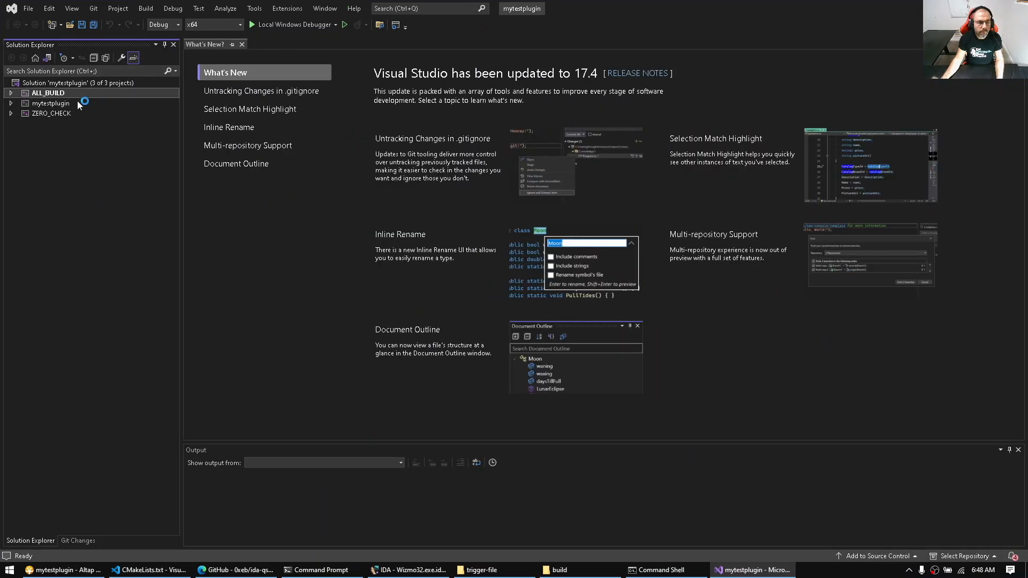
{"action": "right_click", "coordinate": [50, 103]}
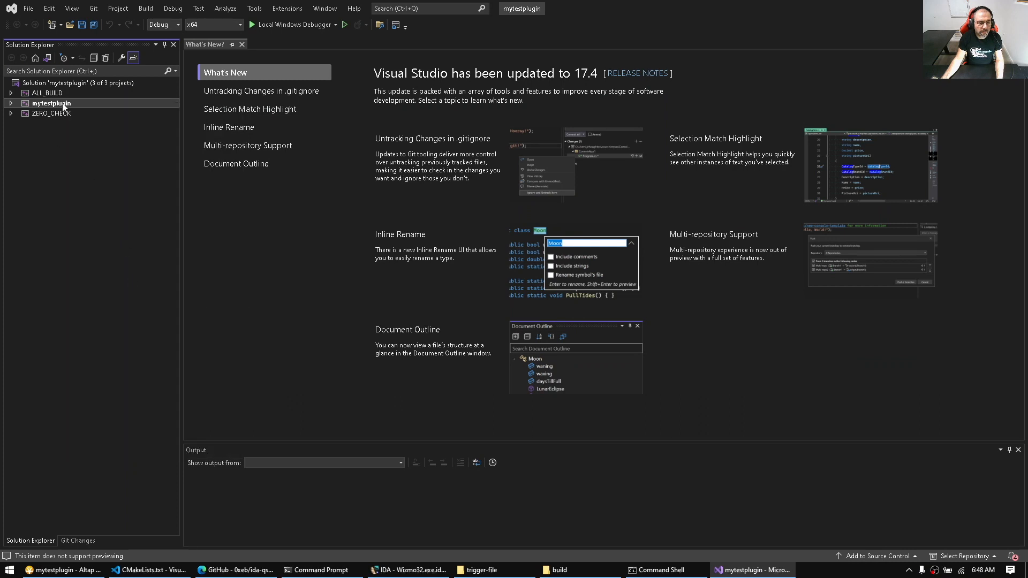
{"action": "left_click", "coordinate": [11, 103]}
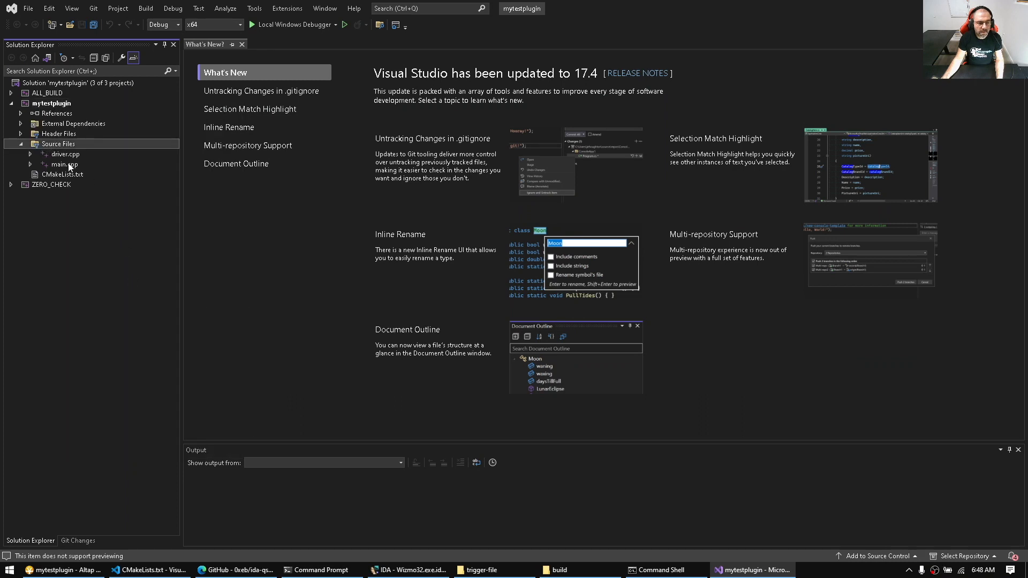
{"action": "double_click", "coordinate": [63, 164]}
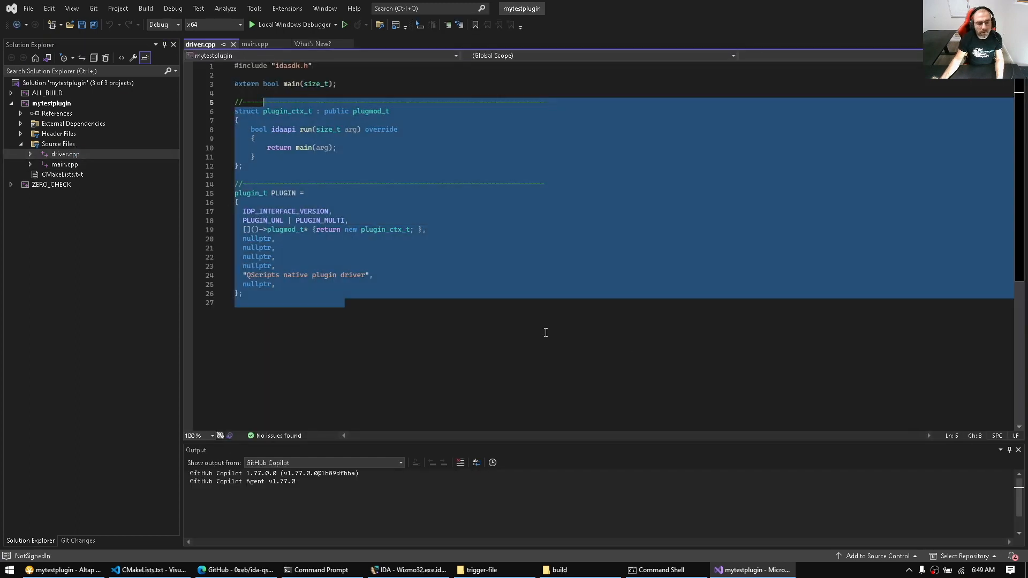
{"action": "left_click", "coordinate": [64, 164]}
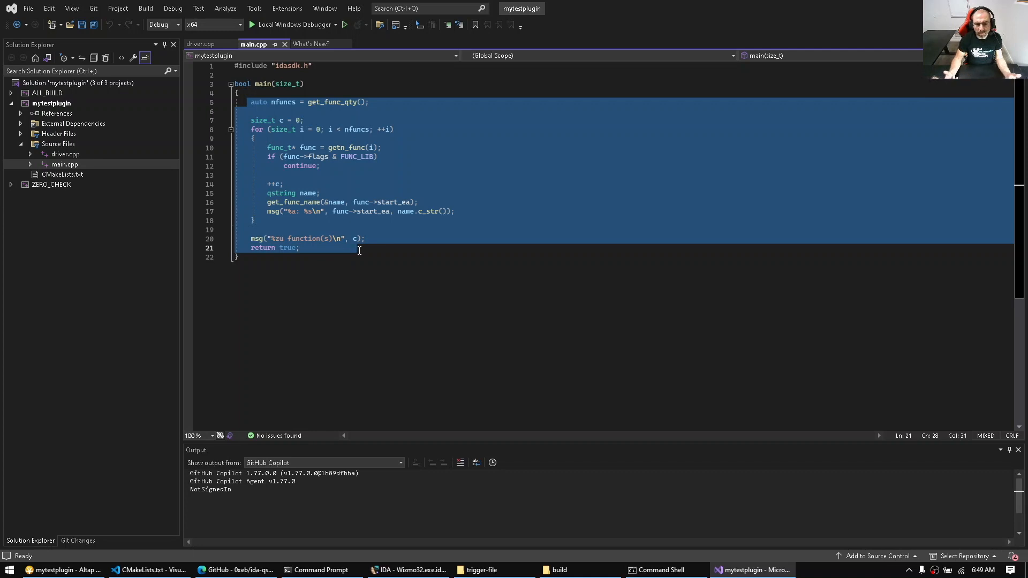
Step: Copy main.cpp's function-listing code (lines 5–20) and snap Visual Studio to the left half
{"action": "left_click", "coordinate": [199, 43]}
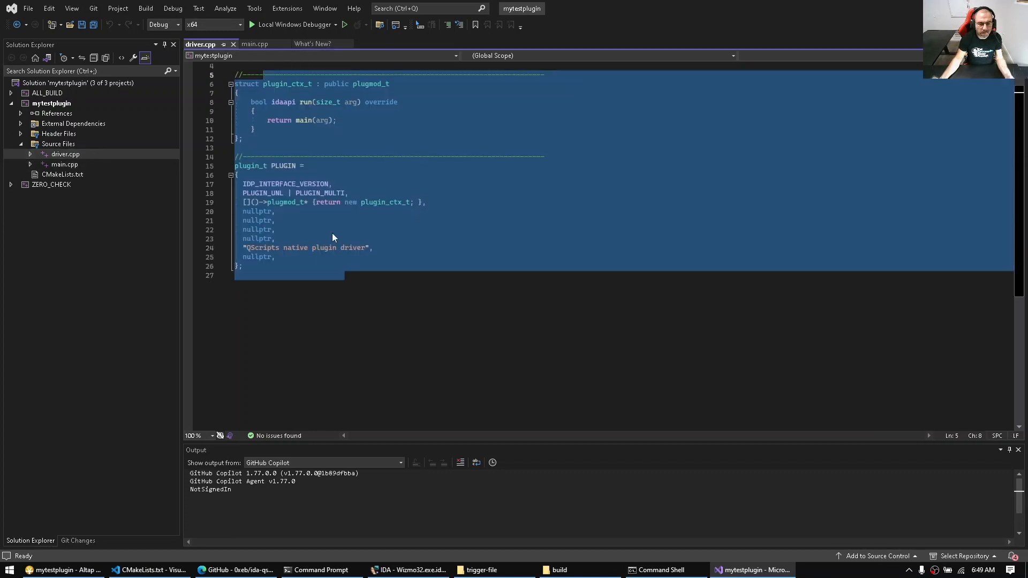
{"action": "left_click", "coordinate": [254, 43]}
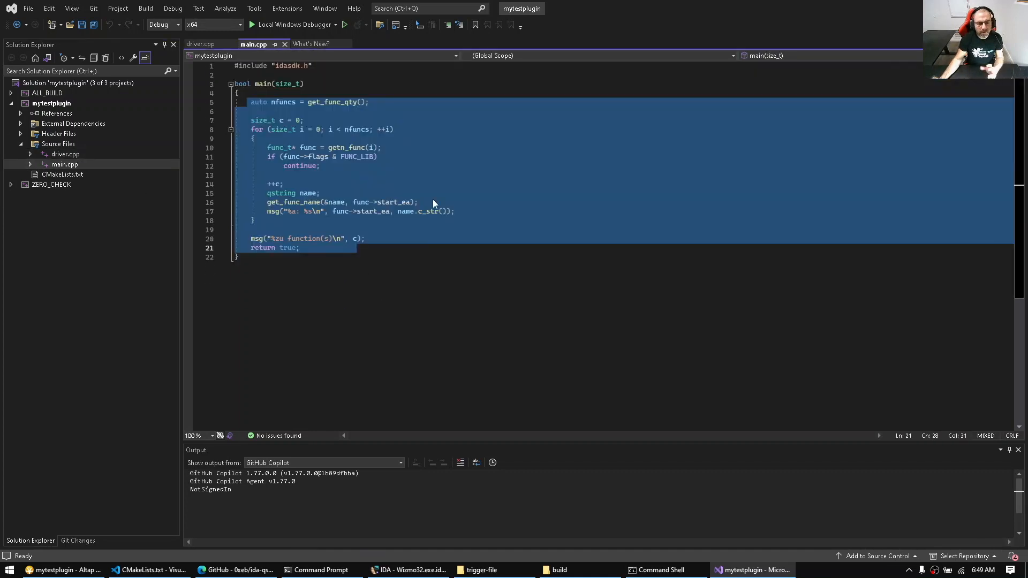
{"action": "left_click", "coordinate": [432, 202]}
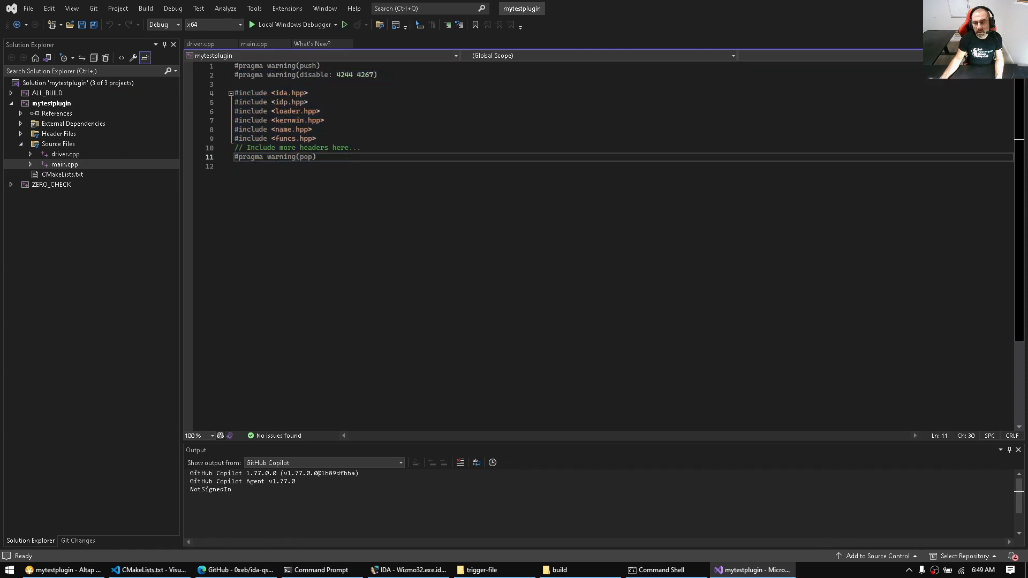
{"action": "left_click", "coordinate": [254, 43]}
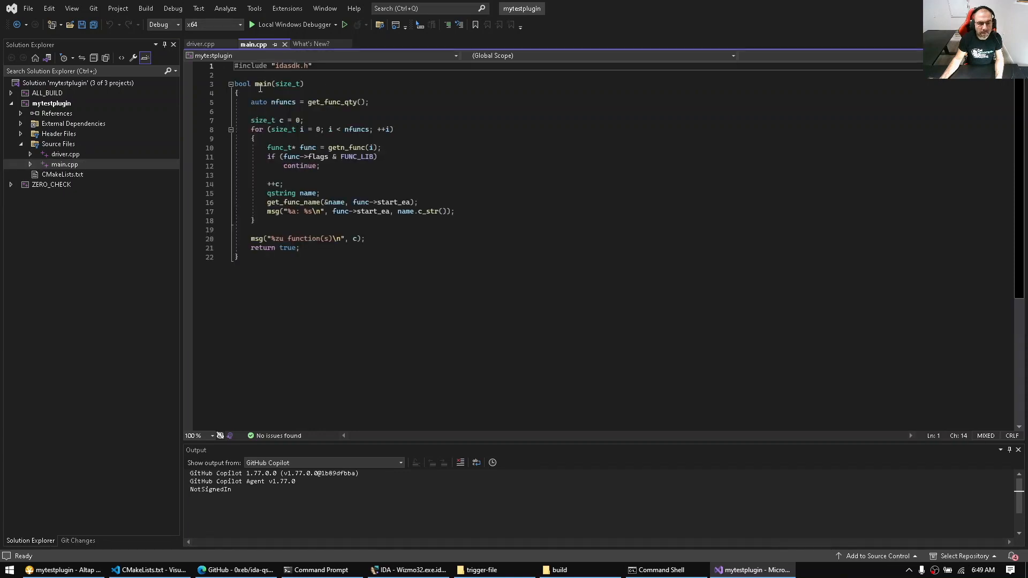
{"action": "left_click_drag", "start_coordinate": [250, 102], "coordinate": [365, 238]}
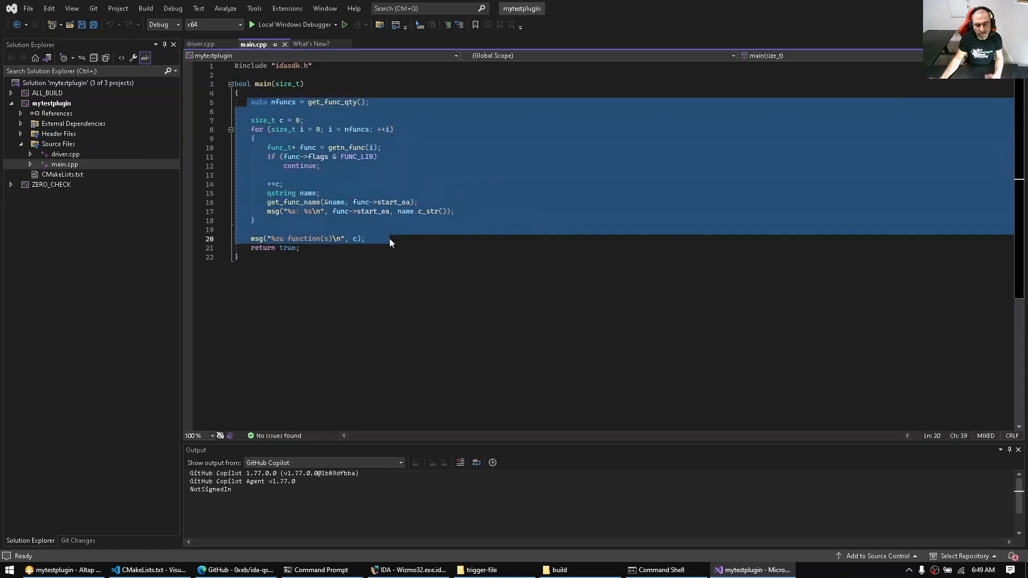
{"action": "left_click", "coordinate": [443, 166]}
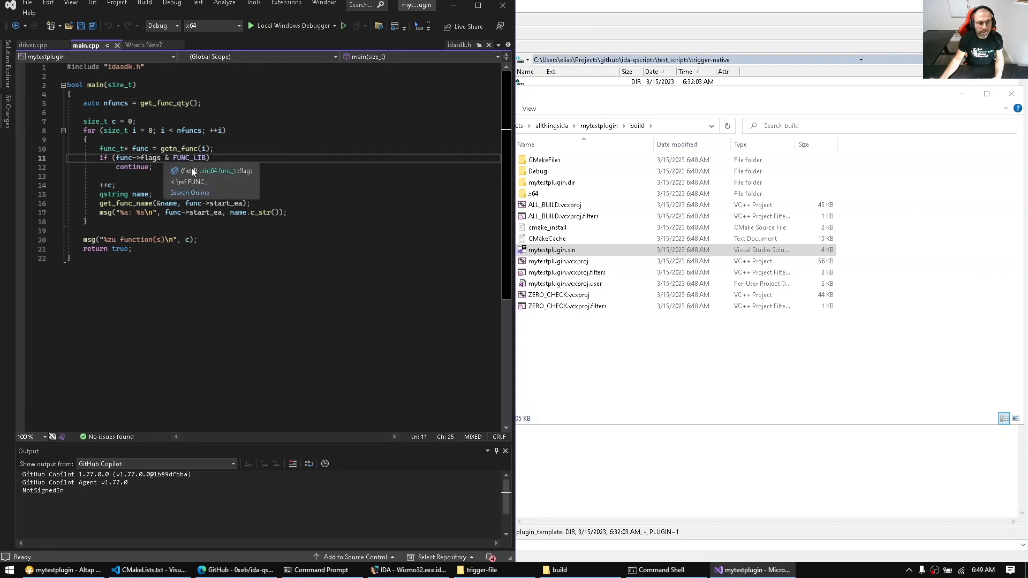
{"action": "left_click", "coordinate": [407, 569]}
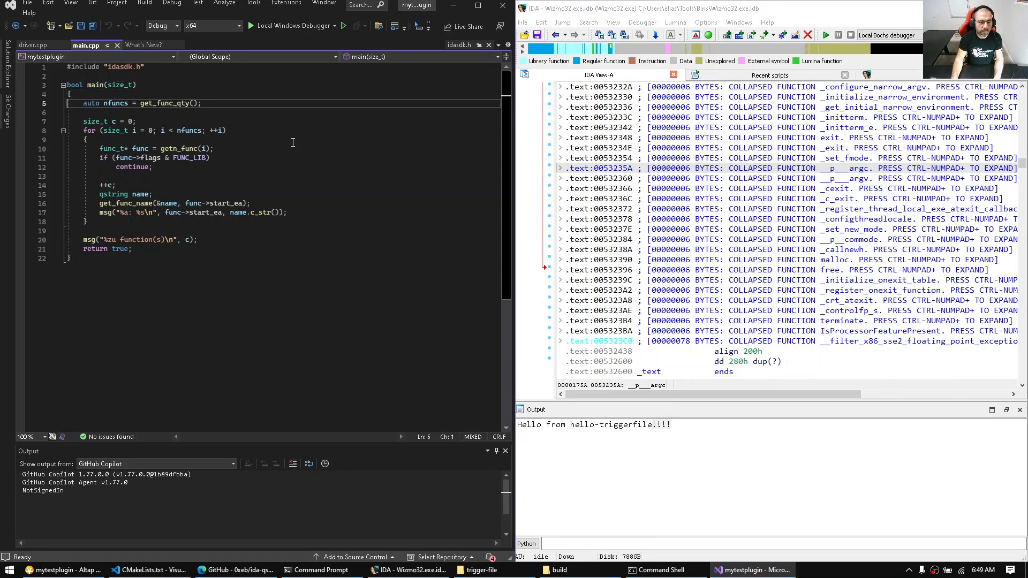
Step: Replace main's body with msg("Hello world!\n") and save
{"action": "left_click_drag", "start_coordinate": [86, 103], "coordinate": [85, 249]}
{"action": "type", "text": "msg(\"%"}
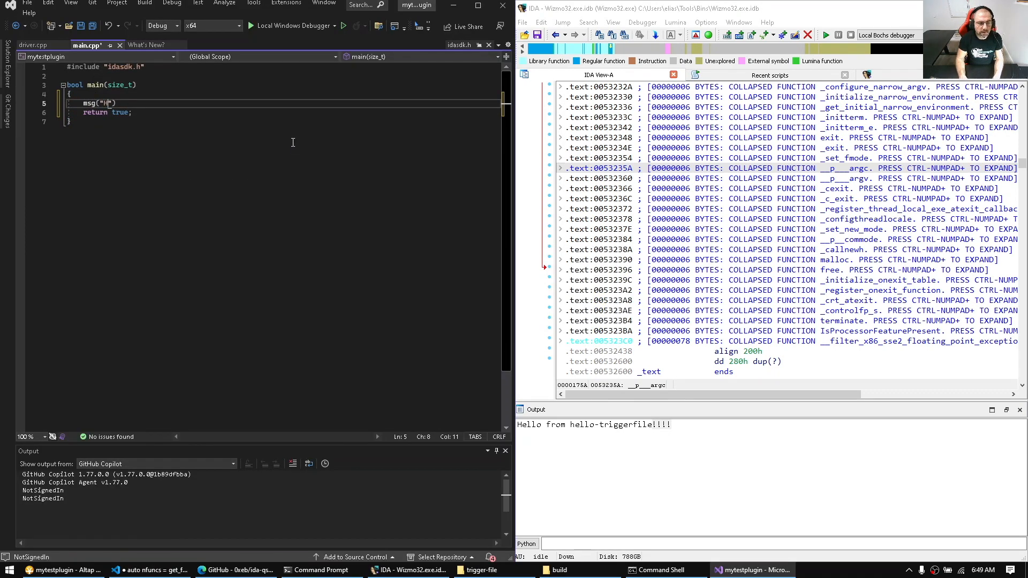
{"action": "type", "text": "Hello world!\\n"}
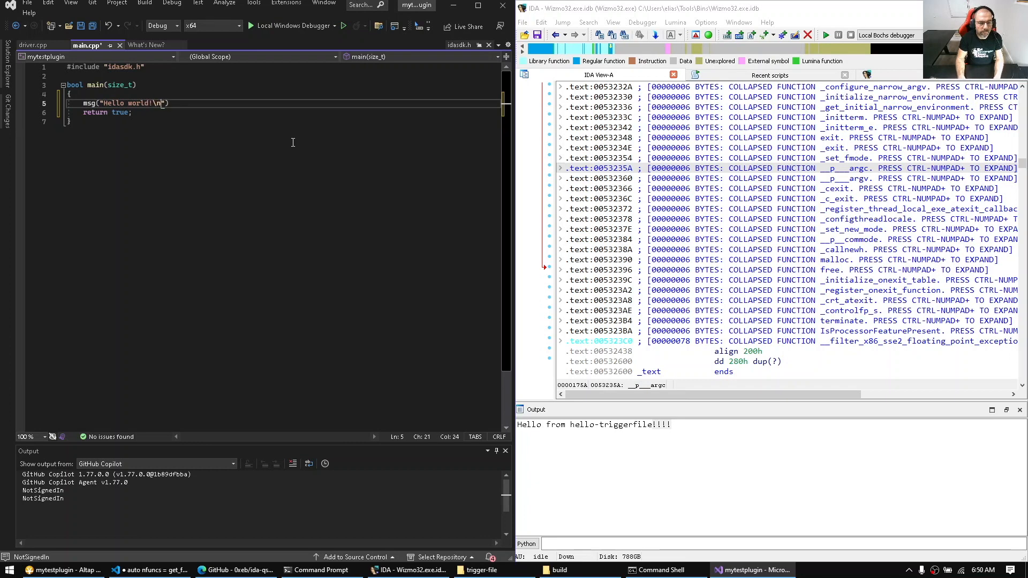
{"action": "key", "text": "ctrl+s"}
{"action": "type", "text": ";"}
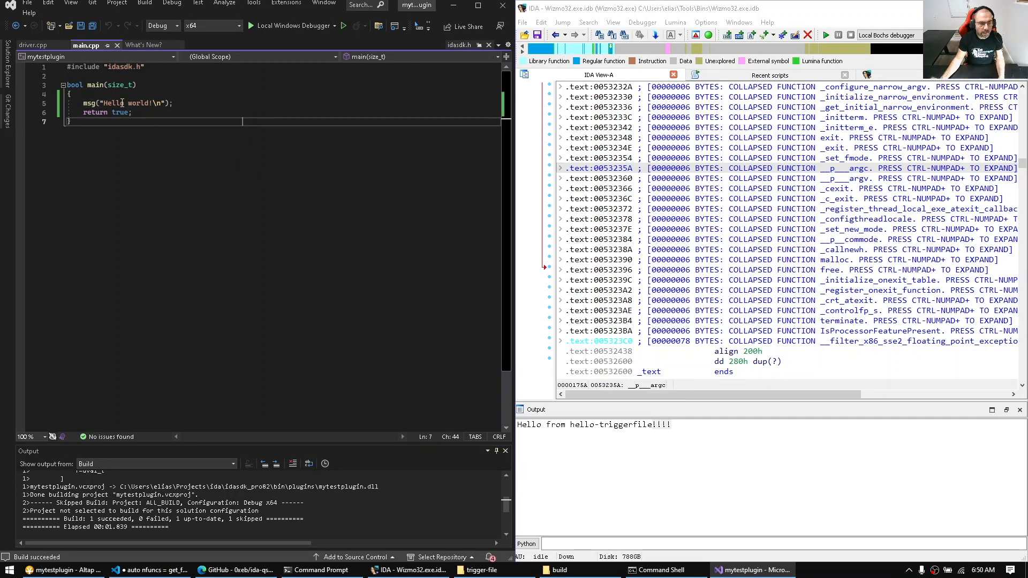
Step: Change the PLUGIN name string in driver.cpp to "mytestplugin", close driver.cpp, and reopen IDA
{"action": "left_click", "coordinate": [32, 44]}
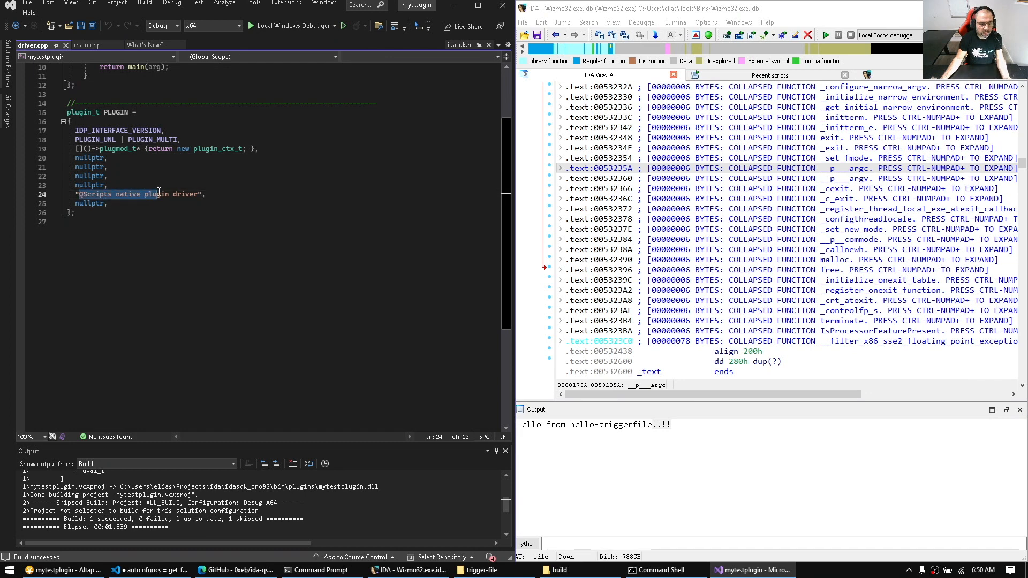
{"action": "left_click_drag", "start_coordinate": [167, 193], "coordinate": [199, 194]}
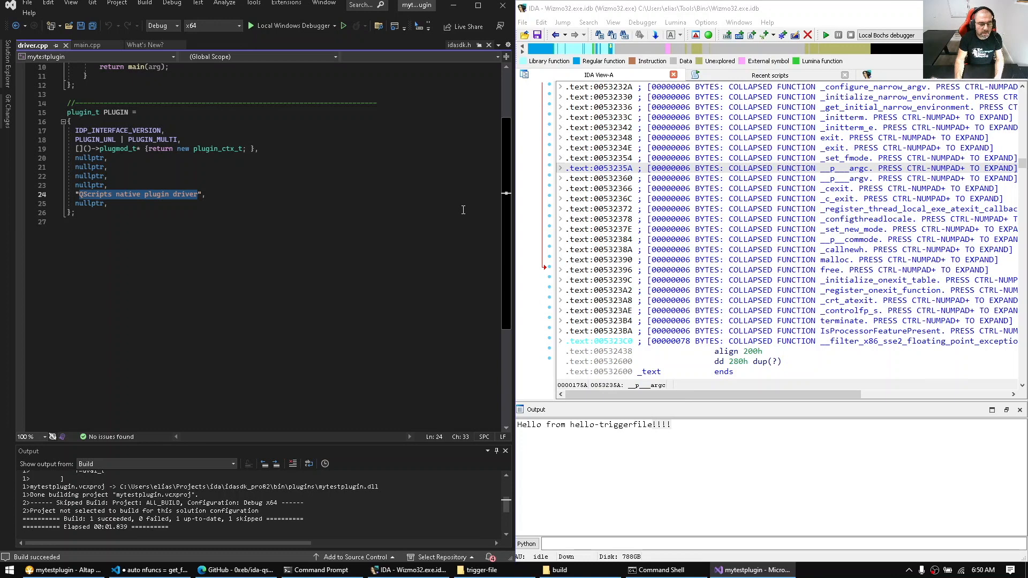
{"action": "type", "text": "mytestplugin\","}
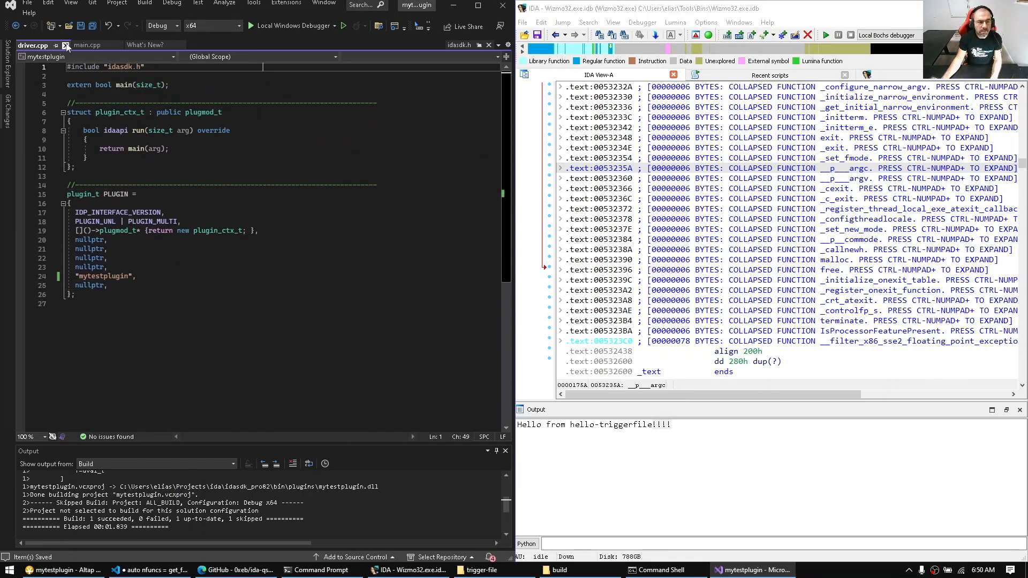
{"action": "left_click", "coordinate": [87, 44]}
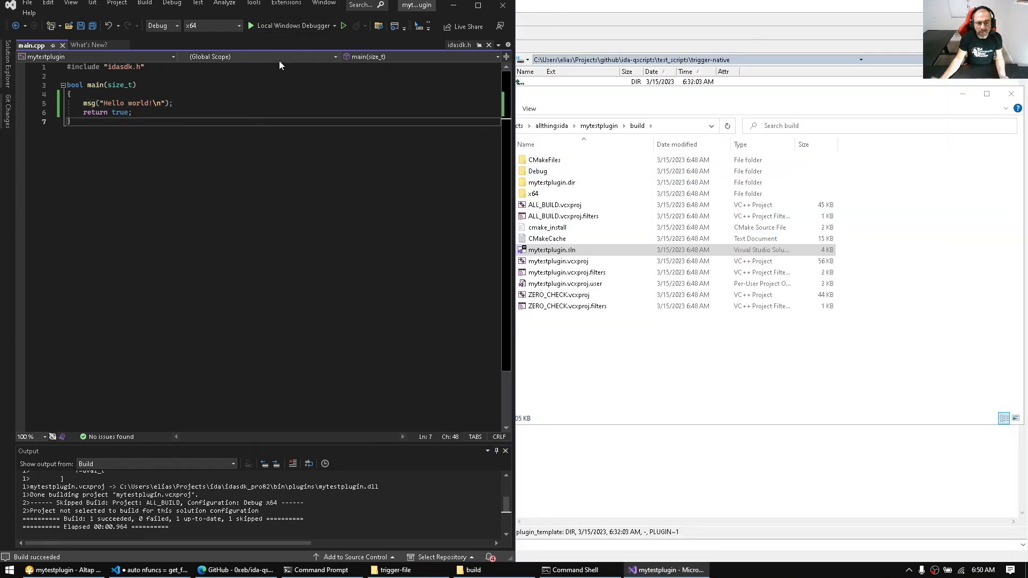
{"action": "left_click", "coordinate": [343, 26]}
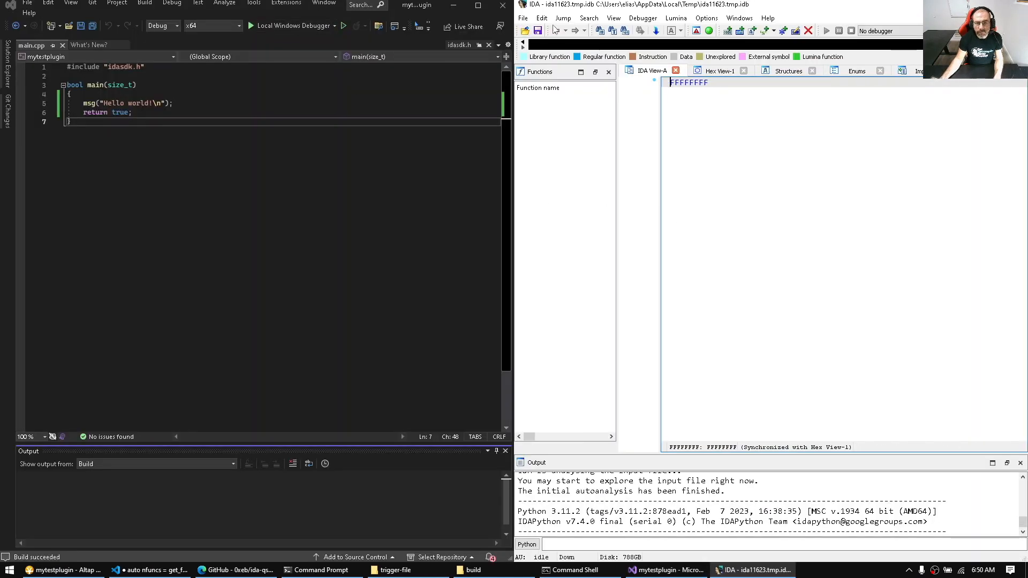
Step: Run mytestplugin from Edit > Plugins, then change the message to Hello world!!!!!
{"action": "left_click", "coordinate": [541, 18]}
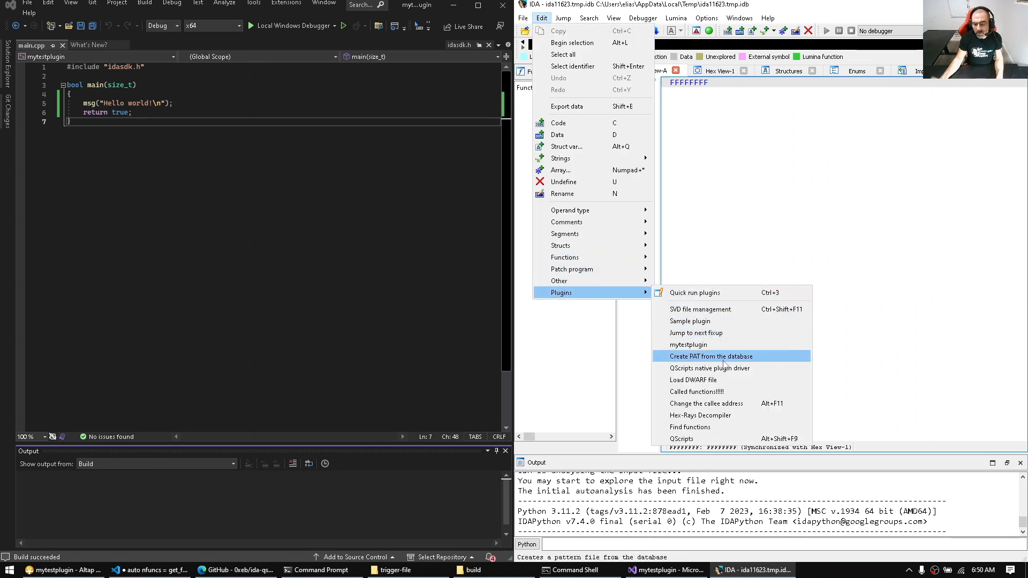
{"action": "mouse_move", "coordinate": [689, 345]}
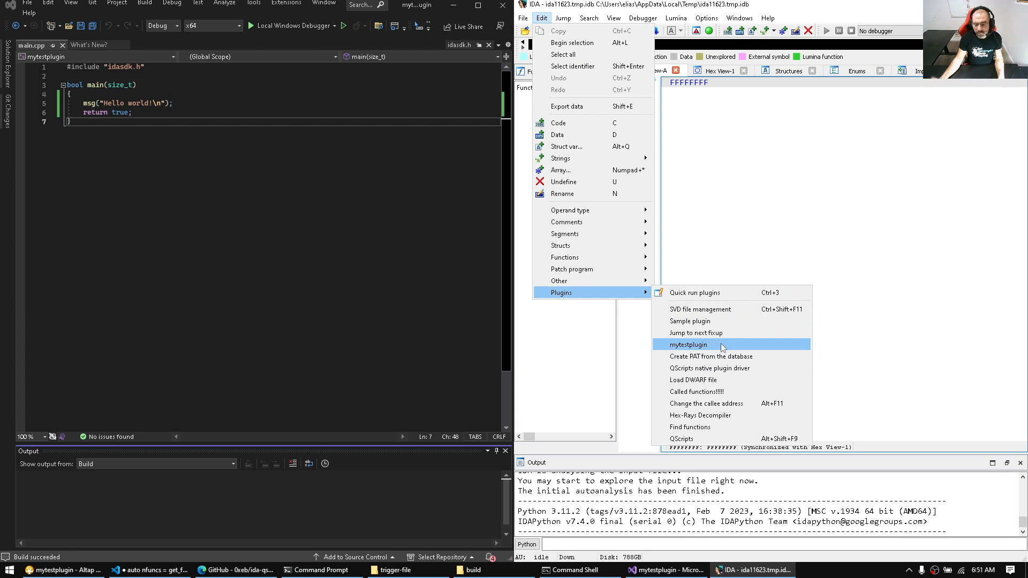
{"action": "left_click", "coordinate": [689, 345]}
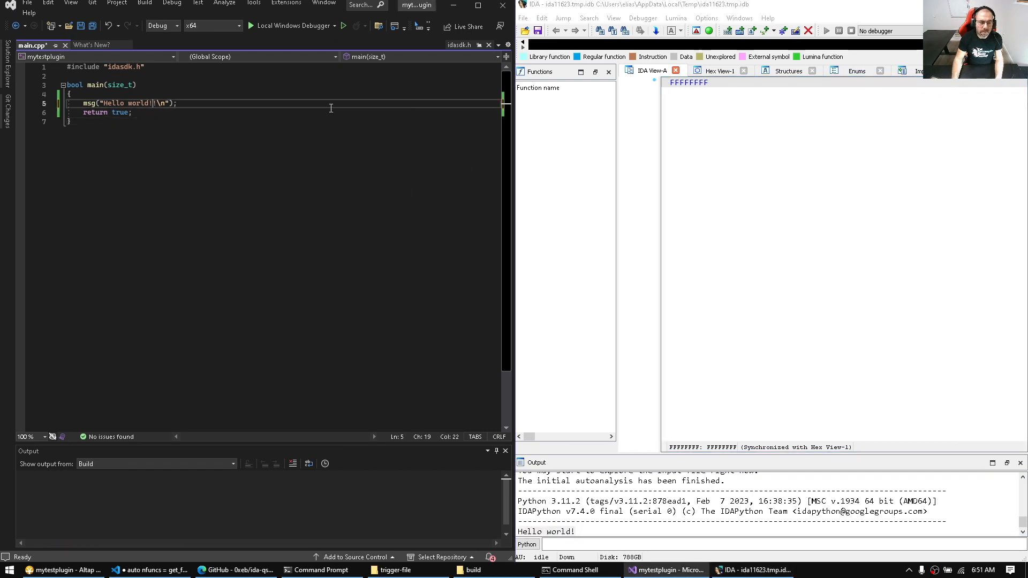
{"action": "type", "text": "!!!!!"}
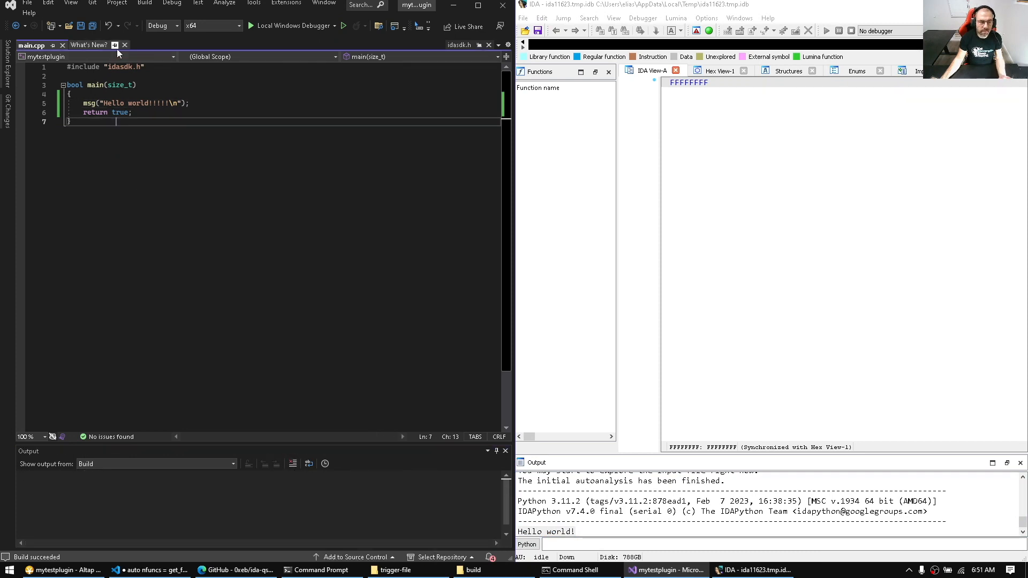
{"action": "left_click", "coordinate": [124, 45]}
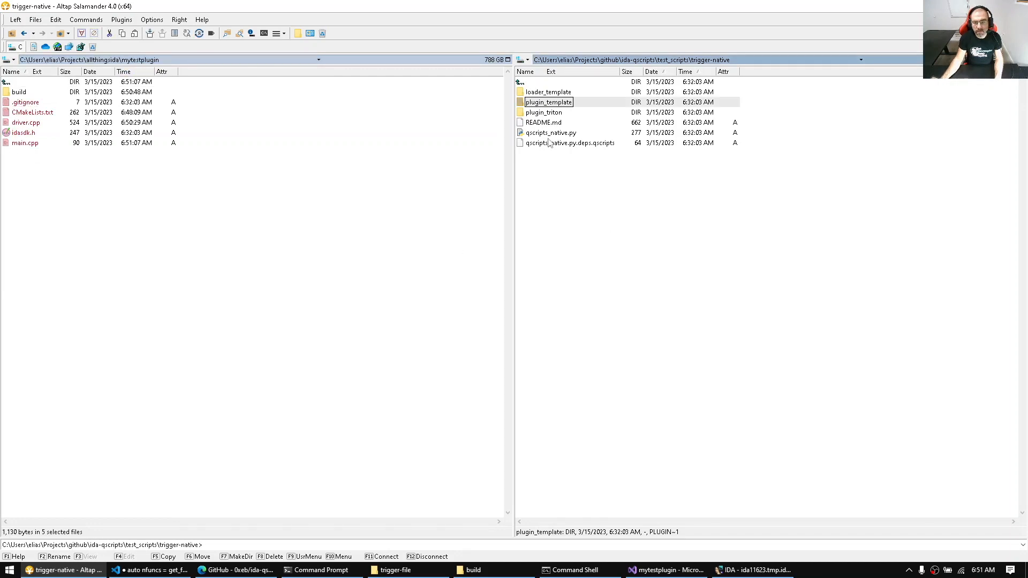
Step: Copy qscripts_native.py and its .deps.qscripts into mytestplugin, renaming both to mytestplugin
{"action": "left_click", "coordinate": [569, 143]}
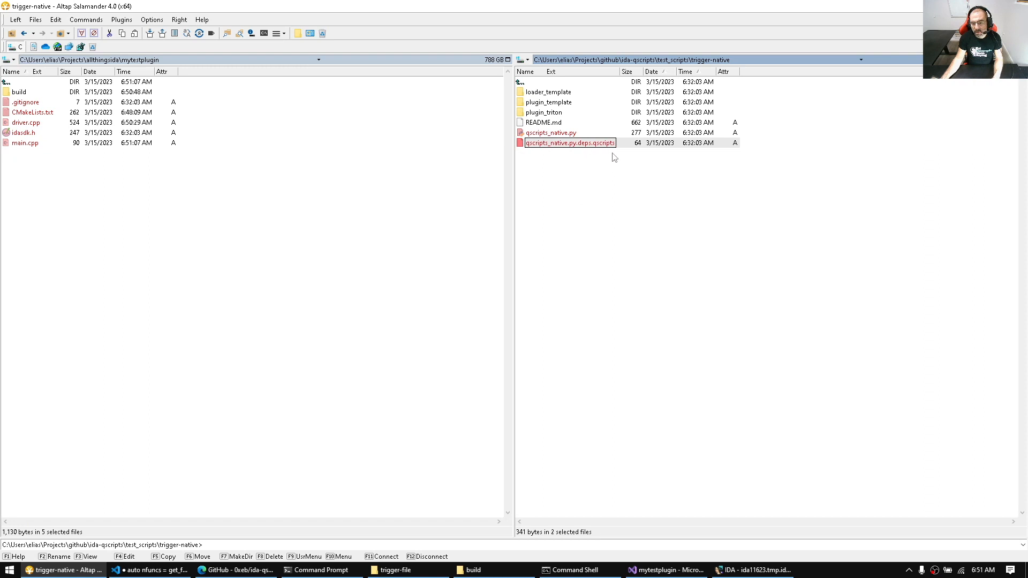
{"action": "left_click", "coordinate": [549, 133]}
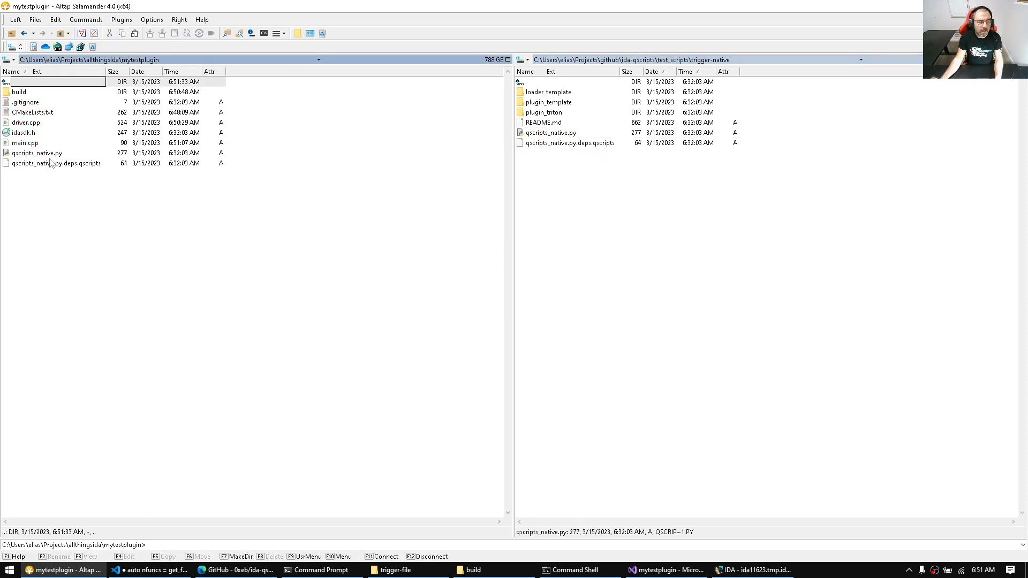
{"action": "left_click", "coordinate": [37, 152]}
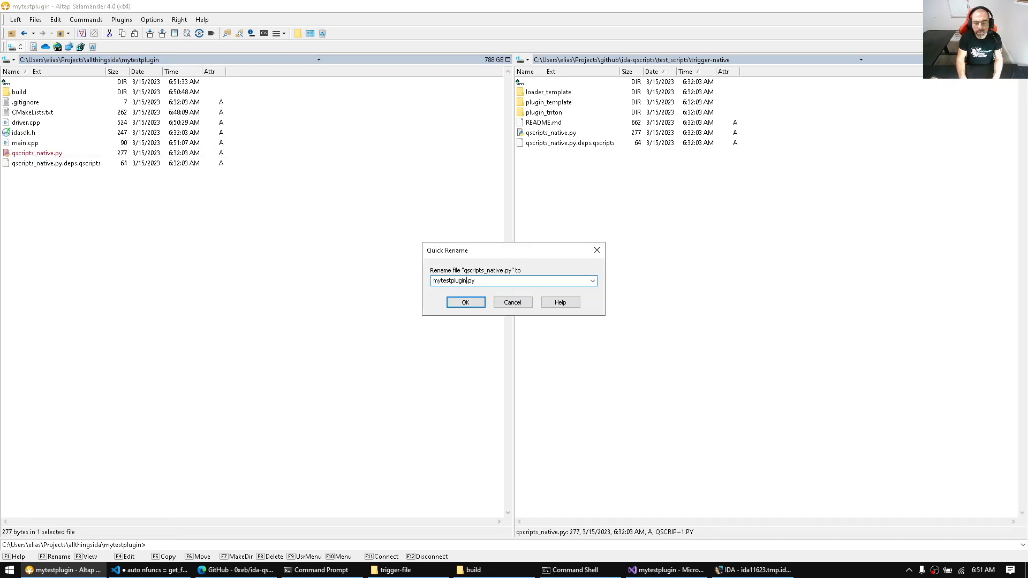
{"action": "left_click", "coordinate": [464, 302]}
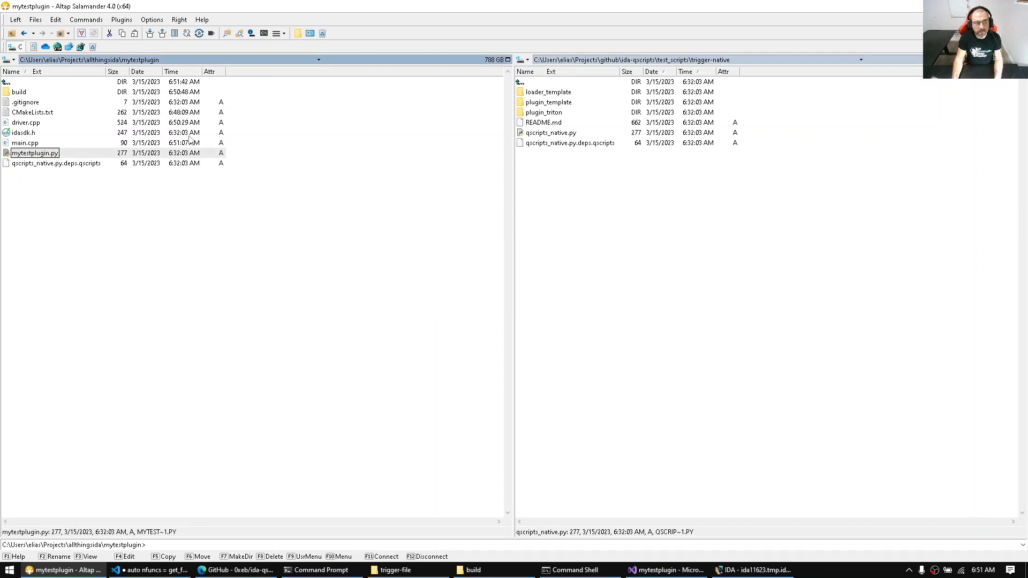
{"action": "key", "text": "F2"}
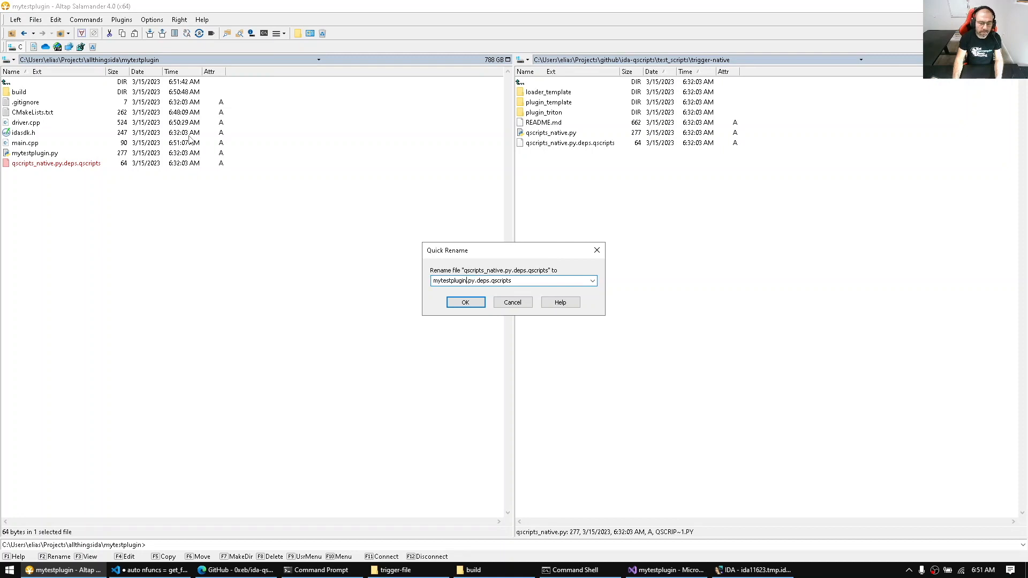
{"action": "left_click", "coordinate": [464, 302]}
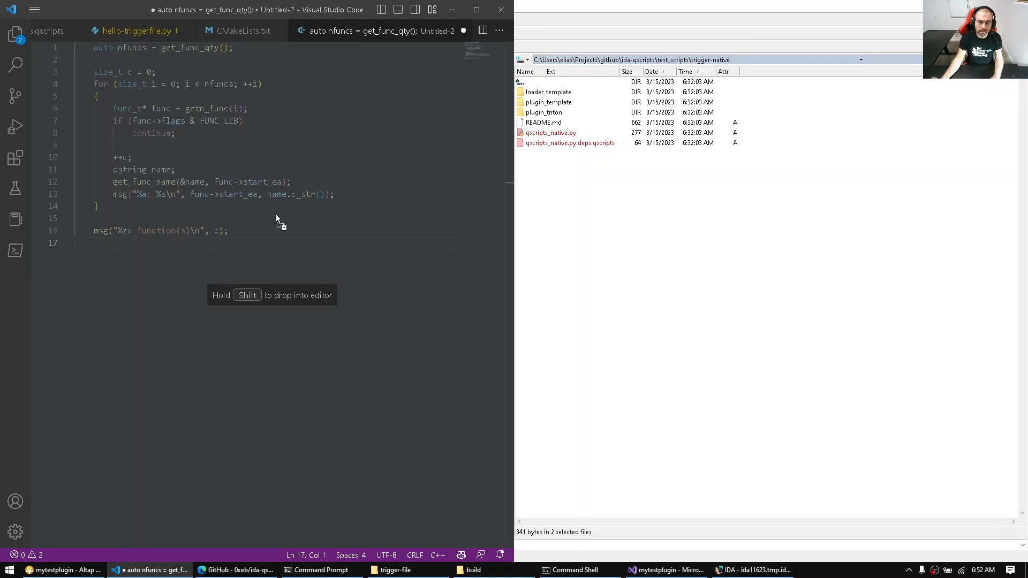
Step: Open mytestplugin.py in VS Code and start overwriting 'qscripts_native' in load_and_run_plugin
{"action": "left_click", "coordinate": [391, 30]}
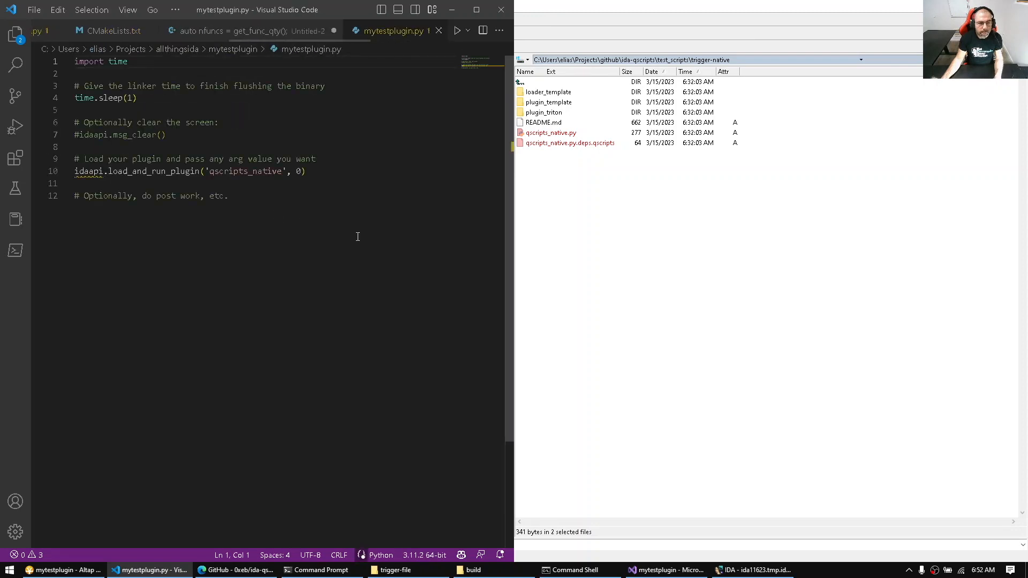
{"action": "mouse_move", "coordinate": [390, 30]}
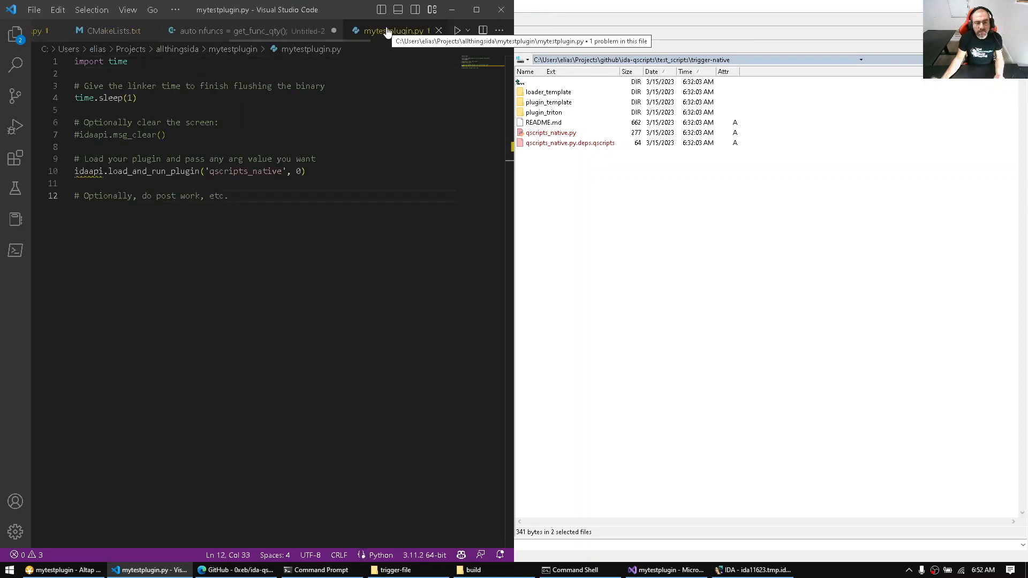
{"action": "left_click", "coordinate": [218, 122]}
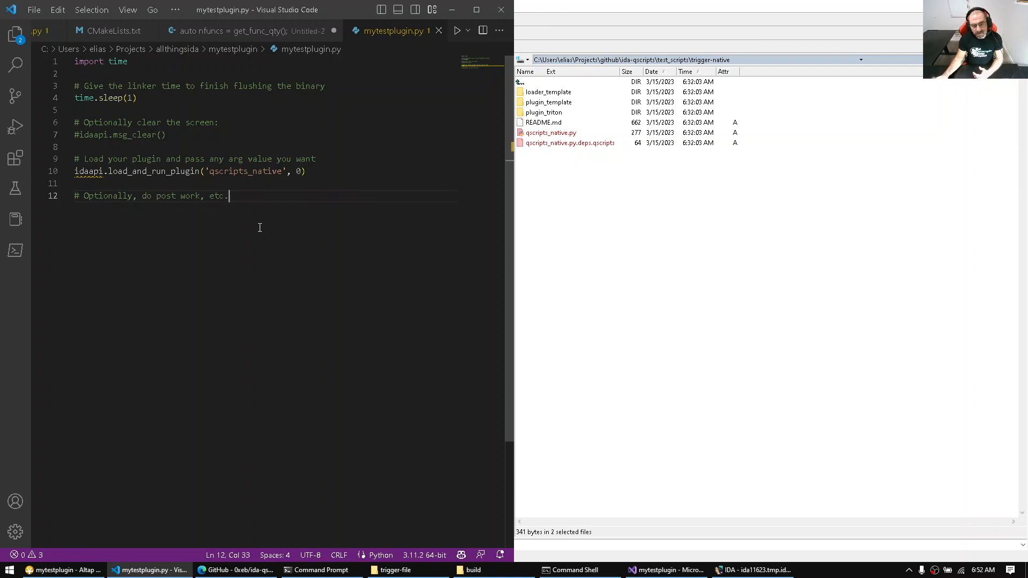
{"action": "double_click", "coordinate": [154, 171]}
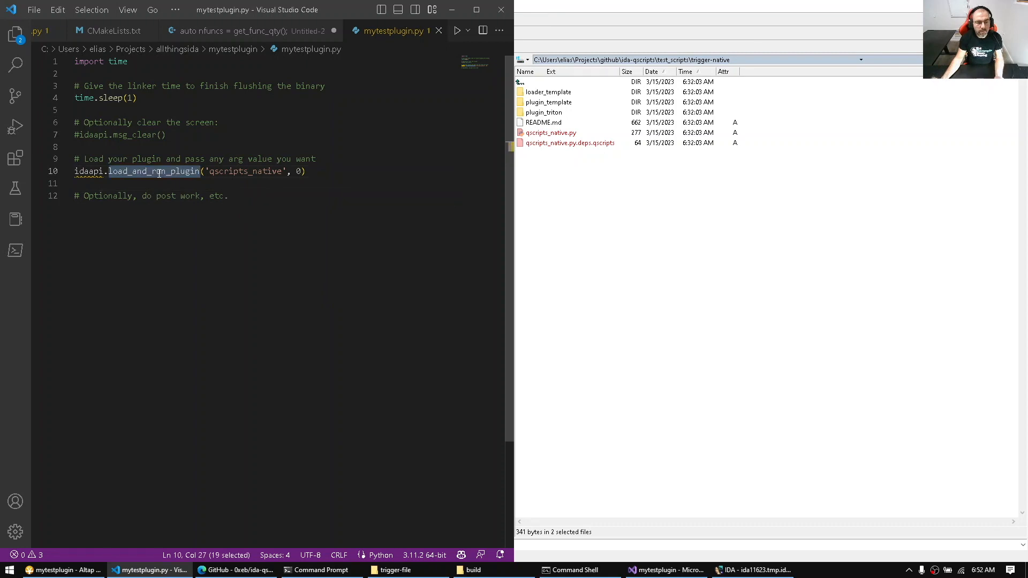
{"action": "double_click", "coordinate": [246, 171]}
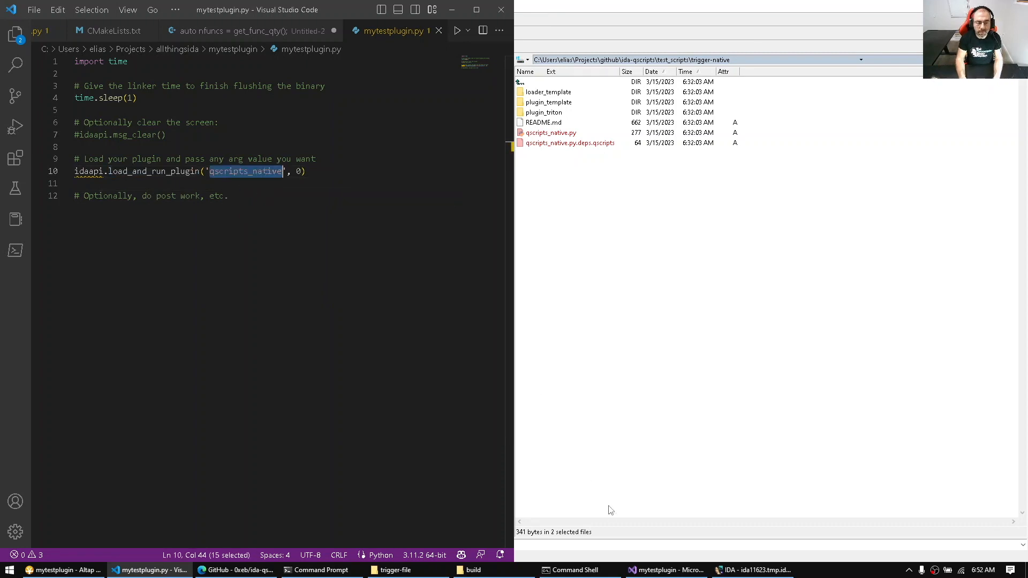
{"action": "type", "text": "my"}
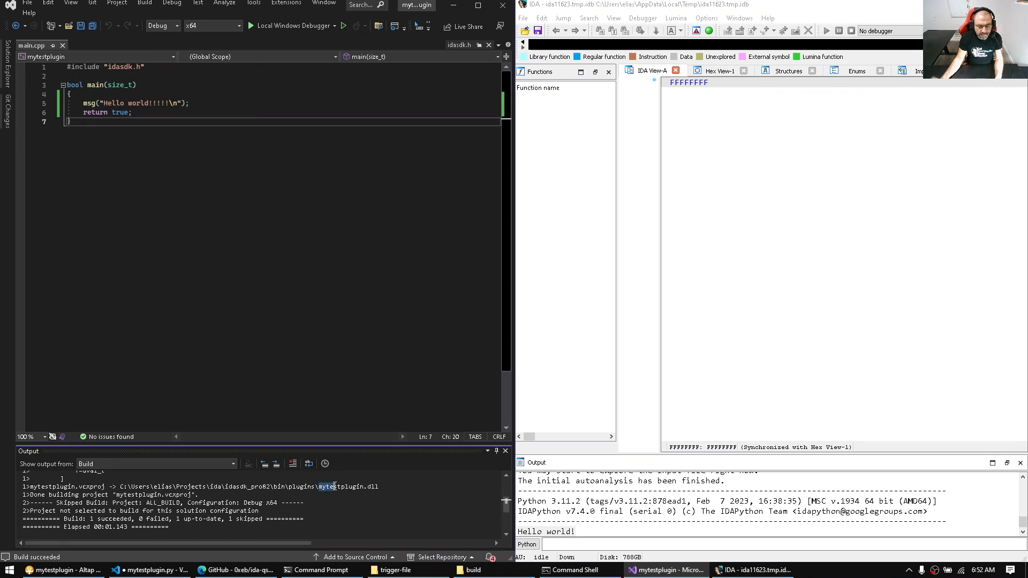
Step: Put 'mytestplugin' from the build output into load_and_run_plugin and bring up file opening
{"action": "double_click", "coordinate": [341, 487]}
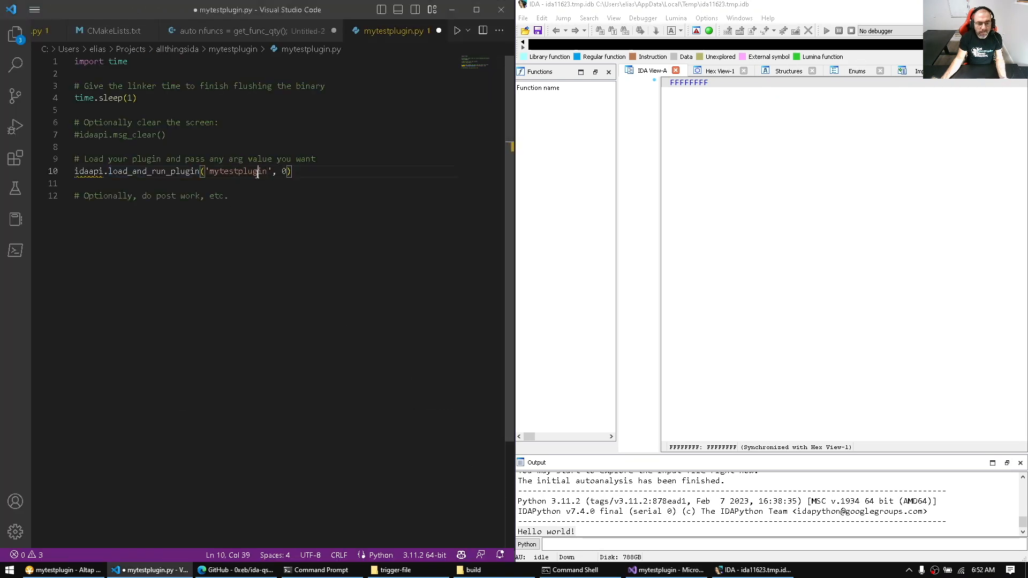
{"action": "double_click", "coordinate": [236, 171]}
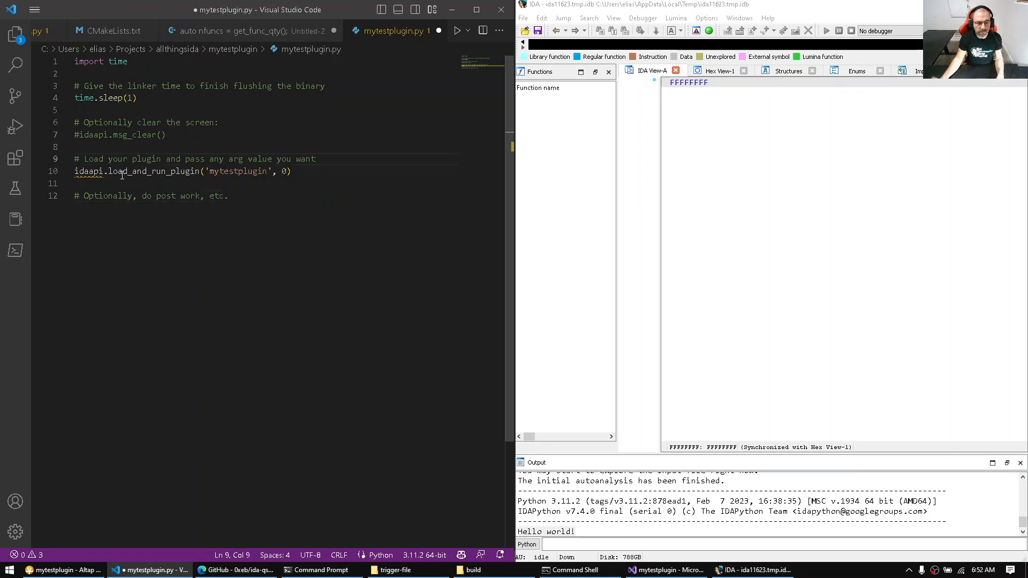
{"action": "left_click", "coordinate": [138, 97]}
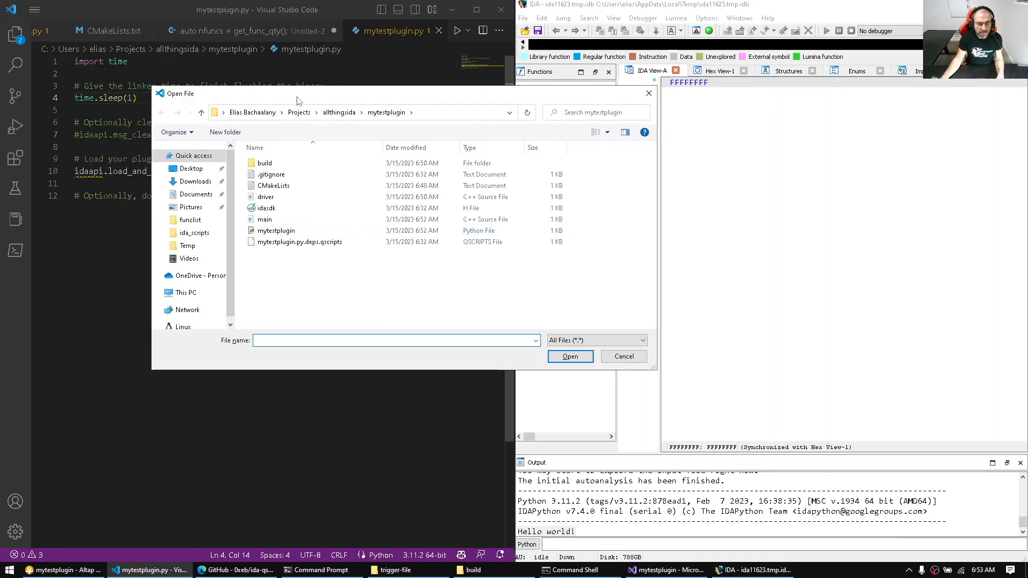
Step: Open mytestplugin.py.deps.qscripts and place the cursor on its /triggerfile line
{"action": "left_click_drag", "start_coordinate": [296, 93], "coordinate": [543, 227]}
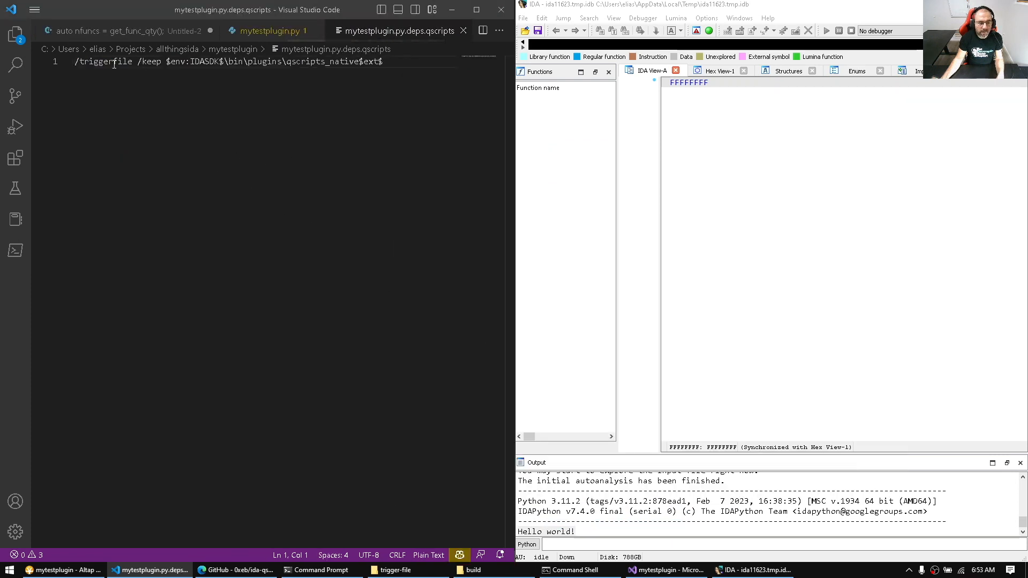
{"action": "left_click", "coordinate": [382, 61]}
{"action": "type", "text": "set ID"}
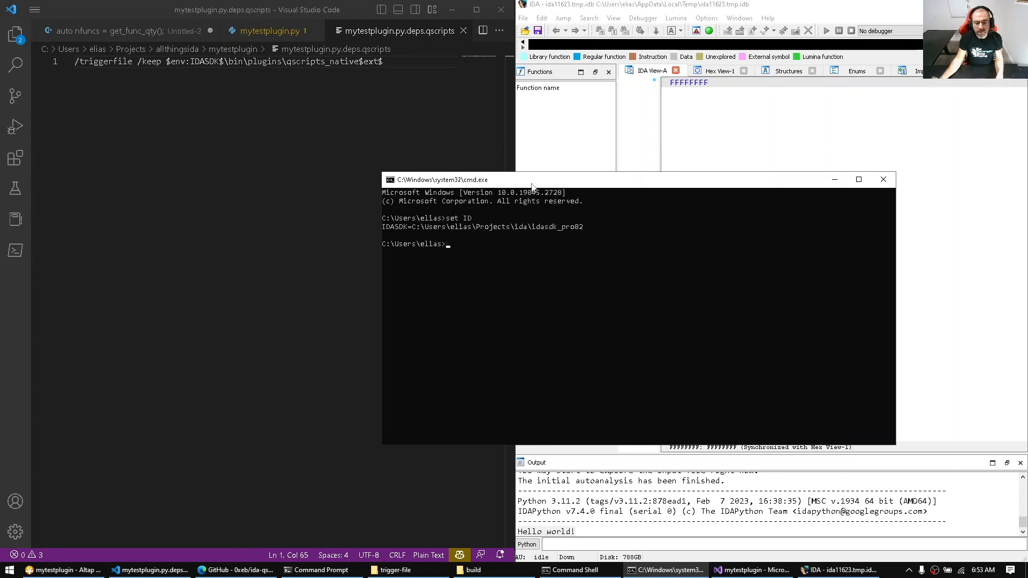
{"action": "mouse_move", "coordinate": [565, 238]}
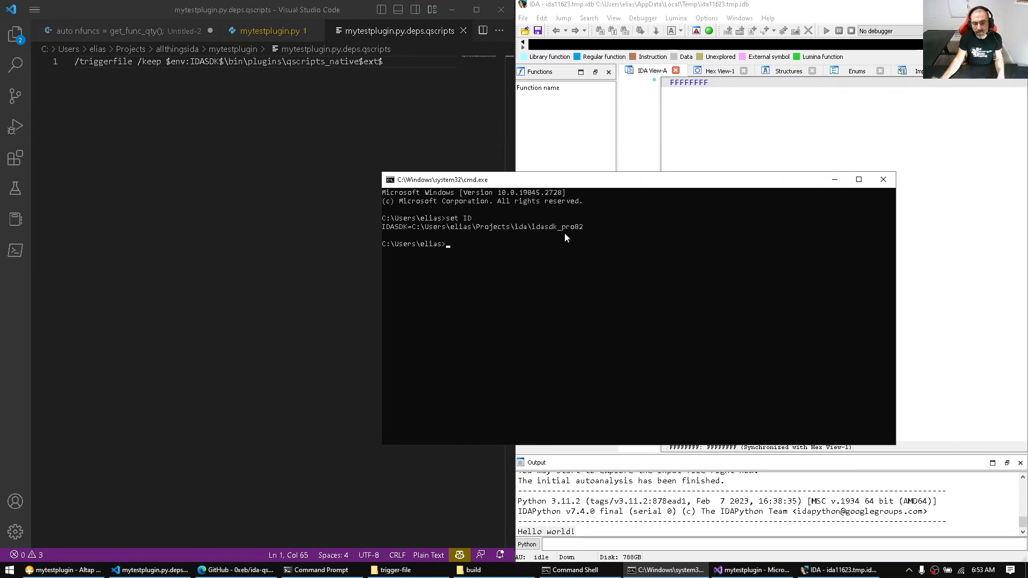
Step: Close the Command Prompt window showing the IDASDK path with exit
{"action": "type", "text": "exit"}
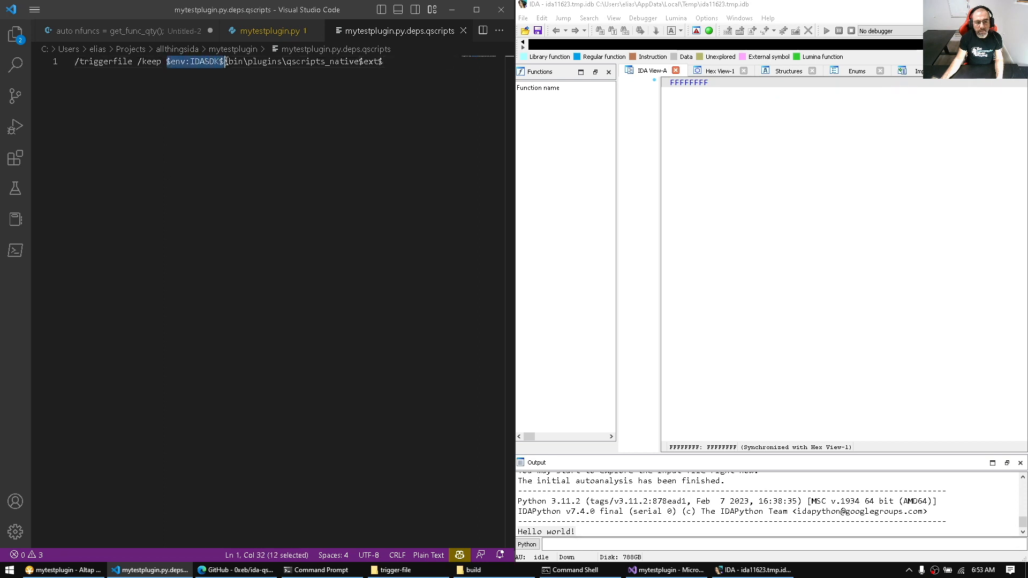
Step: Change the /triggerfile path's qscripts_native folder to mytestplugin in the deps file
{"action": "left_click", "coordinate": [263, 61]}
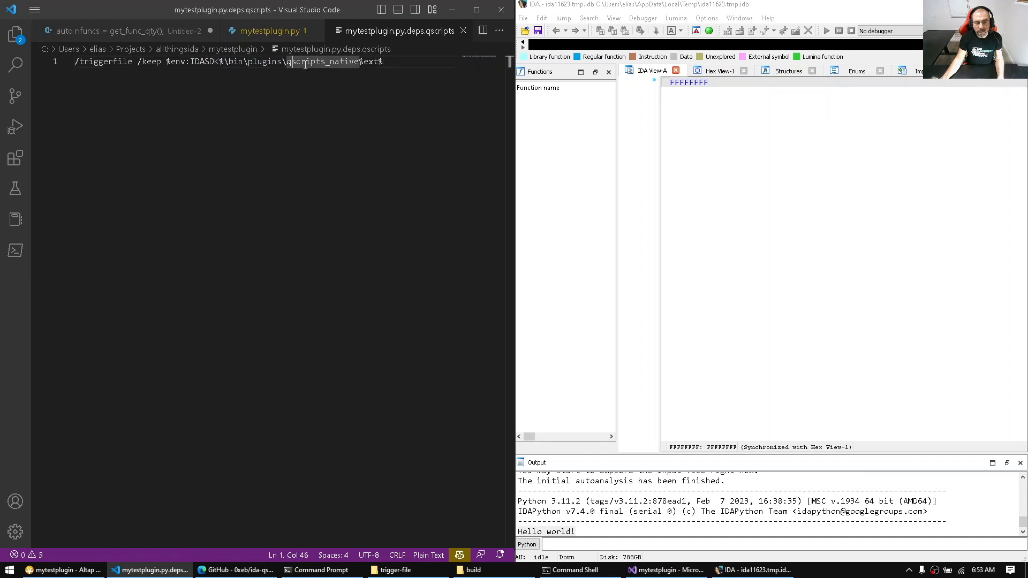
{"action": "double_click", "coordinate": [321, 61]}
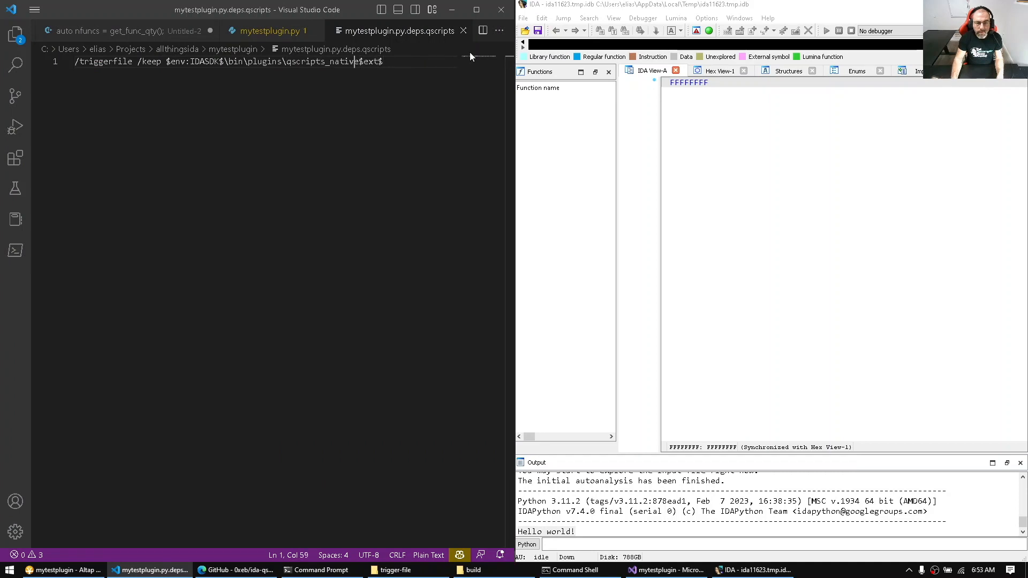
{"action": "double_click", "coordinate": [322, 61]}
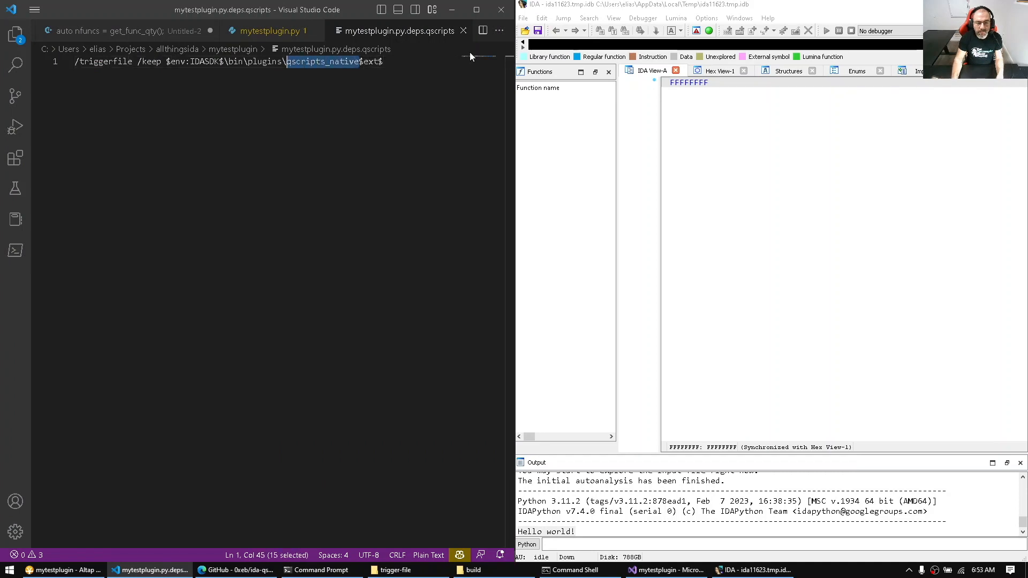
{"action": "type", "text": "mytestplugin"}
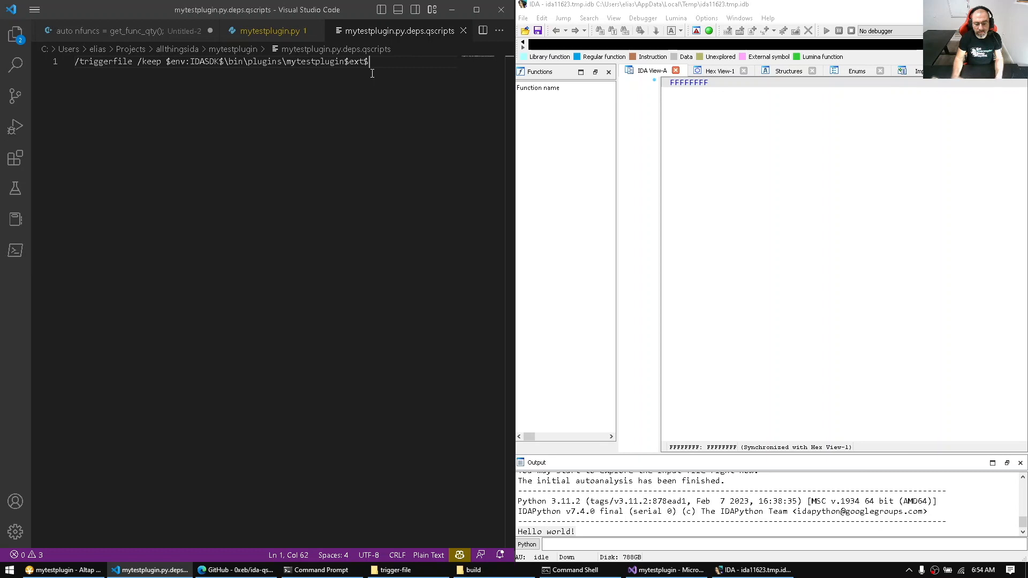
{"action": "mouse_move", "coordinate": [726, 144]}
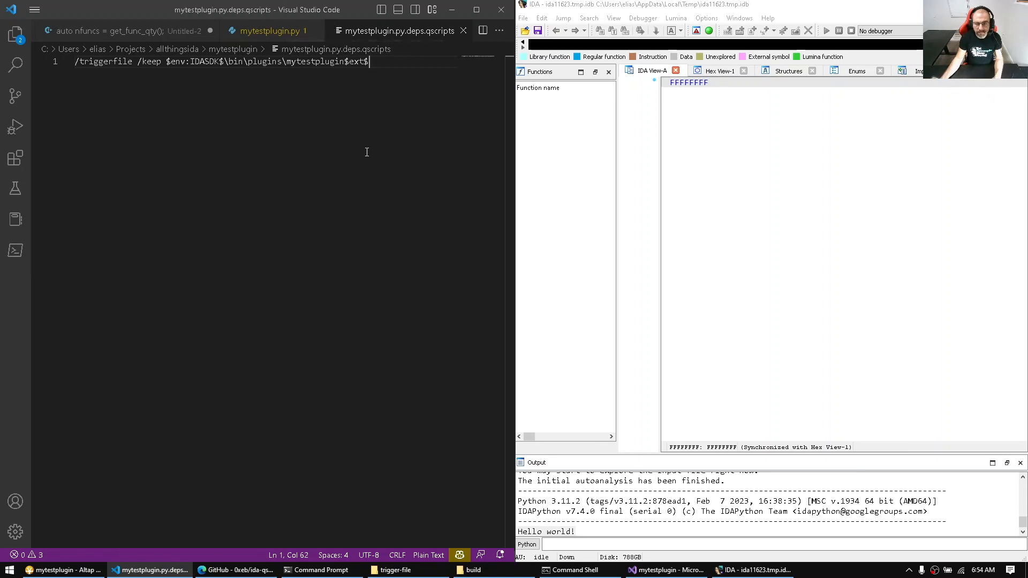
{"action": "left_click_drag", "start_coordinate": [369, 61], "coordinate": [325, 61]}
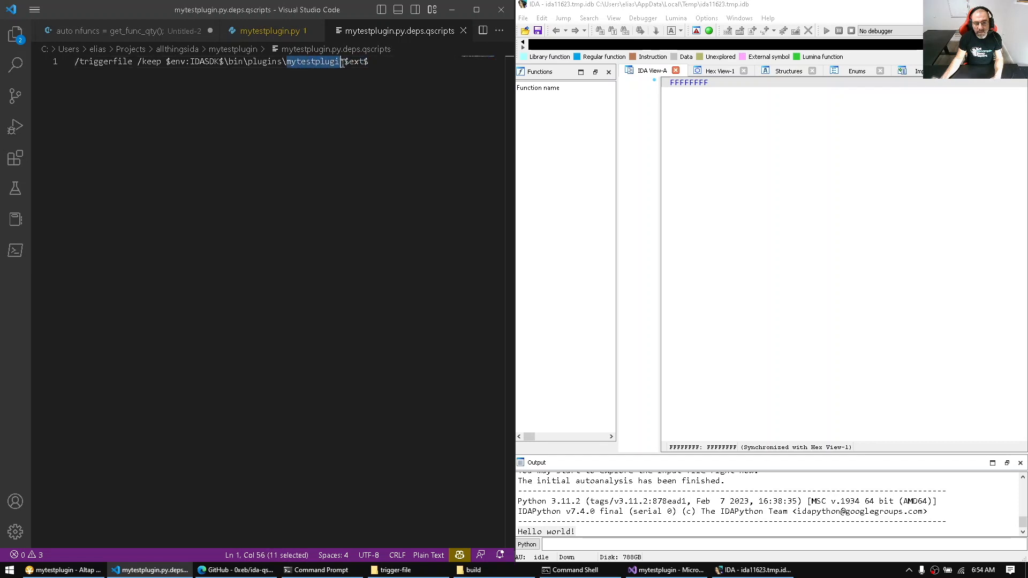
{"action": "left_click", "coordinate": [383, 125]}
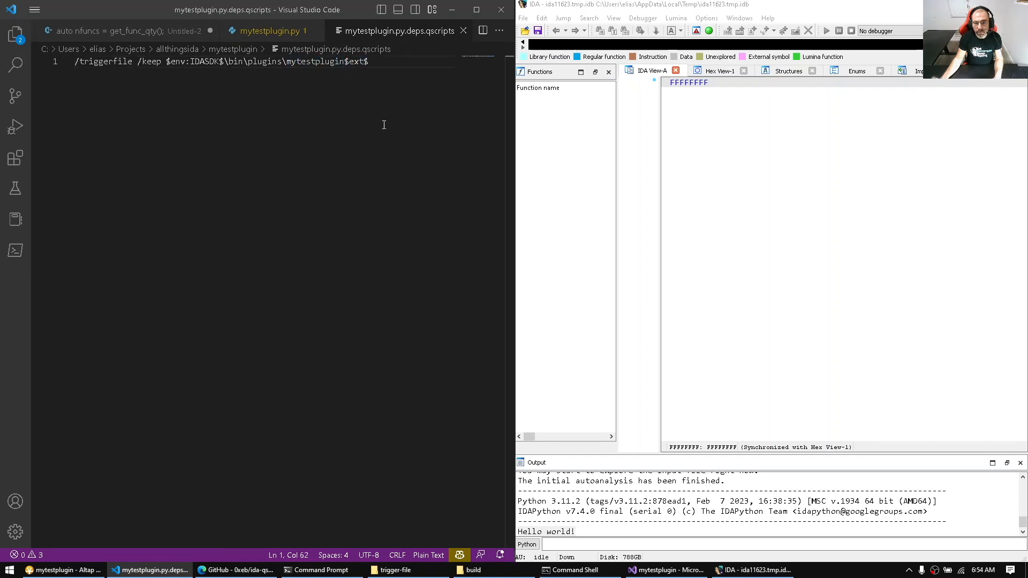
{"action": "left_click", "coordinate": [269, 31]}
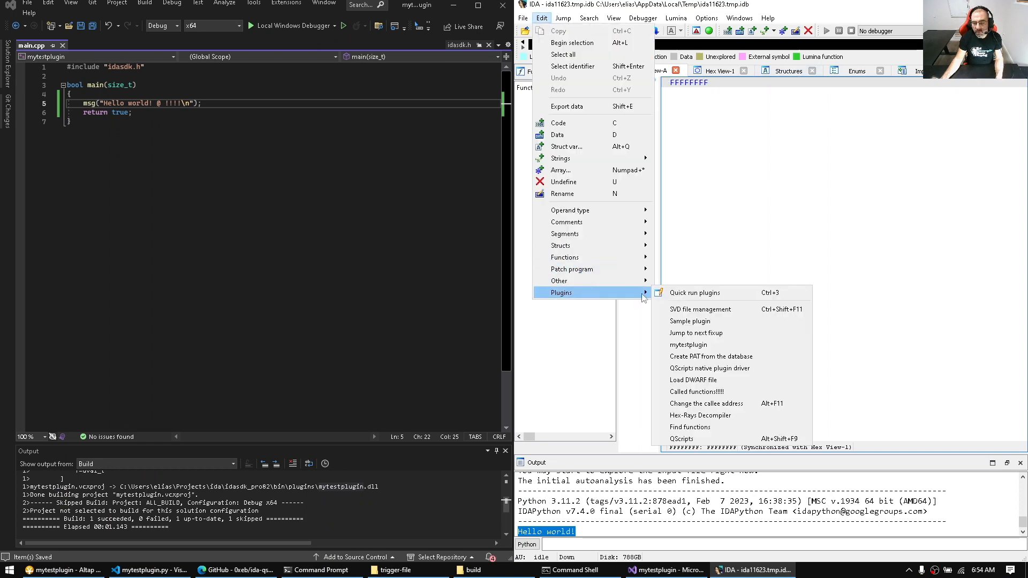
{"action": "mouse_move", "coordinate": [706, 403]}
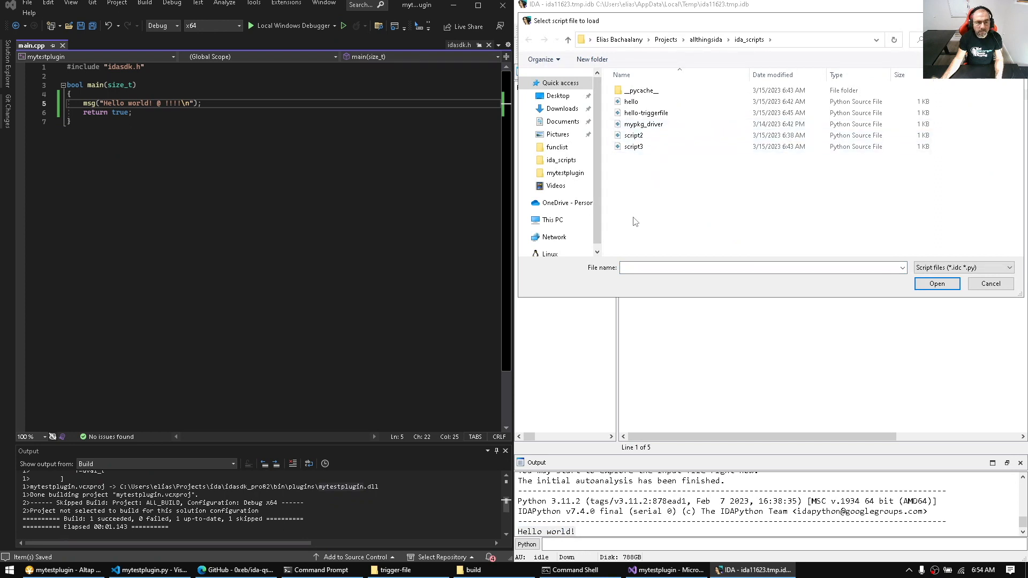
Step: Add mytestplugin.py from the mytestplugin folder to QScripts and activate it
{"action": "left_click", "coordinate": [528, 39]}
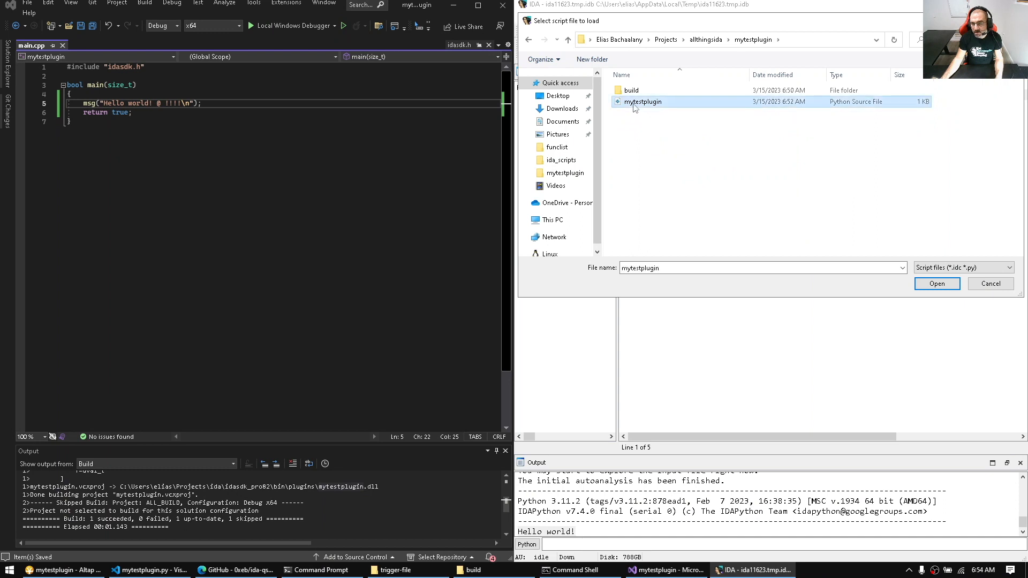
{"action": "left_click", "coordinate": [936, 283]}
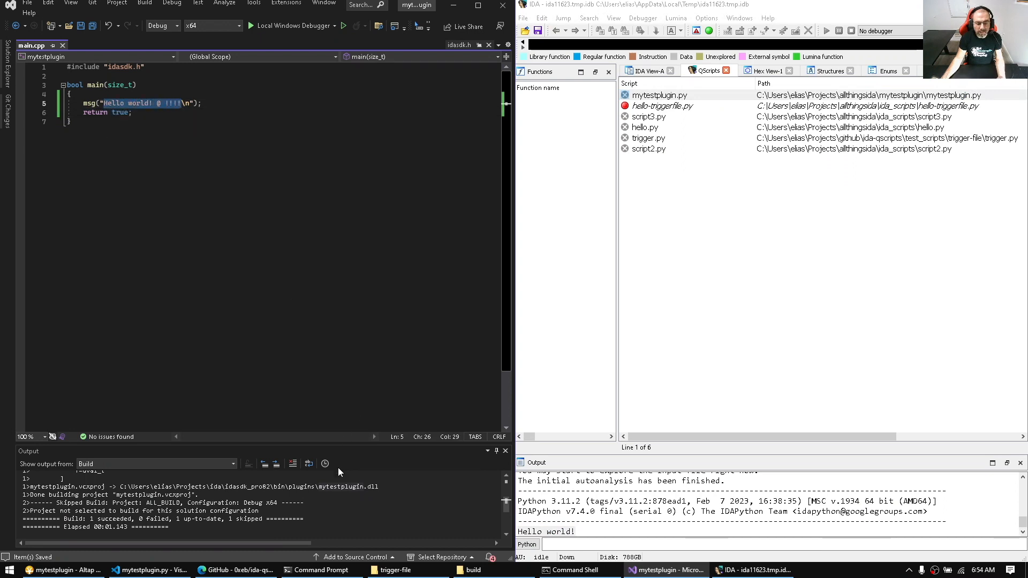
{"action": "left_click", "coordinate": [659, 96]}
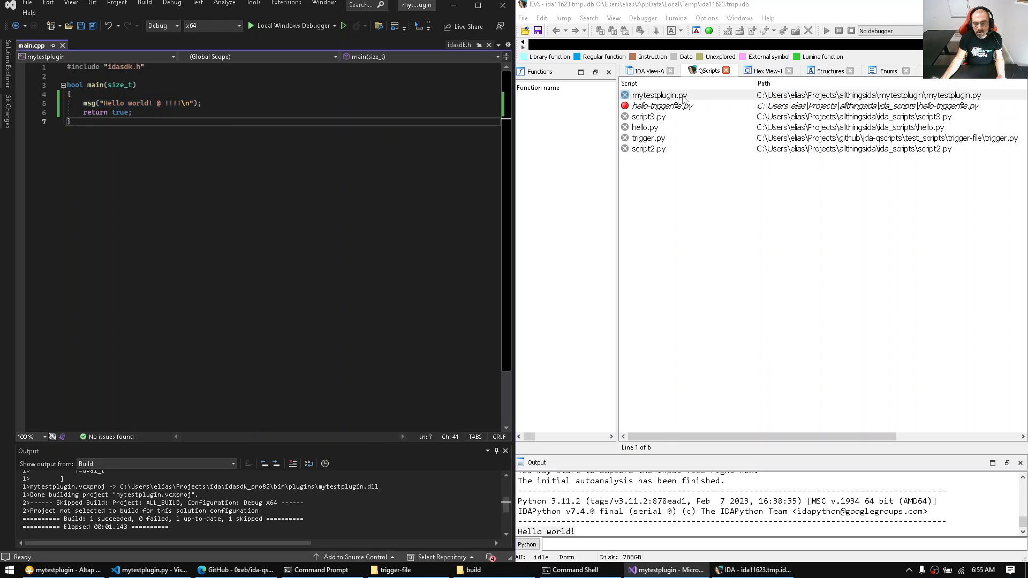
{"action": "double_click", "coordinate": [659, 96]}
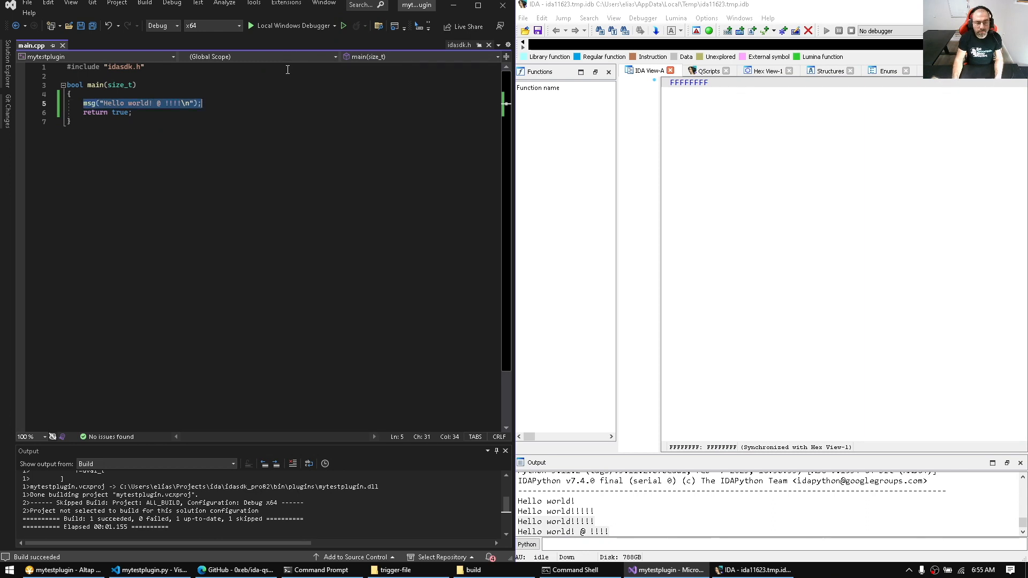
Step: Trim the main.cpp msg string to "Hello world\n" and rebuild the plugin
{"action": "left_click", "coordinate": [150, 103]}
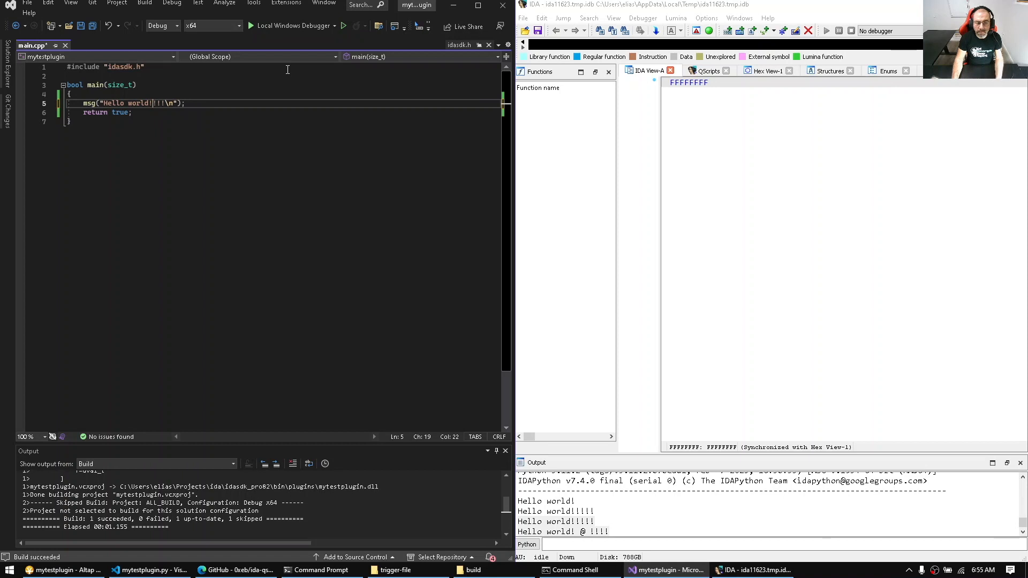
{"action": "key", "text": "BackSpace"}
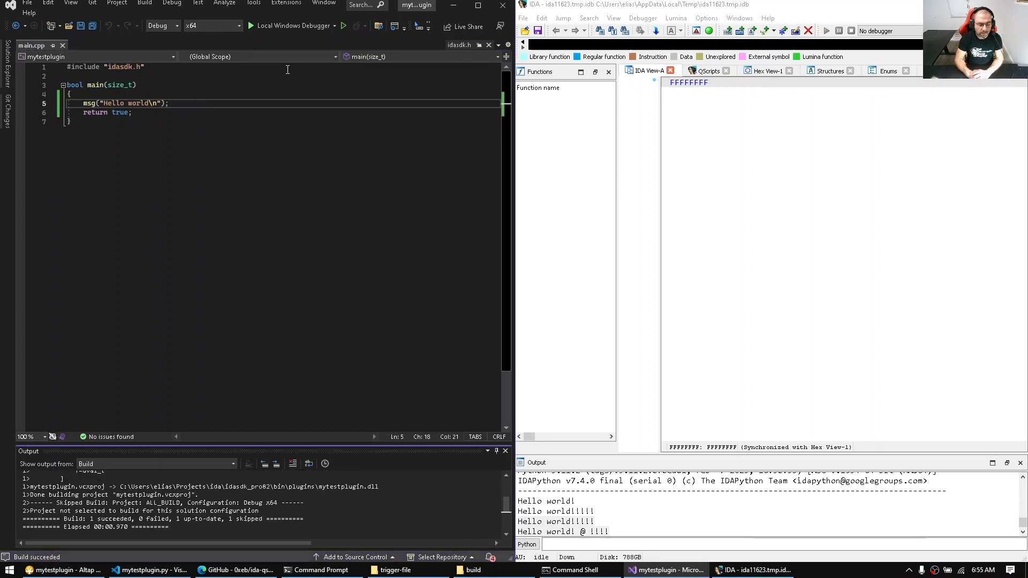
{"action": "left_click", "coordinate": [523, 17]}
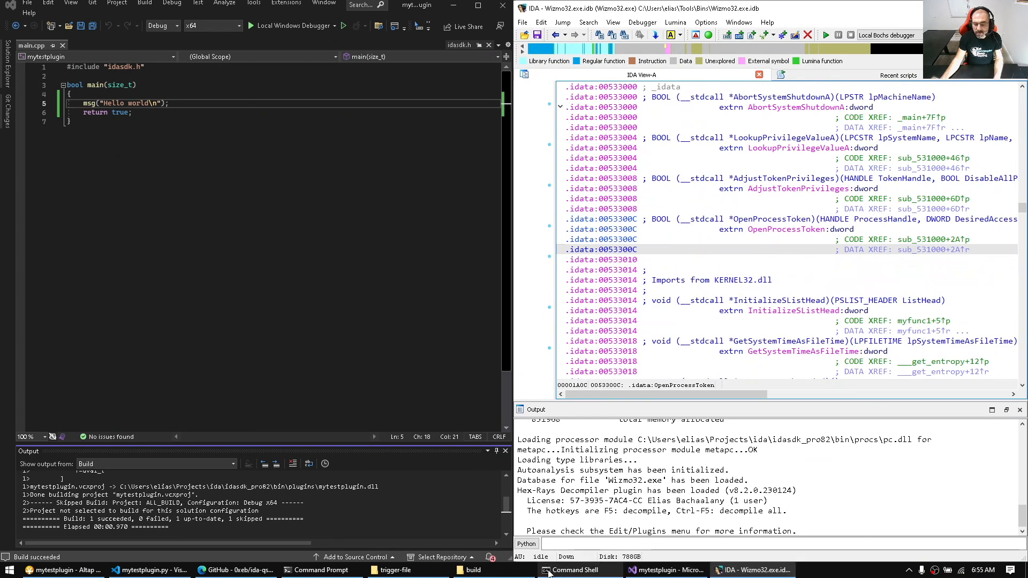
Step: Paste a get_func_qty/getn_func loop printing non-FUNC_LIB functions' start_ea and name
{"action": "left_click", "coordinate": [149, 570]}
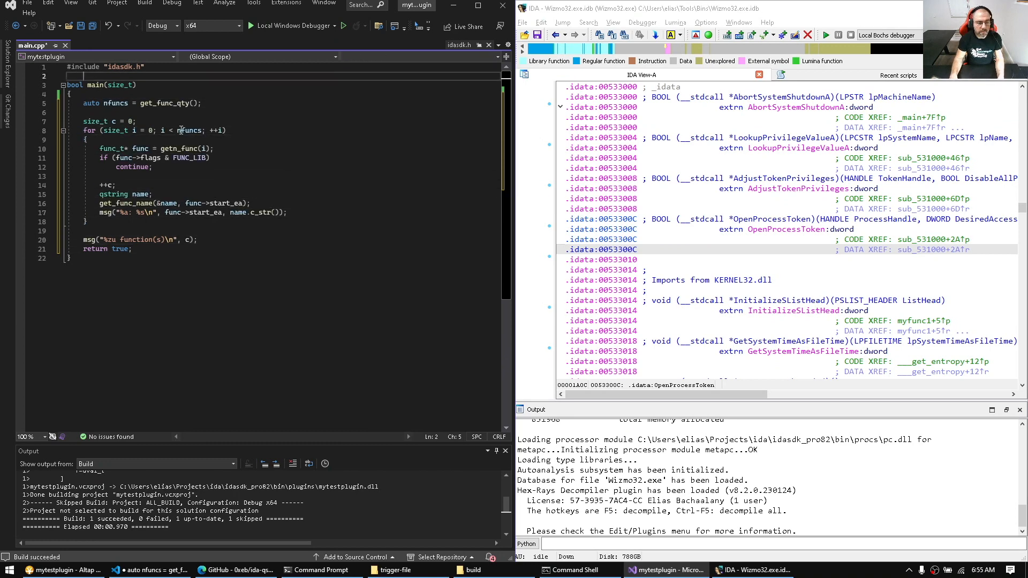
{"action": "double_click", "coordinate": [164, 103]}
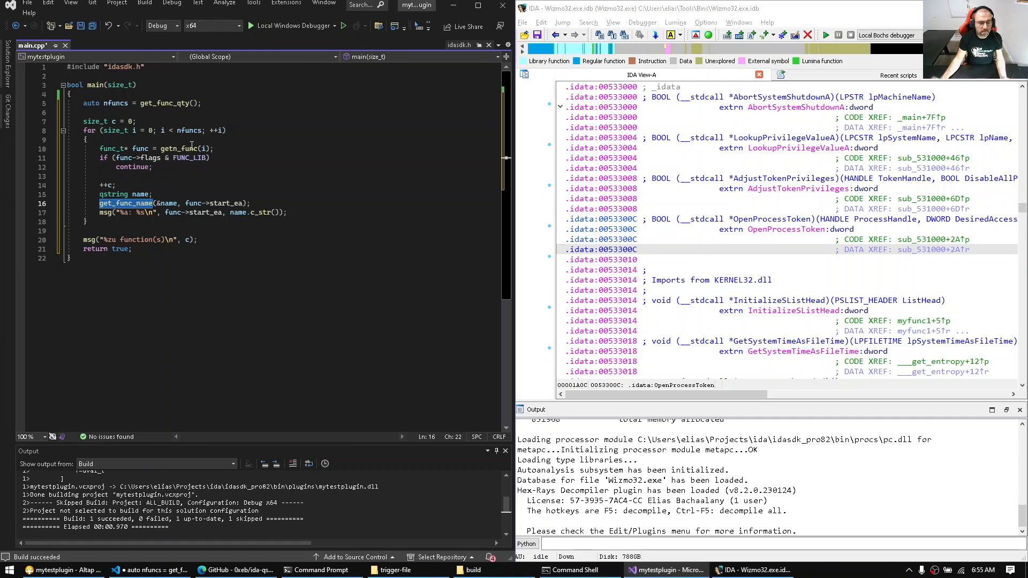
{"action": "double_click", "coordinate": [178, 148]}
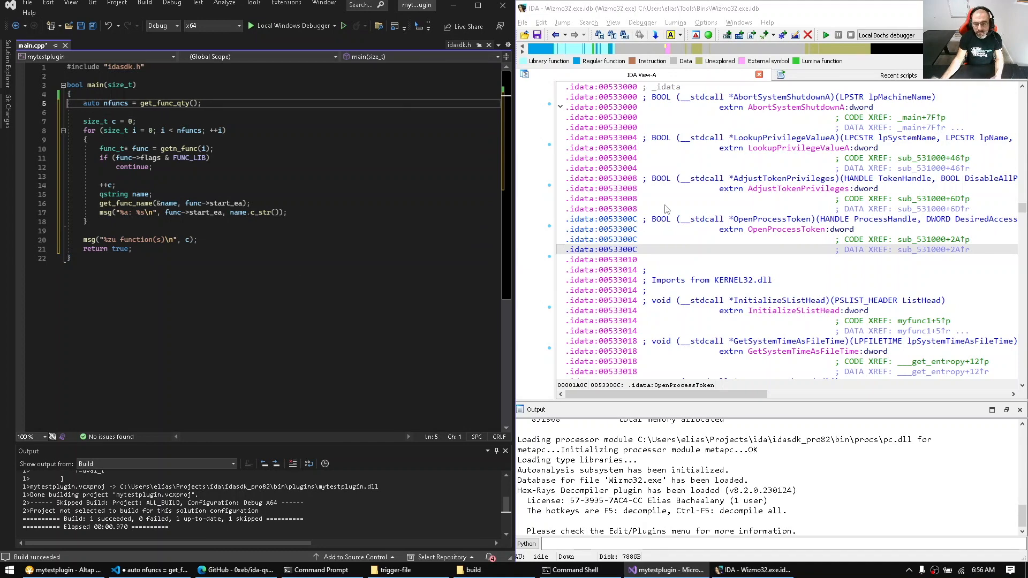
Step: Confirm mytestplugin.py is active in the QScripts list, then return to IDA View-A
{"action": "left_click", "coordinate": [665, 209]}
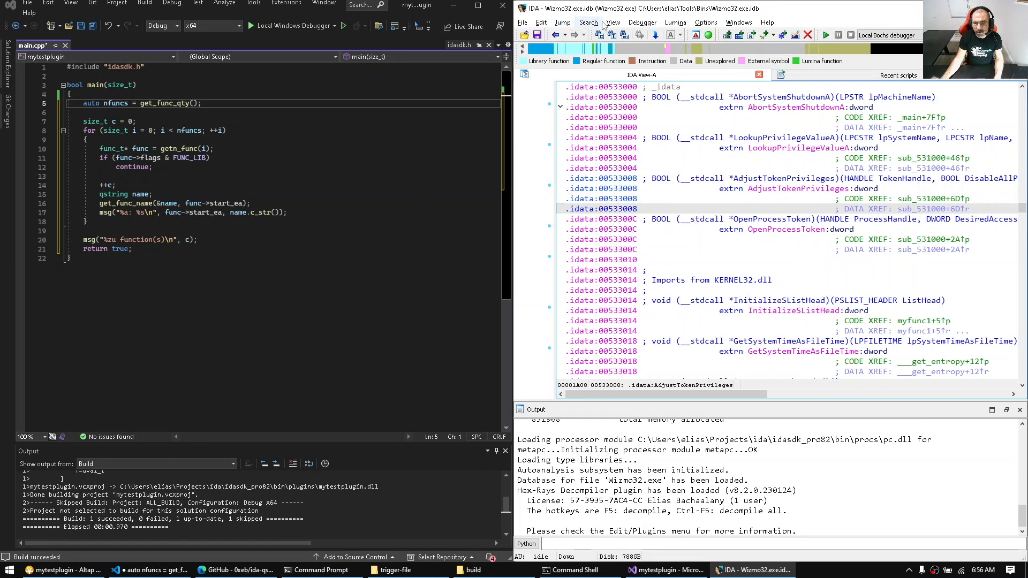
{"action": "left_click", "coordinate": [613, 22]}
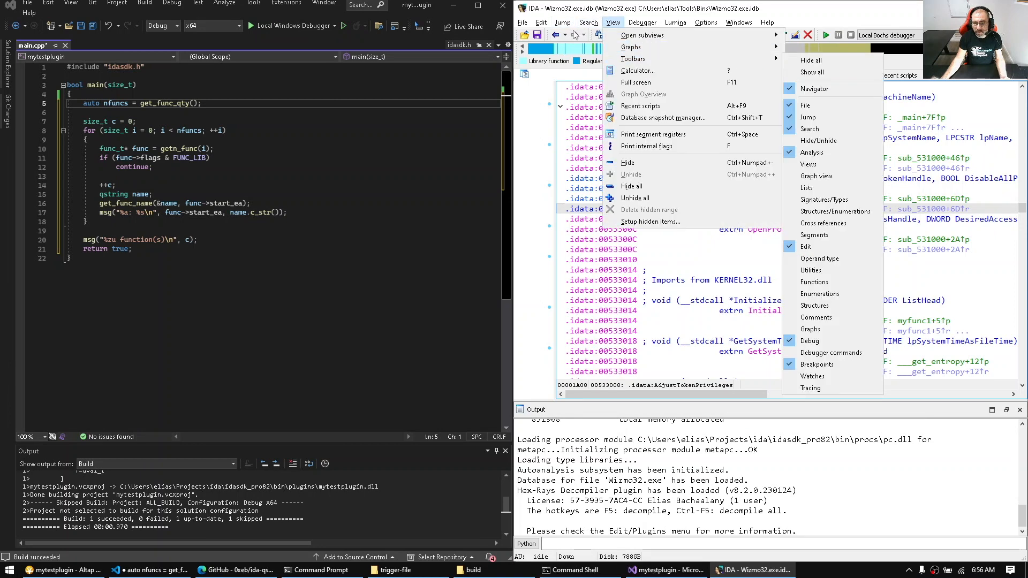
{"action": "left_click", "coordinate": [541, 21]}
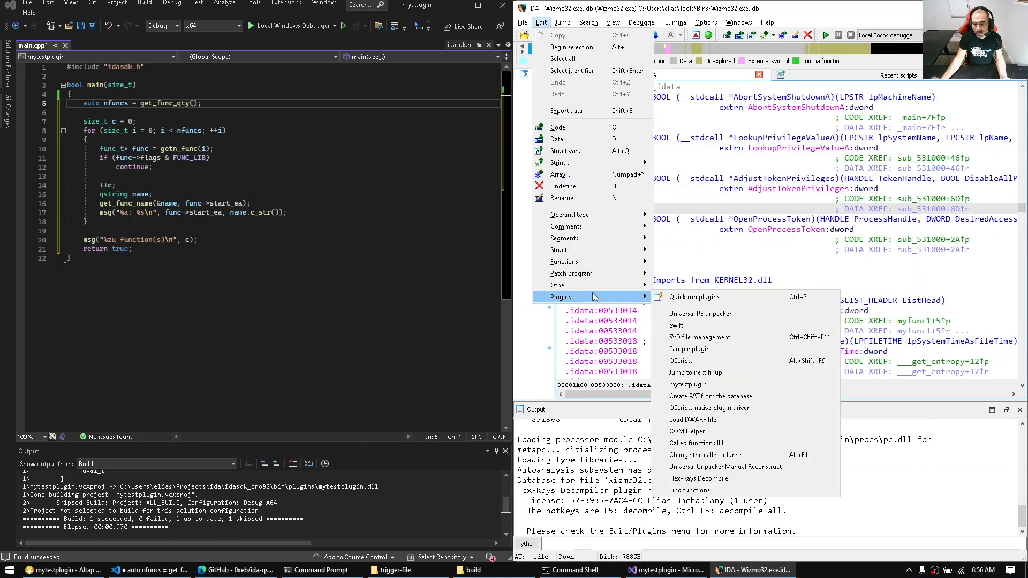
{"action": "mouse_move", "coordinate": [698, 479]}
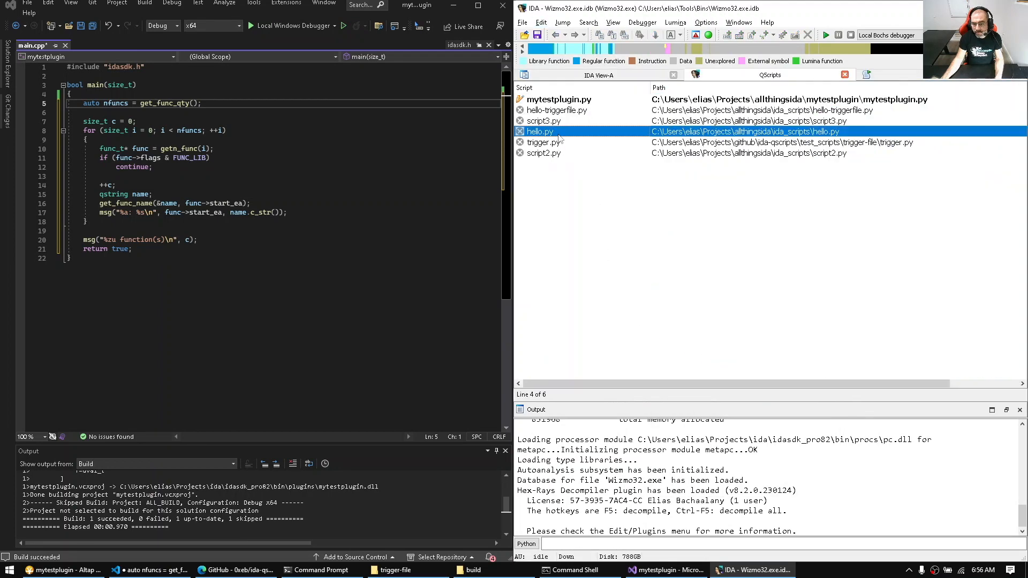
{"action": "left_click", "coordinate": [559, 99]}
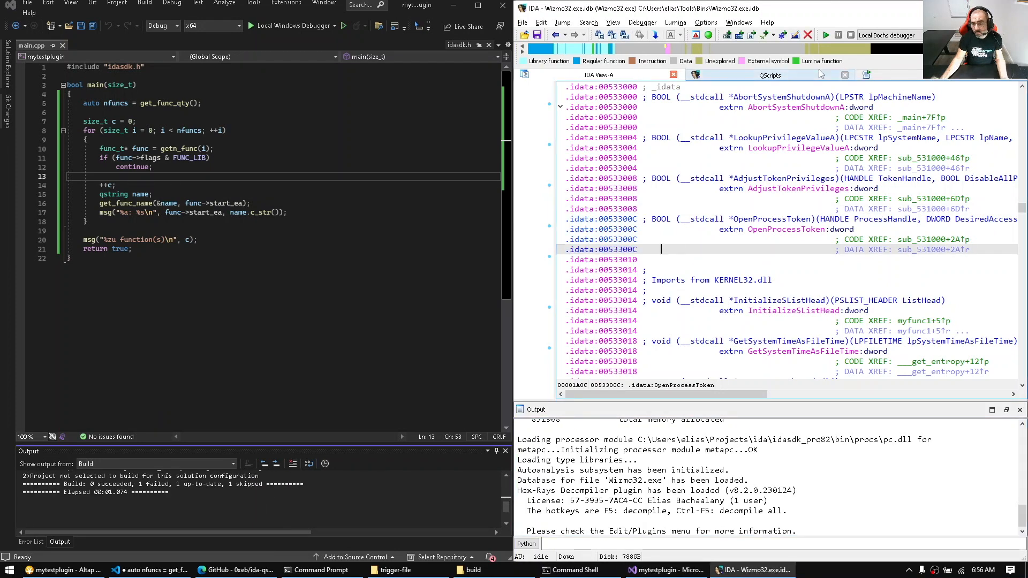
Step: Rebuild mytestplugin and scroll through the function addresses and names in IDA's output
{"action": "left_click", "coordinate": [770, 74]}
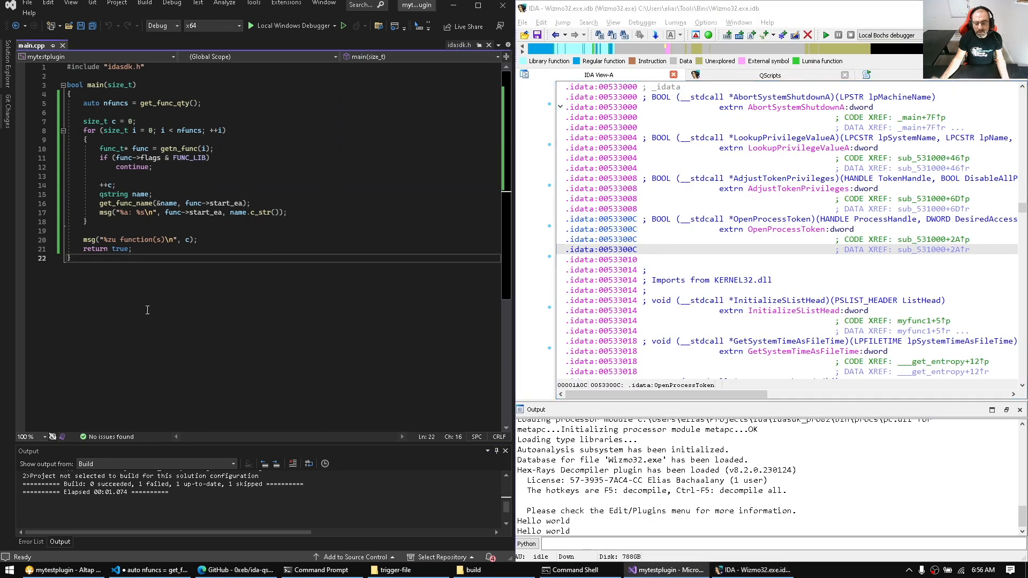
{"action": "double_click", "coordinate": [205, 213]}
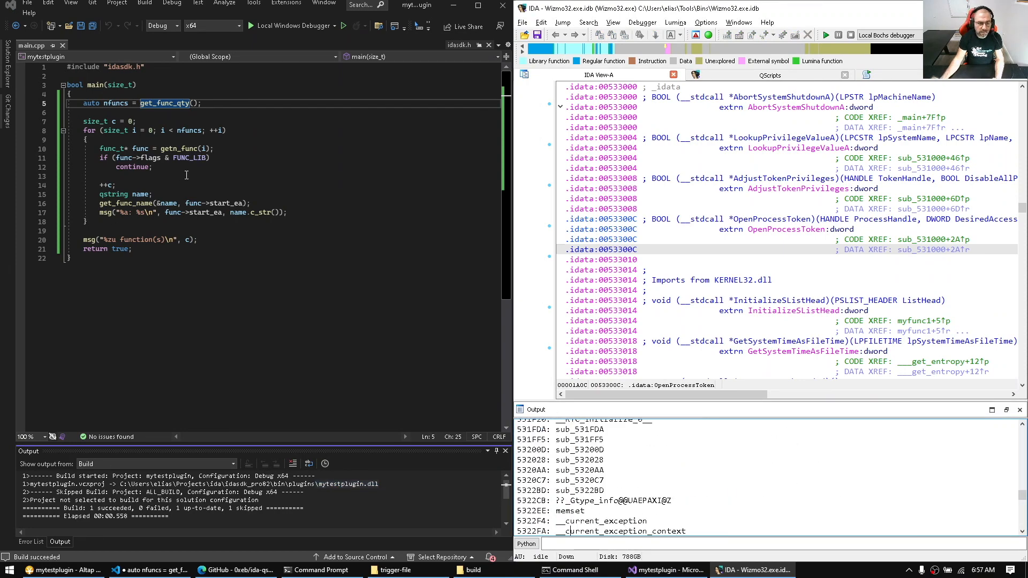
{"action": "left_click", "coordinate": [234, 570]}
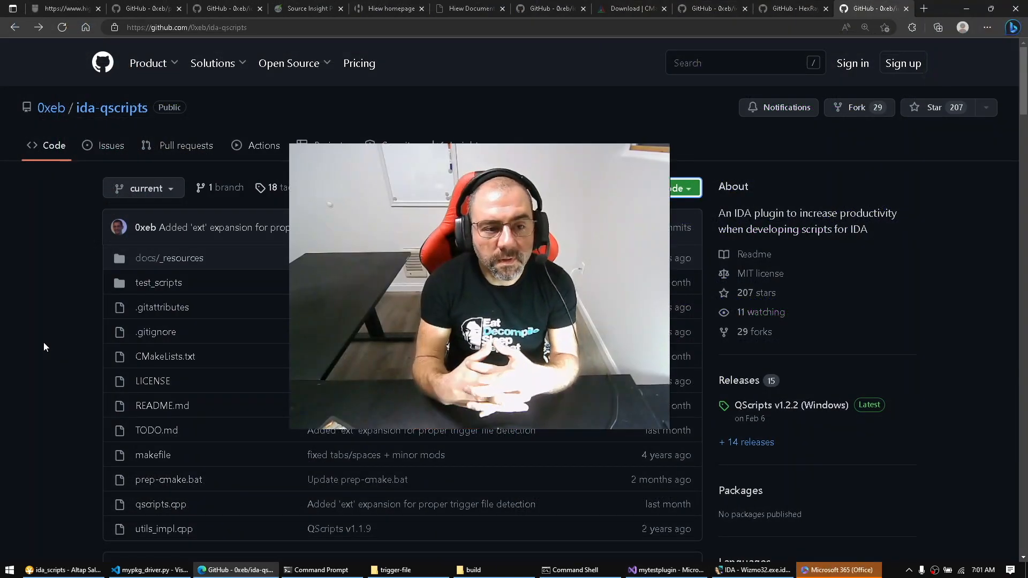
{"action": "scroll", "scroll_direction": "down", "scroll_amount": 3}
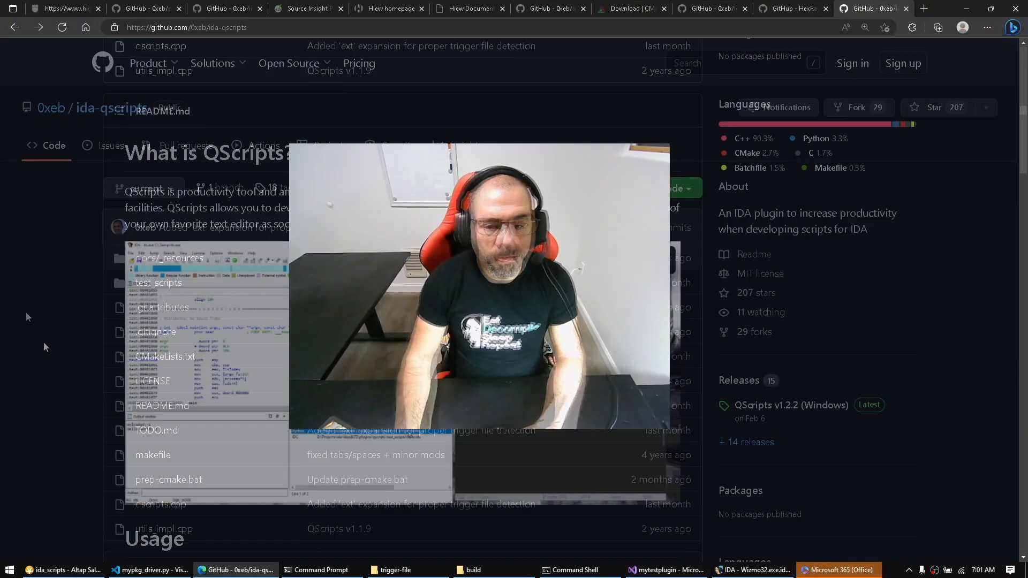